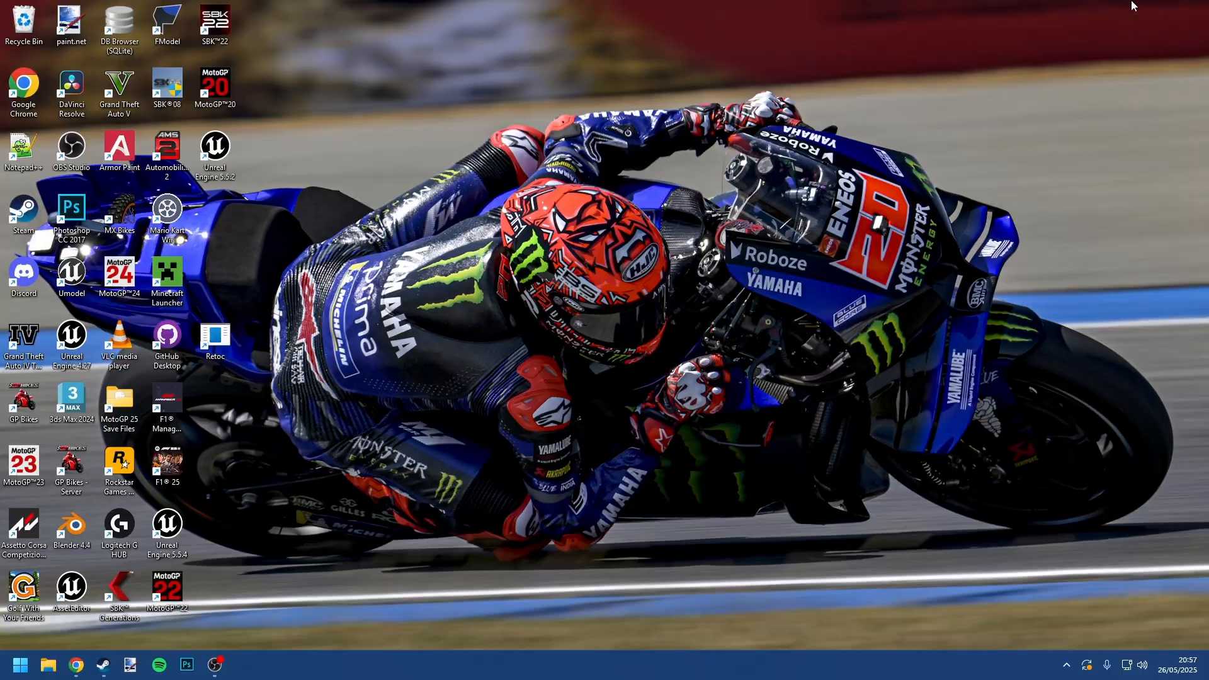
# Download MGP-25-Mod-Launcher-v1.0.zip and Test-Mod-Files.zip from the v1.0 release page
pyautogui.click(74, 664)
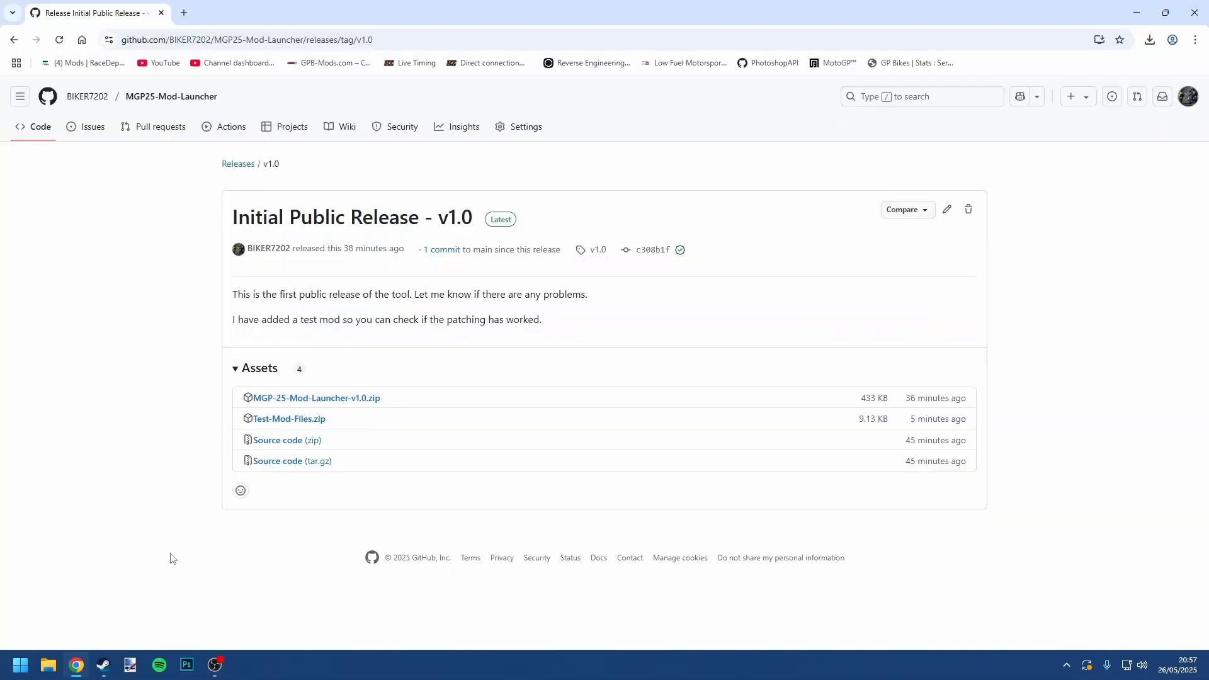
pyautogui.moveTo(161, 555)
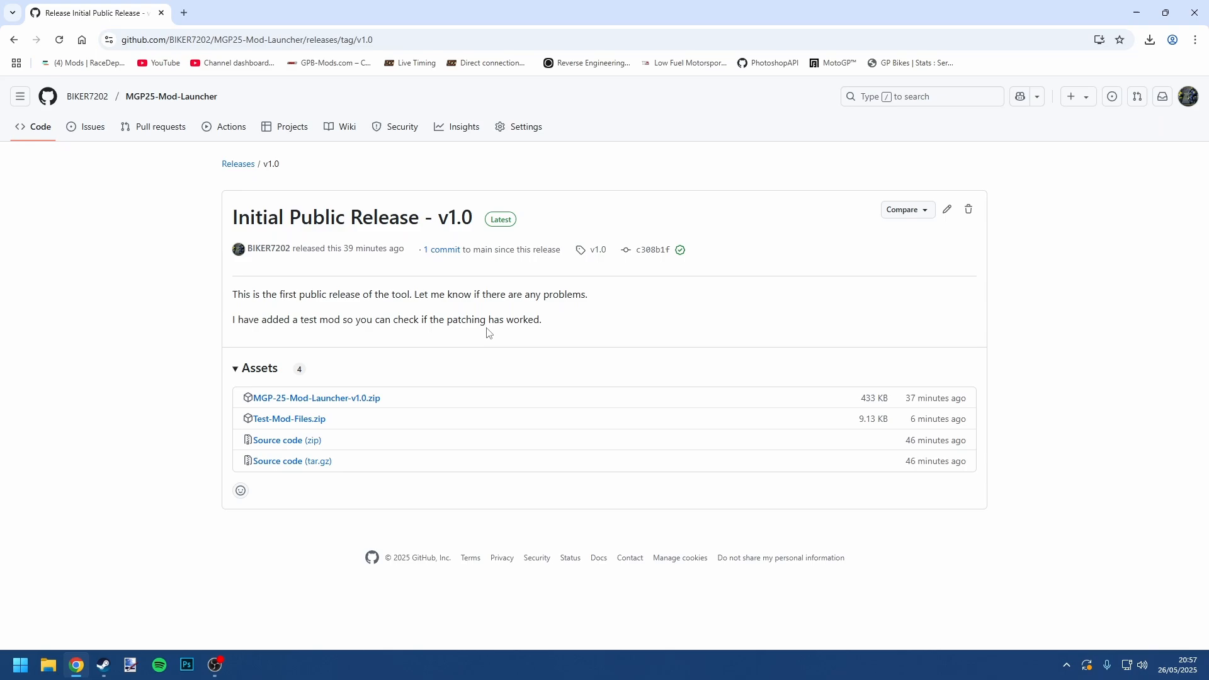
pyautogui.moveTo(413, 379)
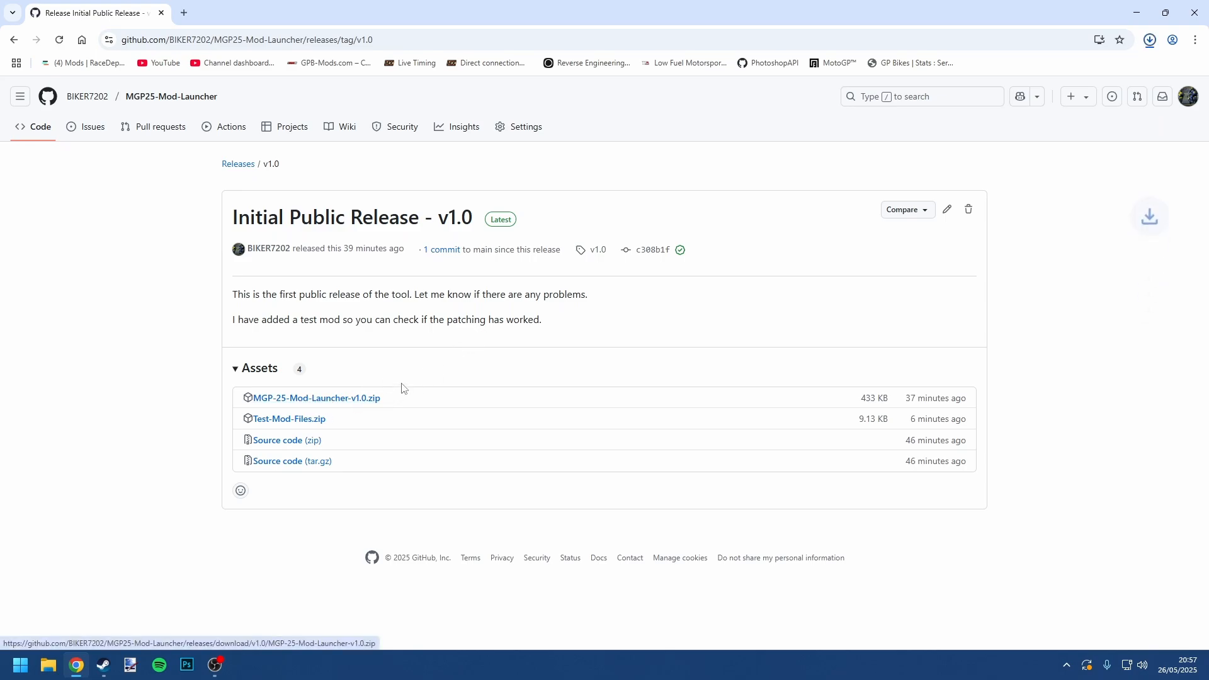
pyautogui.click(1149, 39)
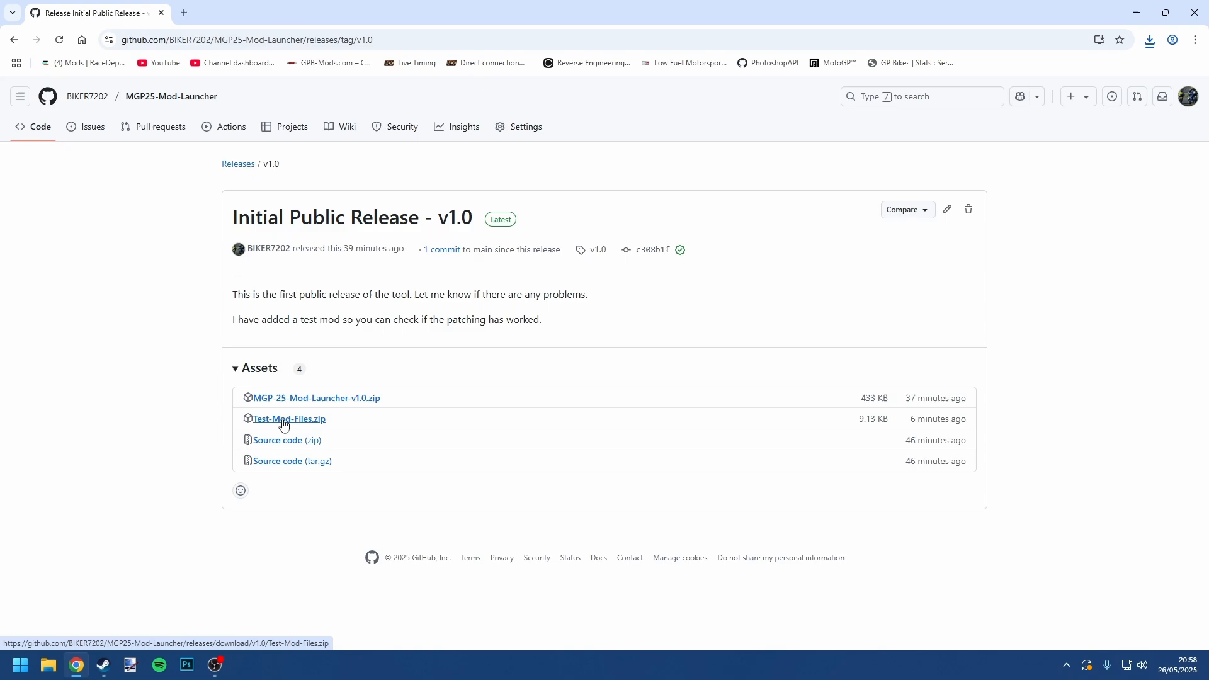
pyautogui.click(1148, 39)
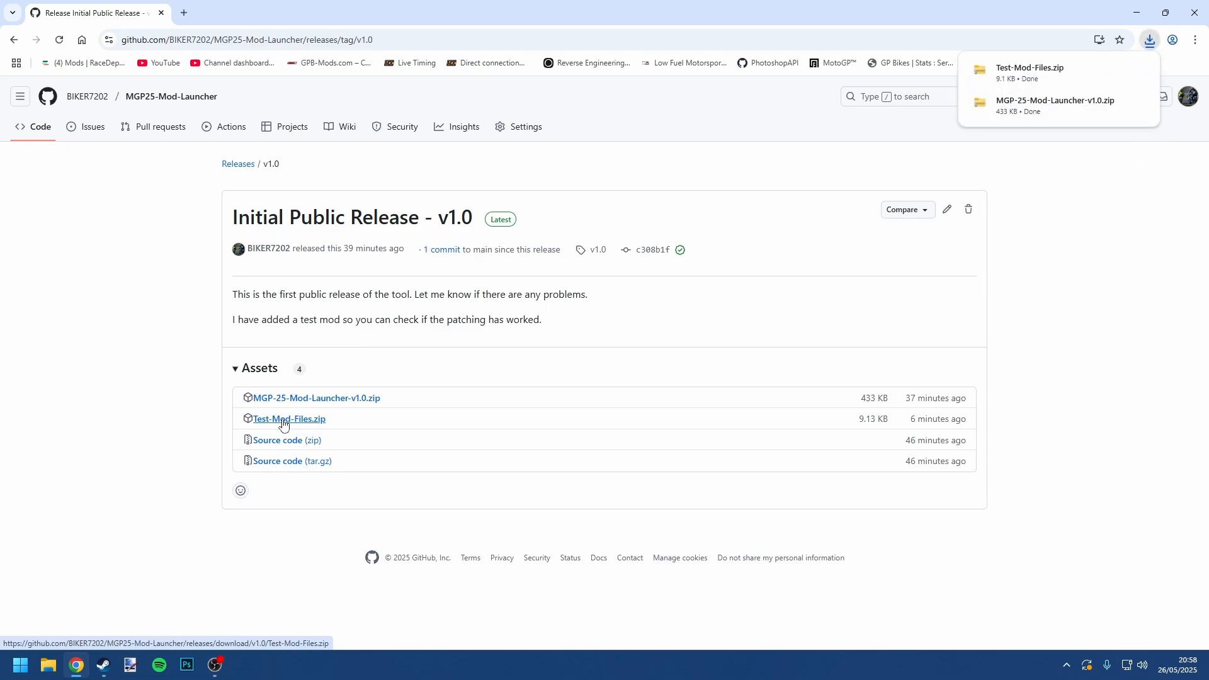
pyautogui.moveTo(1039, 138)
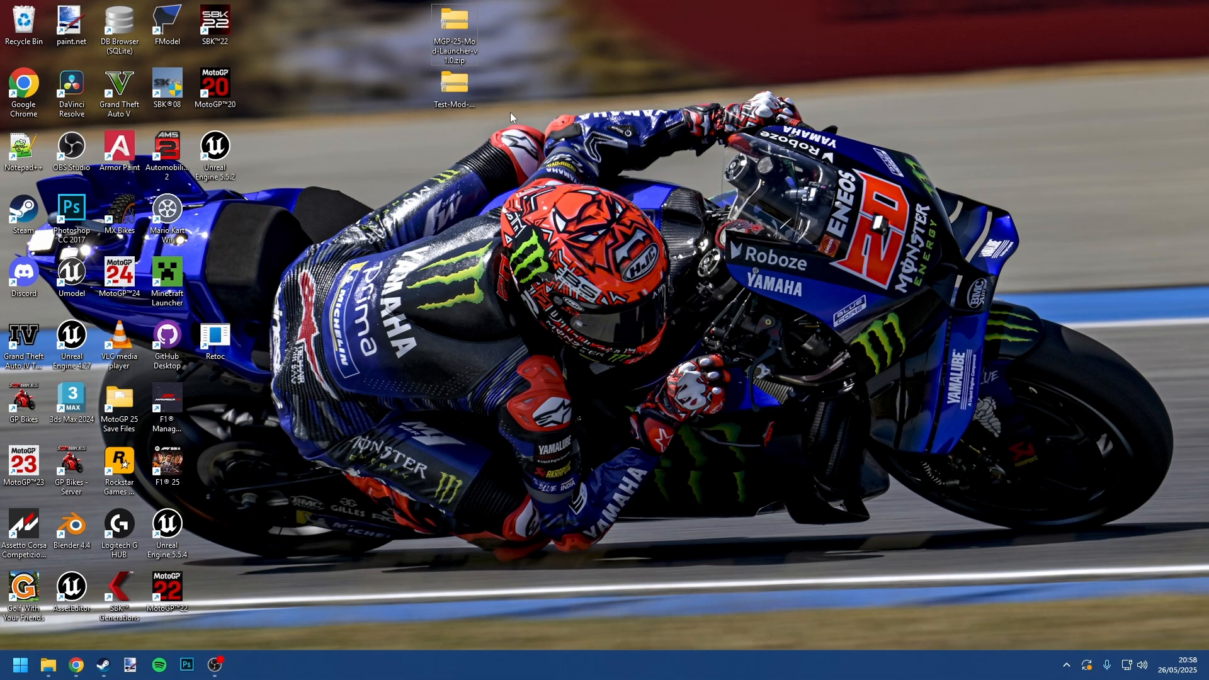
pyautogui.moveTo(498, 29)
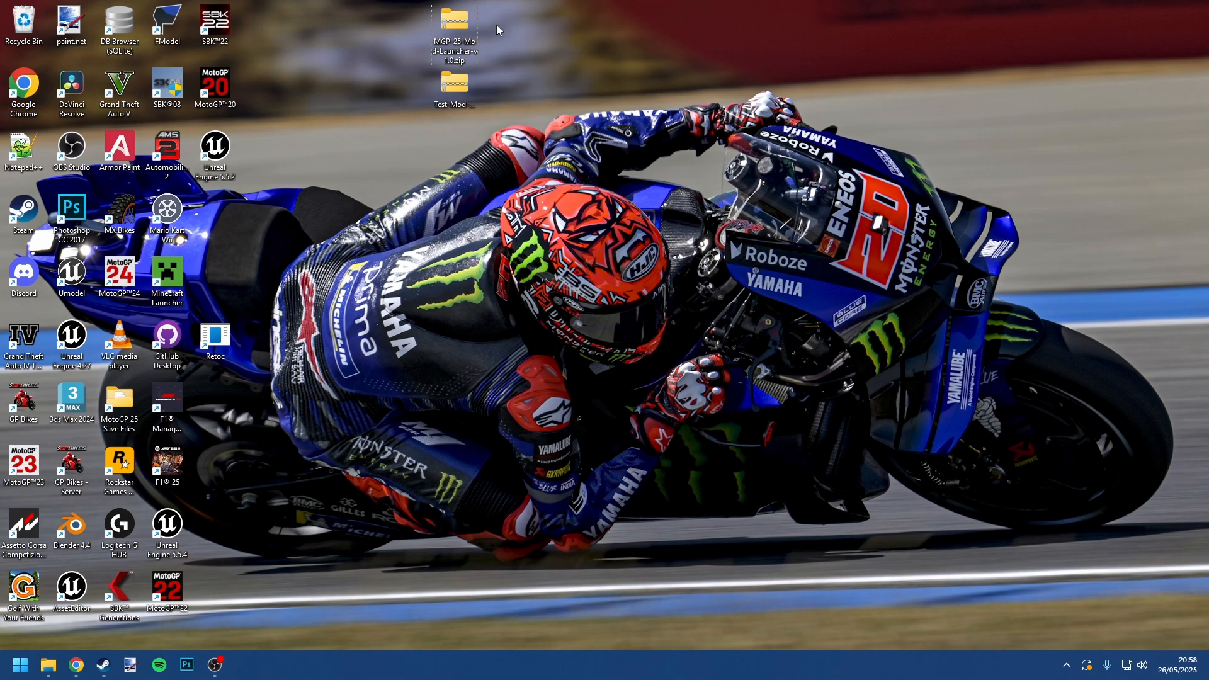
pyautogui.moveTo(542, 88)
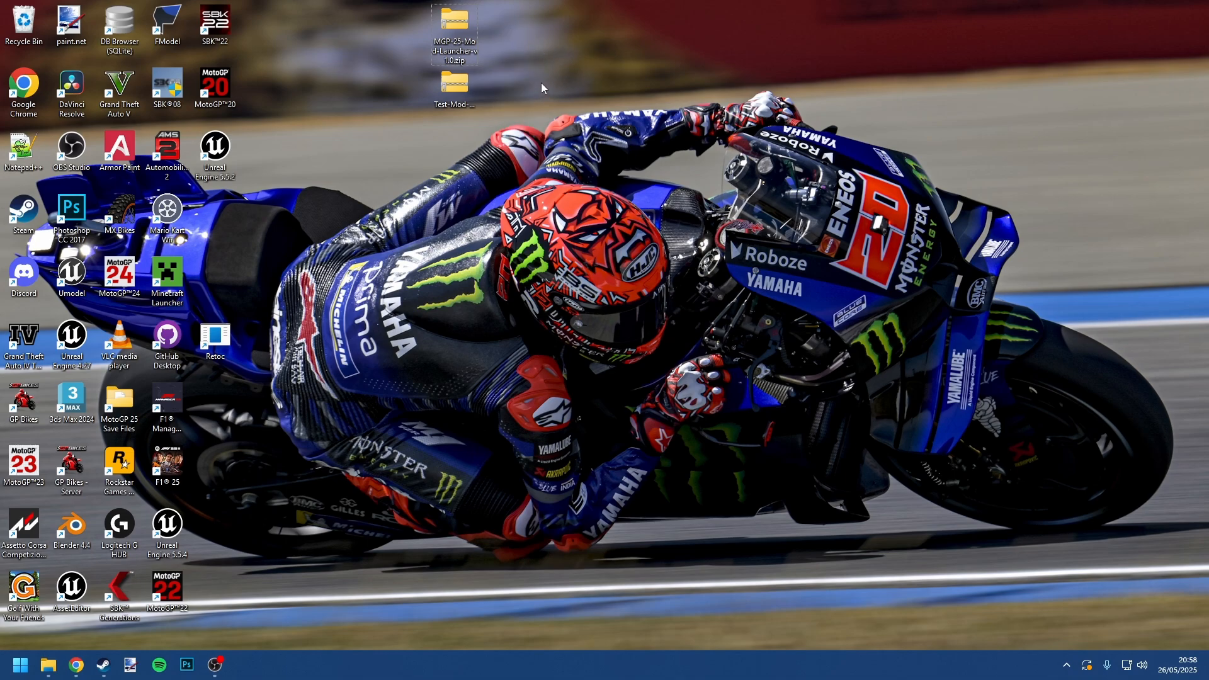
pyautogui.moveTo(454, 23)
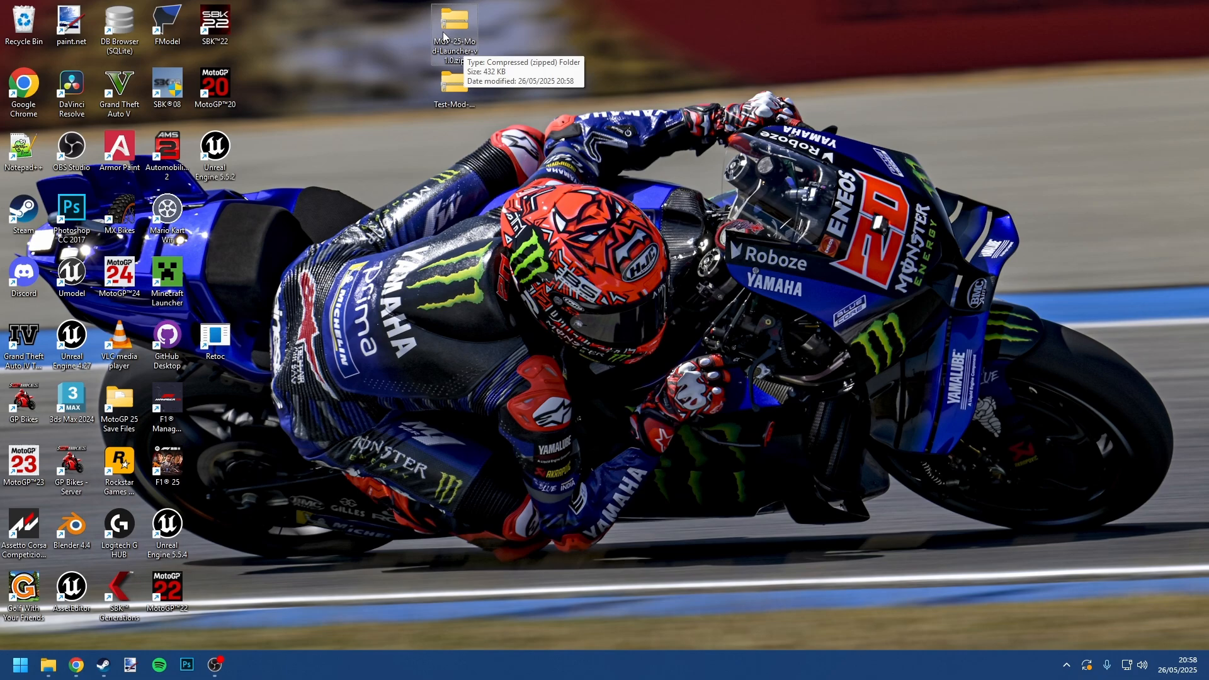
pyautogui.moveTo(503, 54)
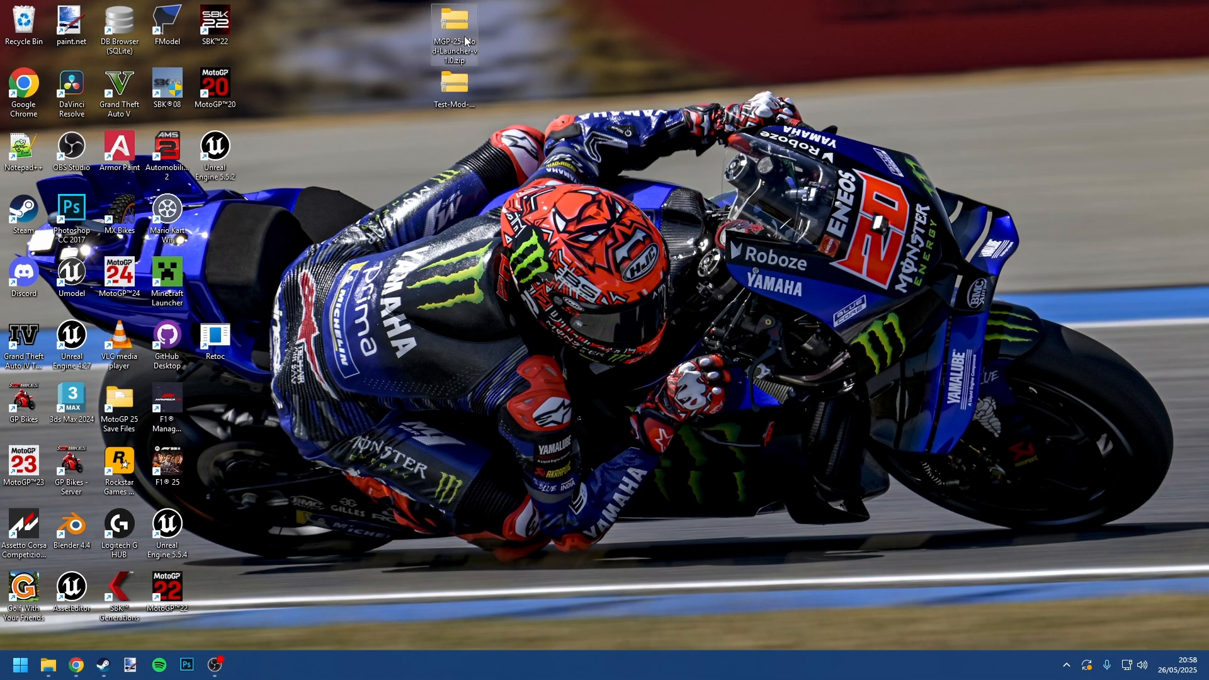
# Extract the launcher zip via Extract All into the MGP-25-Mod-Launcher-v1.0 desktop folder
pyautogui.rightClick(454, 23)
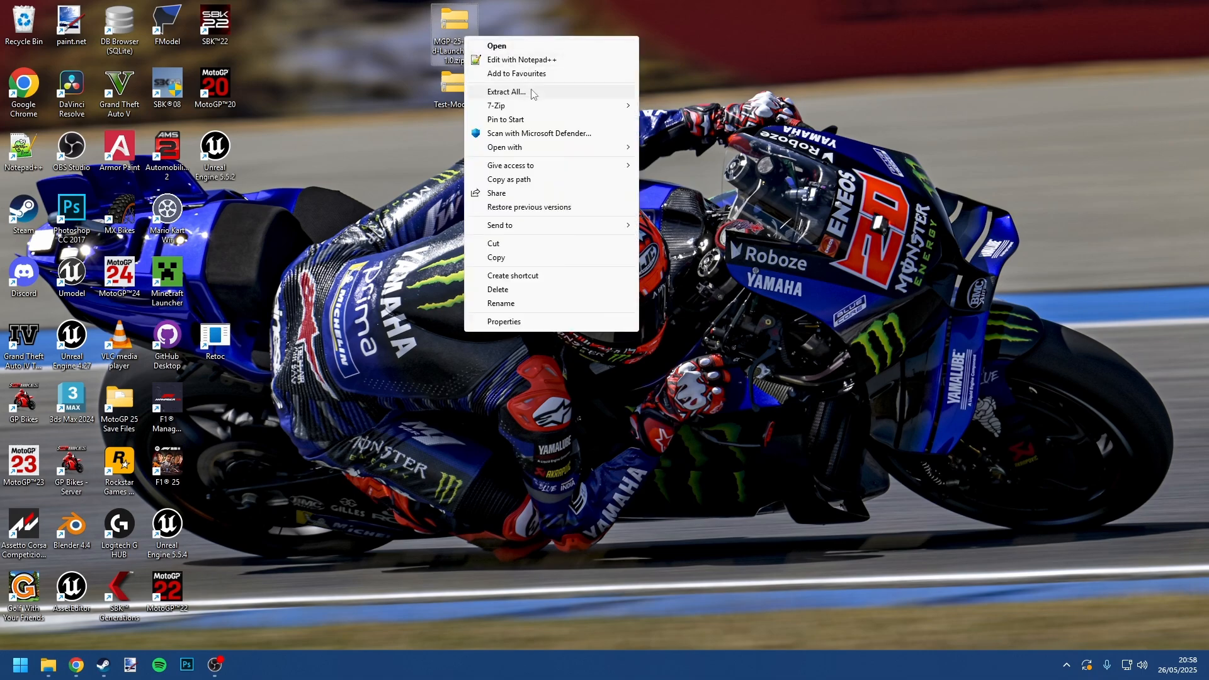
pyautogui.click(505, 92)
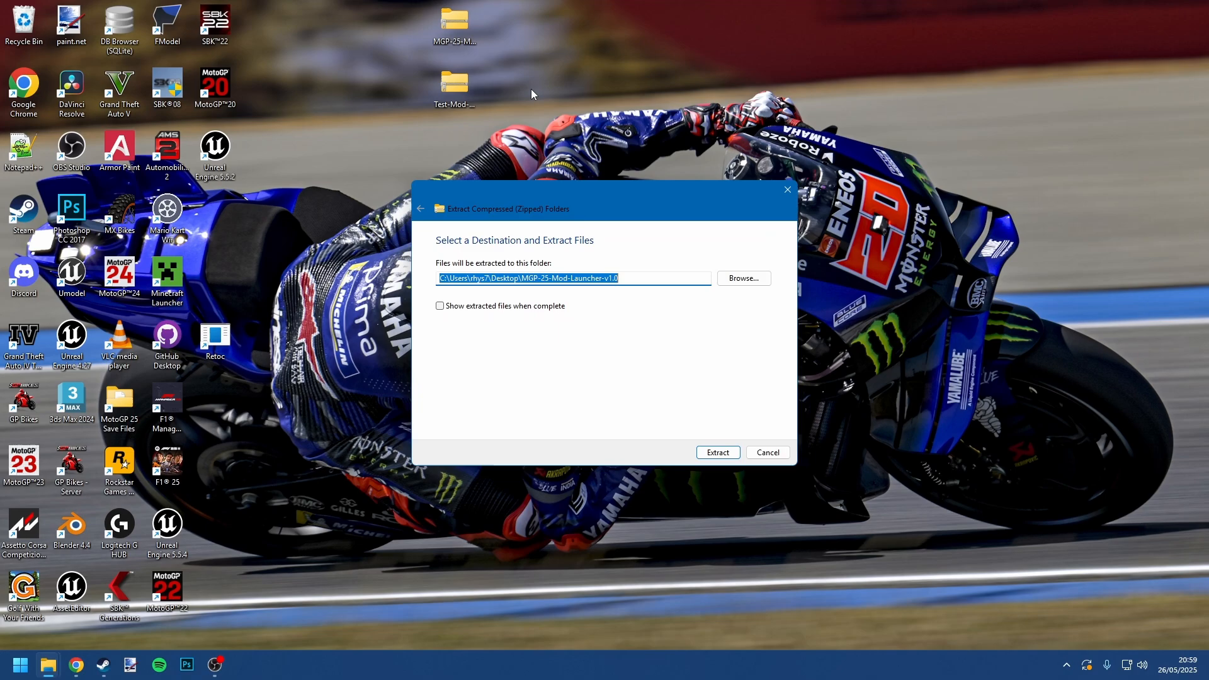
pyautogui.moveTo(568, 293)
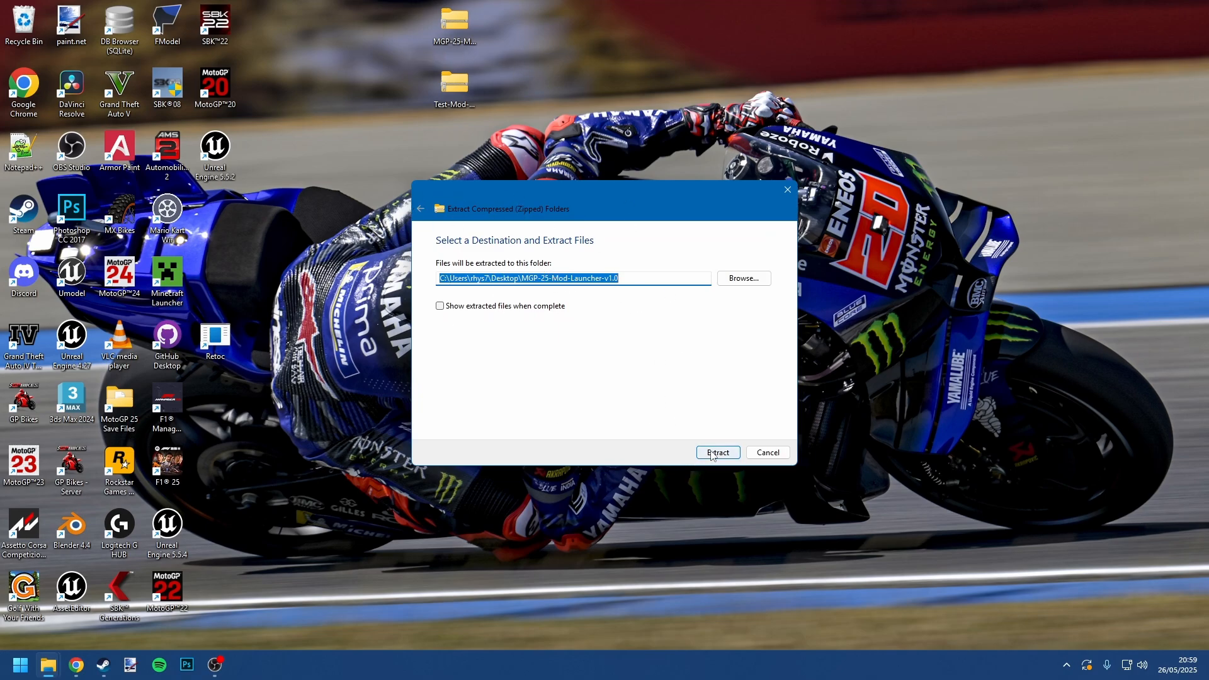
pyautogui.click(717, 452)
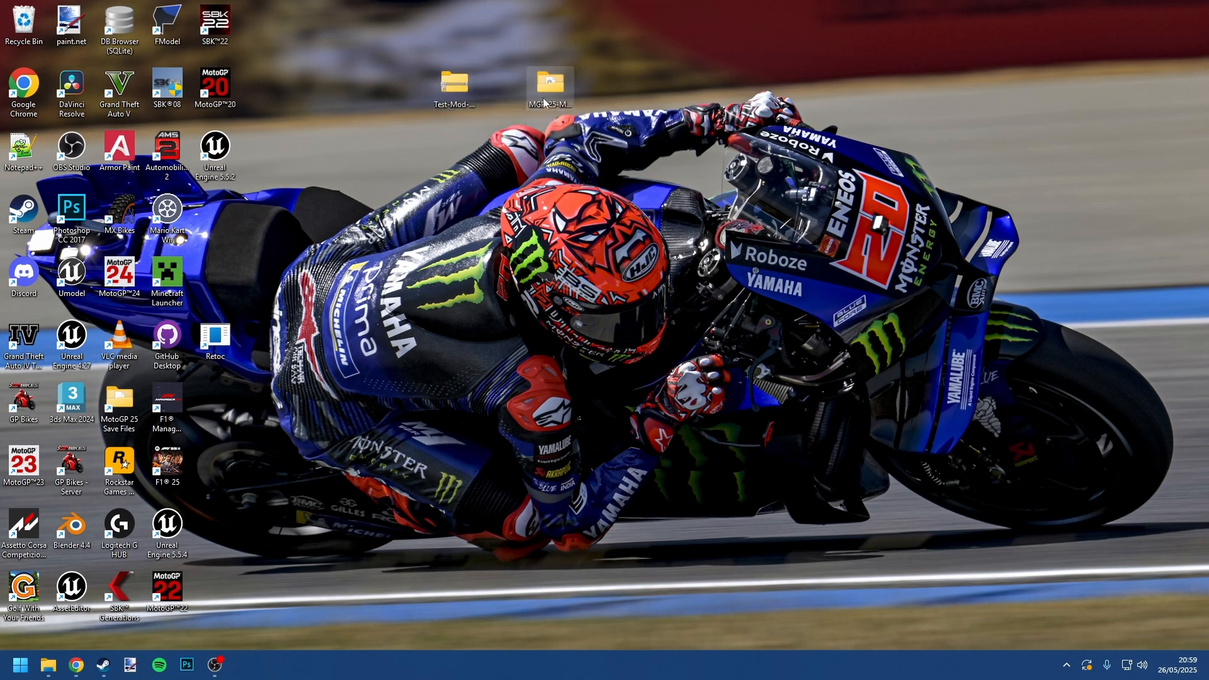
# Run MGP 25 Mod Launcher.exe from the extracted folder, allowing it past the SmartScreen warning
pyautogui.doubleClick(549, 80)
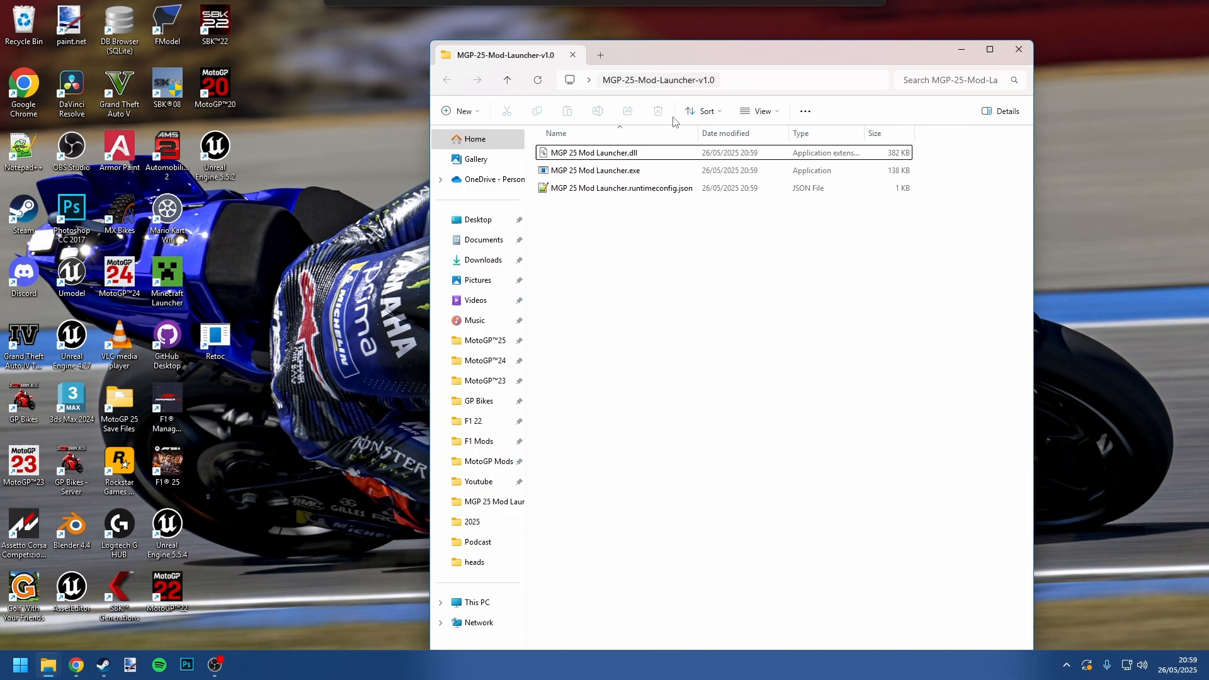
pyautogui.click(621, 188)
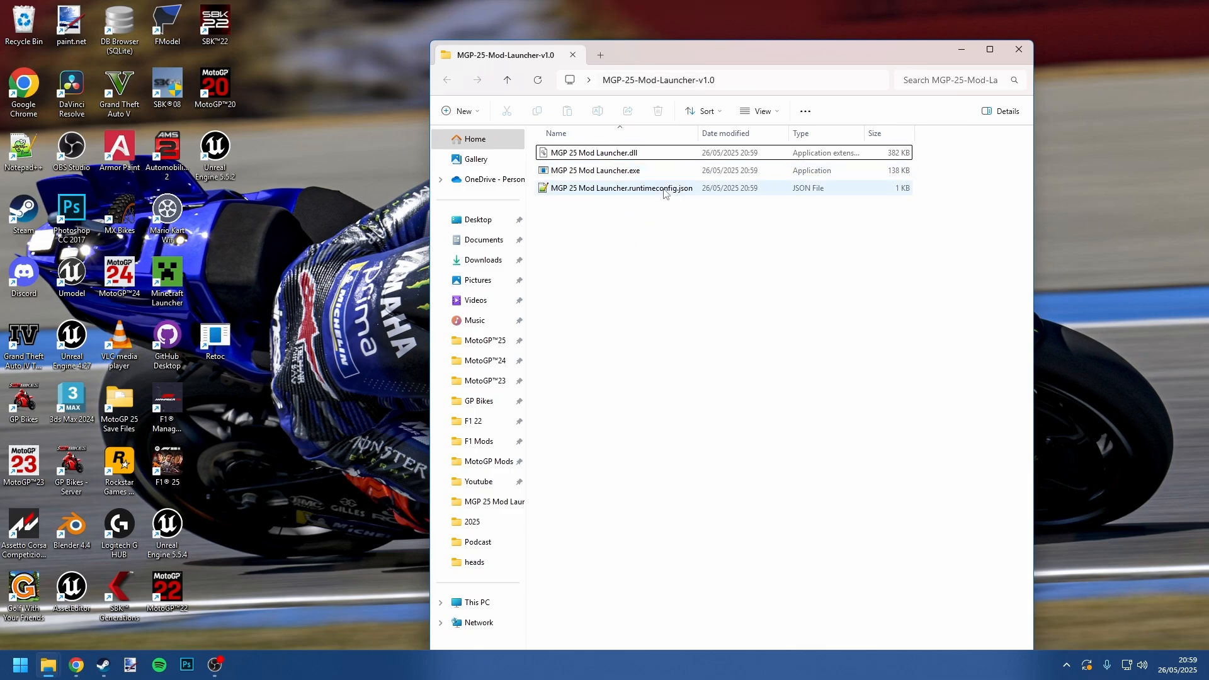
pyautogui.moveTo(593, 170)
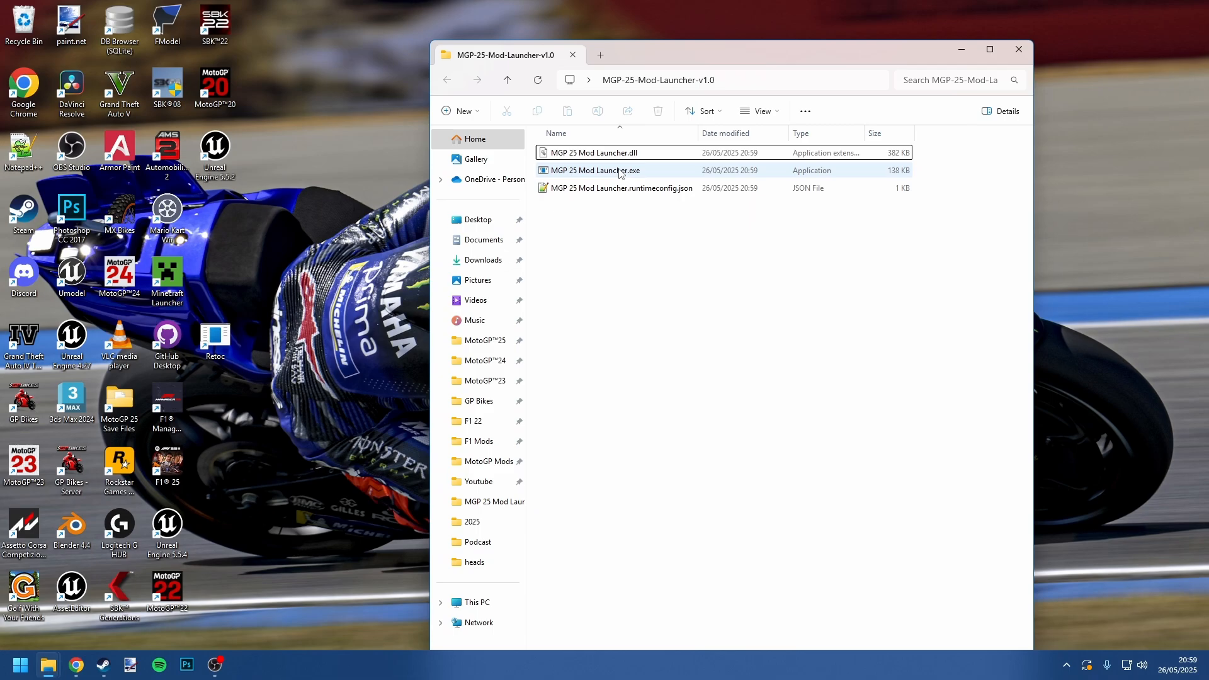
pyautogui.doubleClick(596, 170)
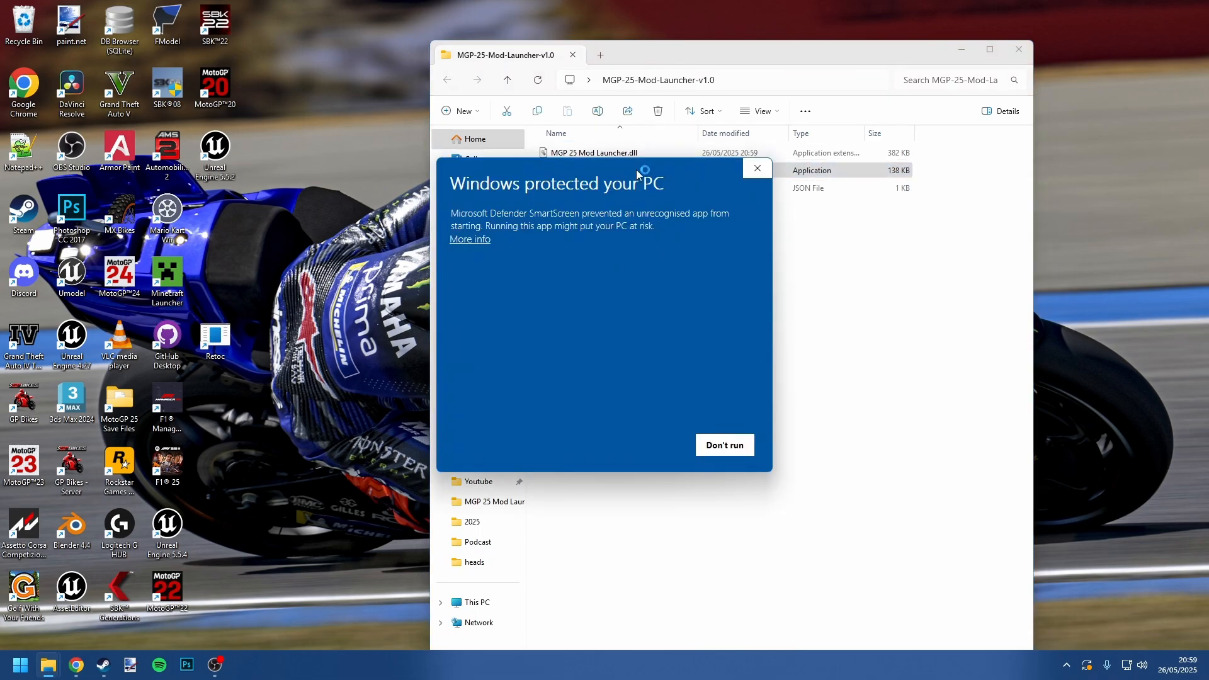
pyautogui.moveTo(451, 182); pyautogui.dragTo(648, 182)
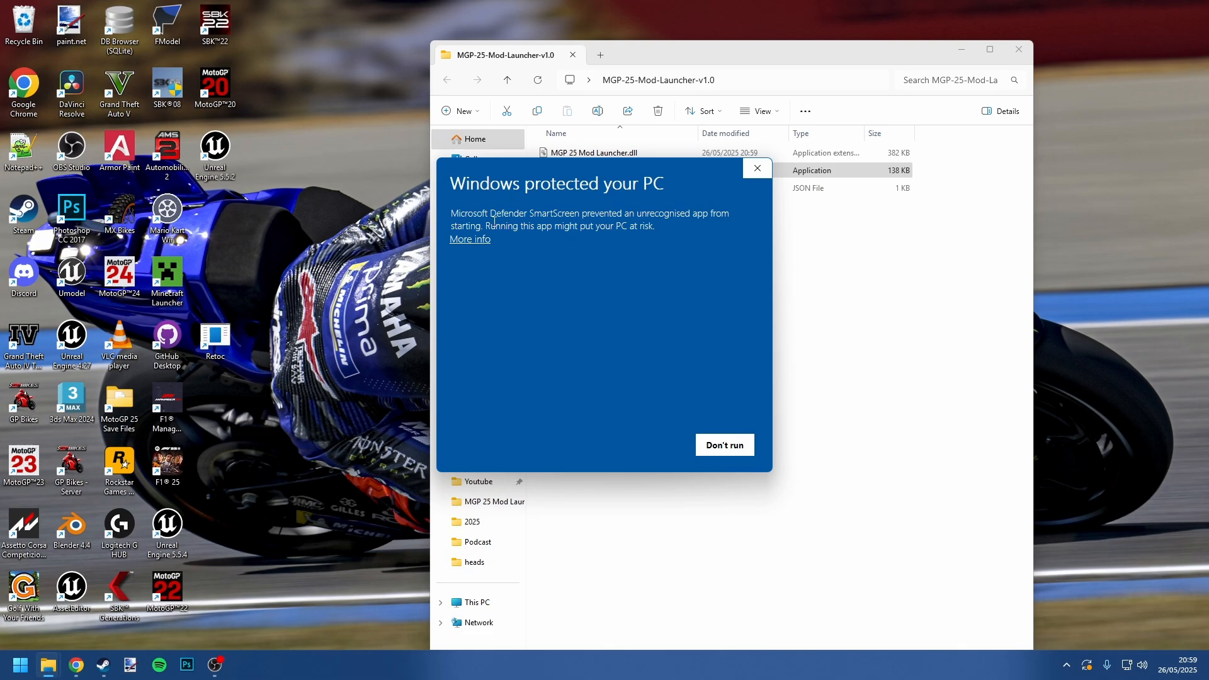
pyautogui.click(468, 239)
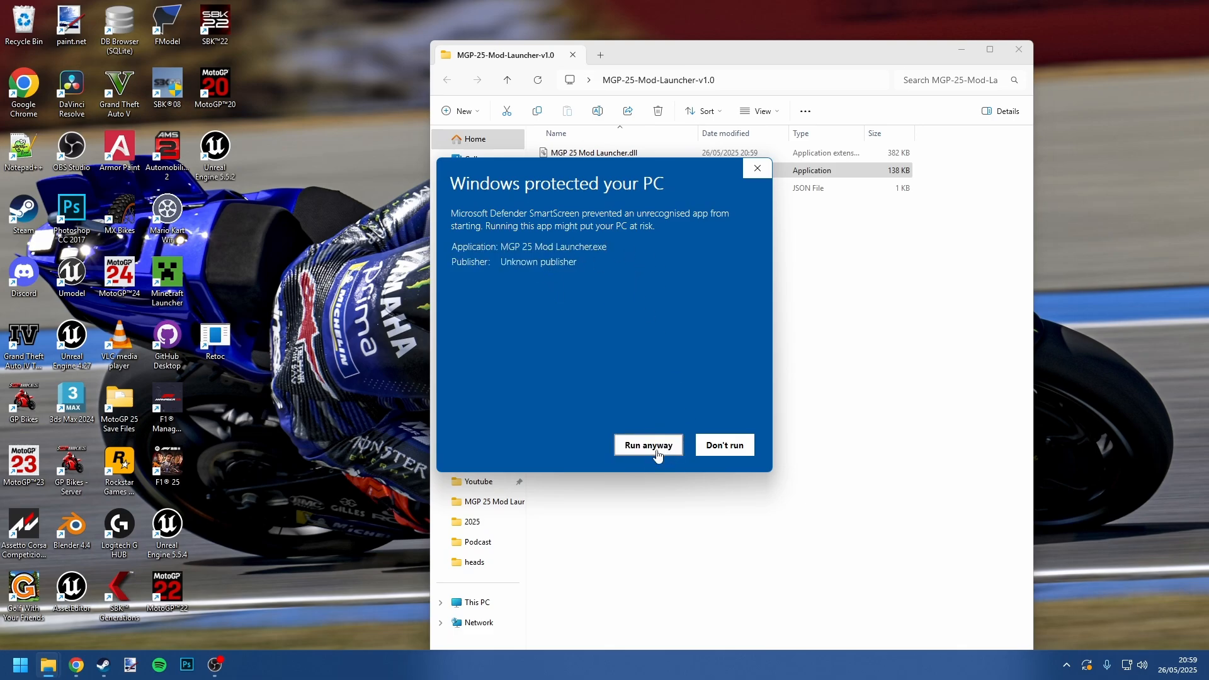
pyautogui.click(648, 444)
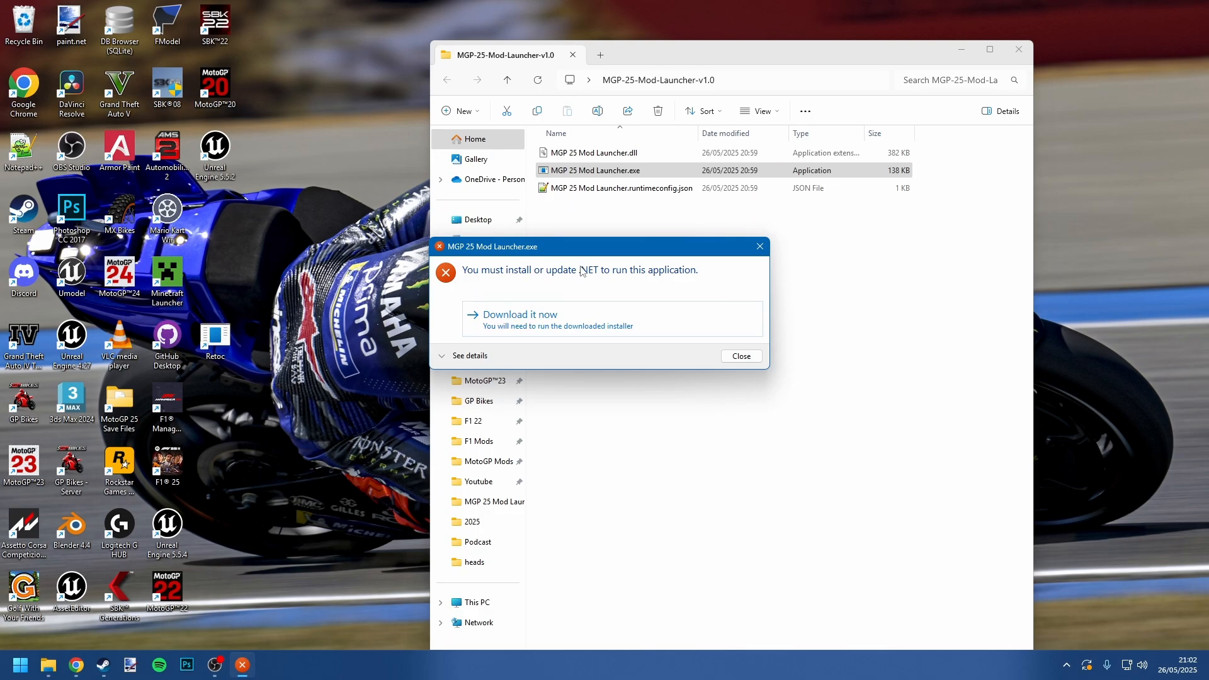
pyautogui.moveTo(451, 289)
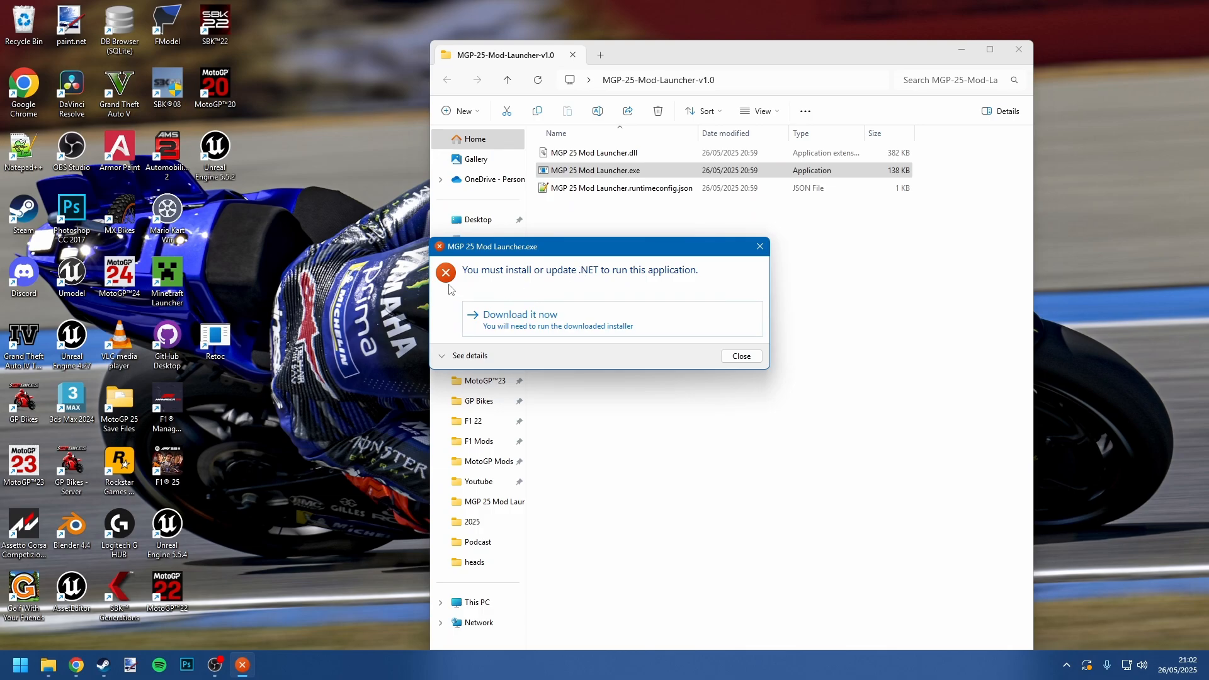
pyautogui.moveTo(488, 287)
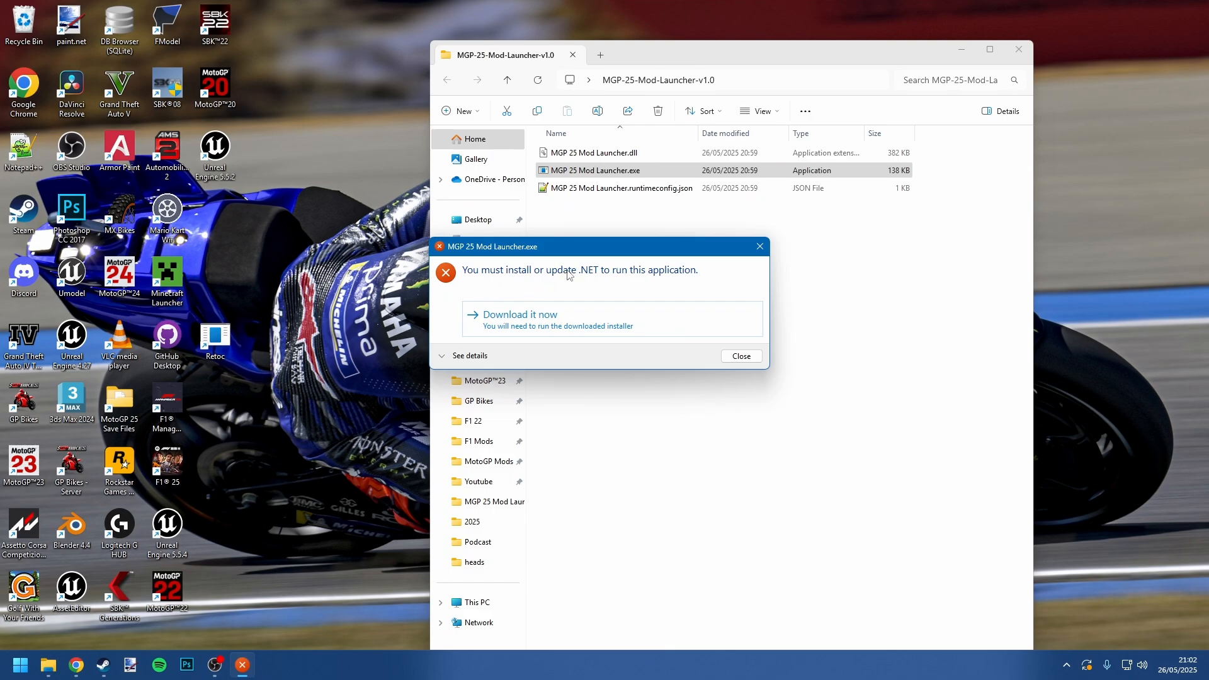
pyautogui.moveTo(602, 283)
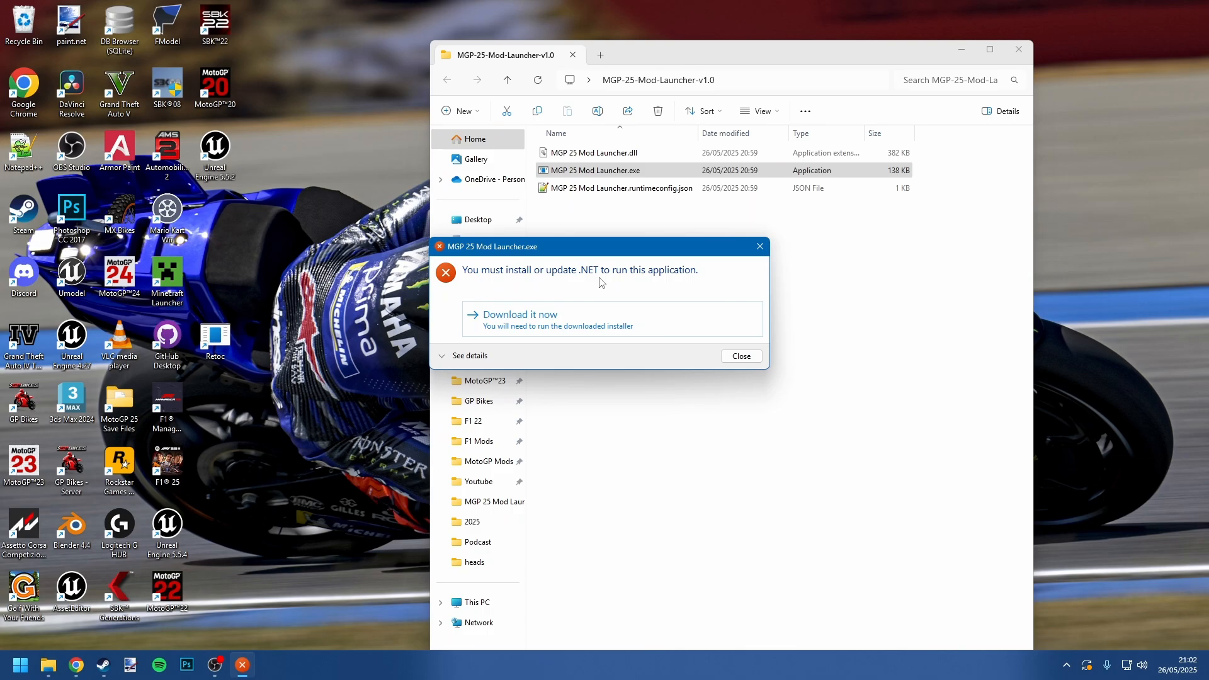
# Start downloading the missing .NET runtime from the launcher's error prompt
pyautogui.click(517, 315)
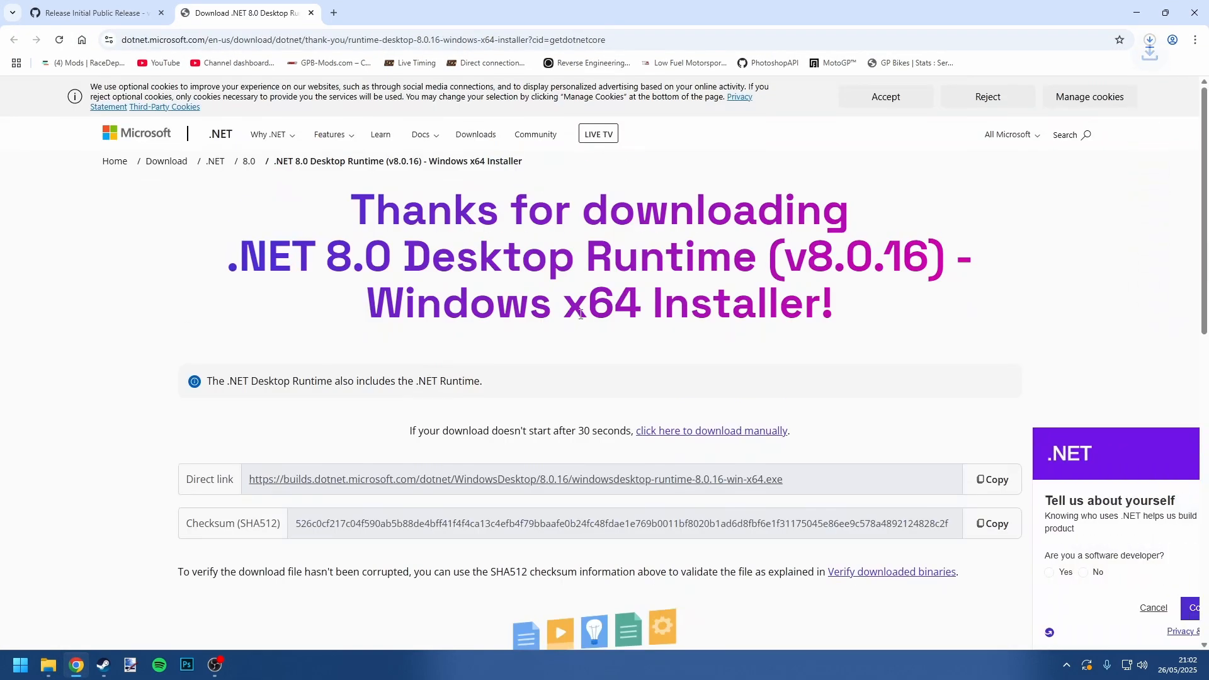
# Install Windows Desktop Runtime 8.0.16 (x64) from the downloaded installer and minimise Chrome
pyautogui.click(1149, 40)
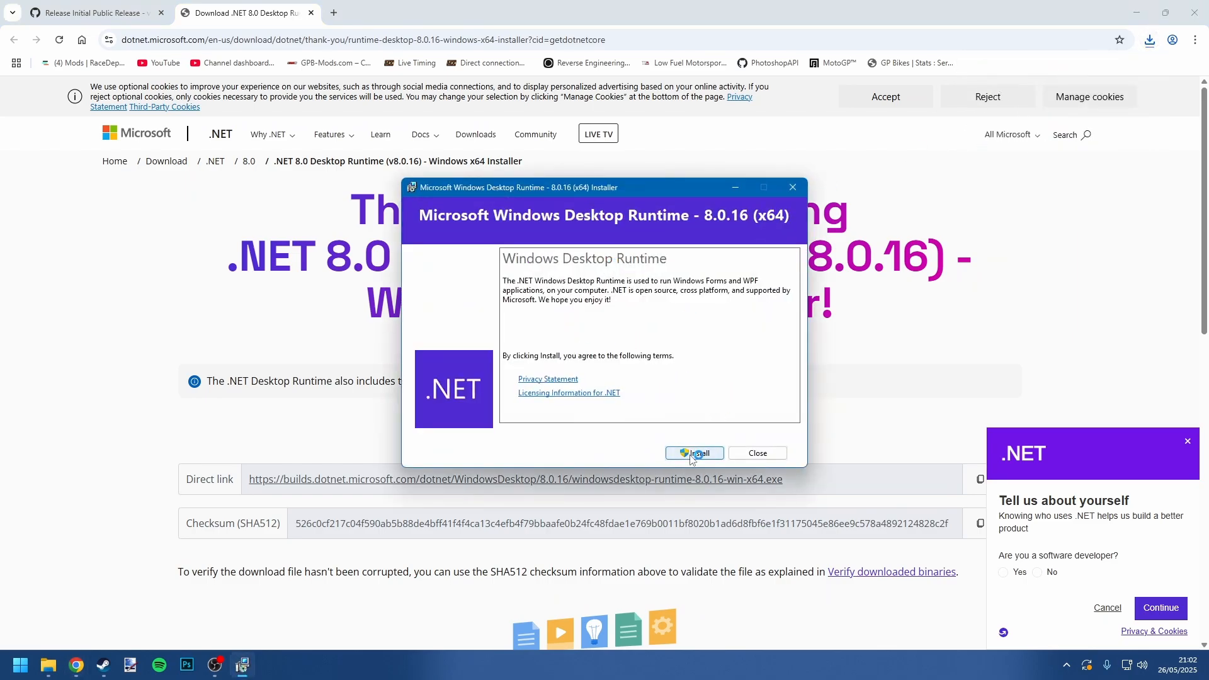
pyautogui.click(693, 452)
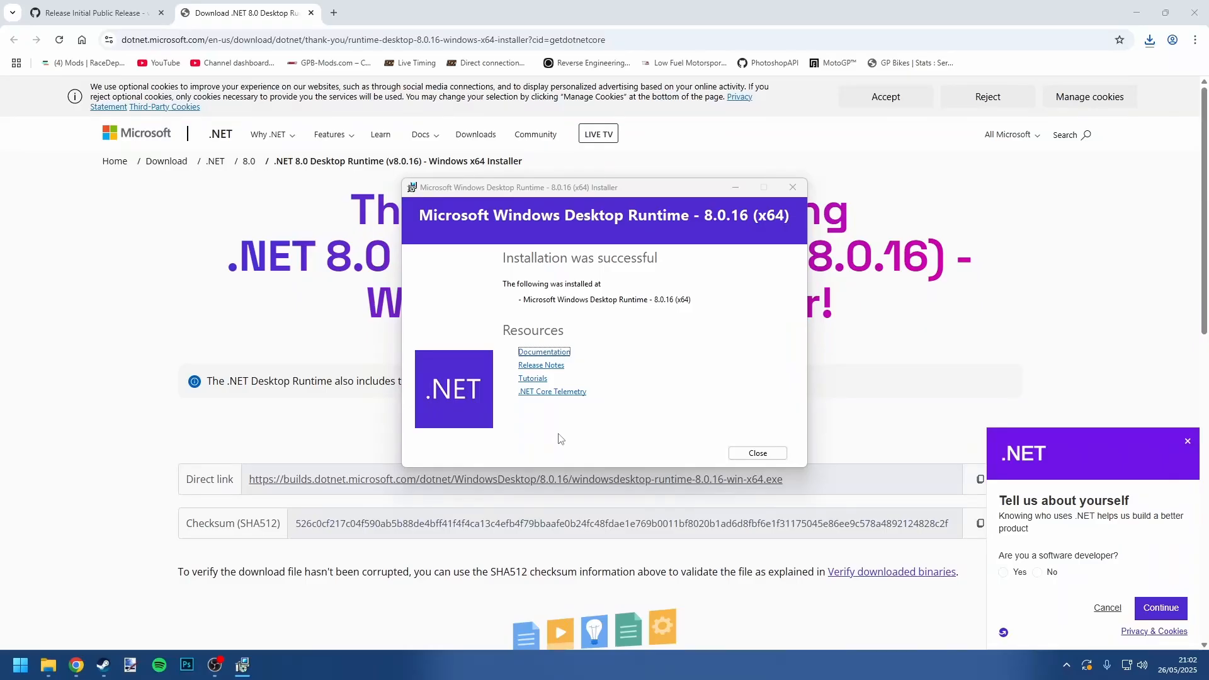
pyautogui.moveTo(563, 431)
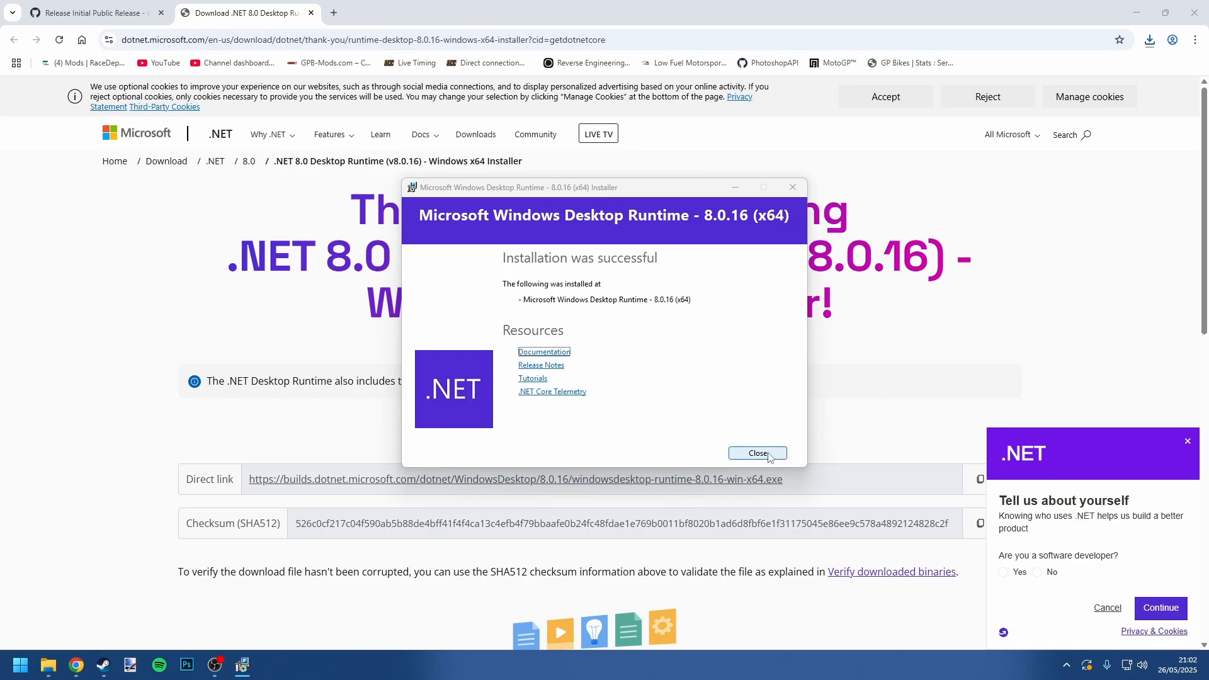
pyautogui.click(757, 452)
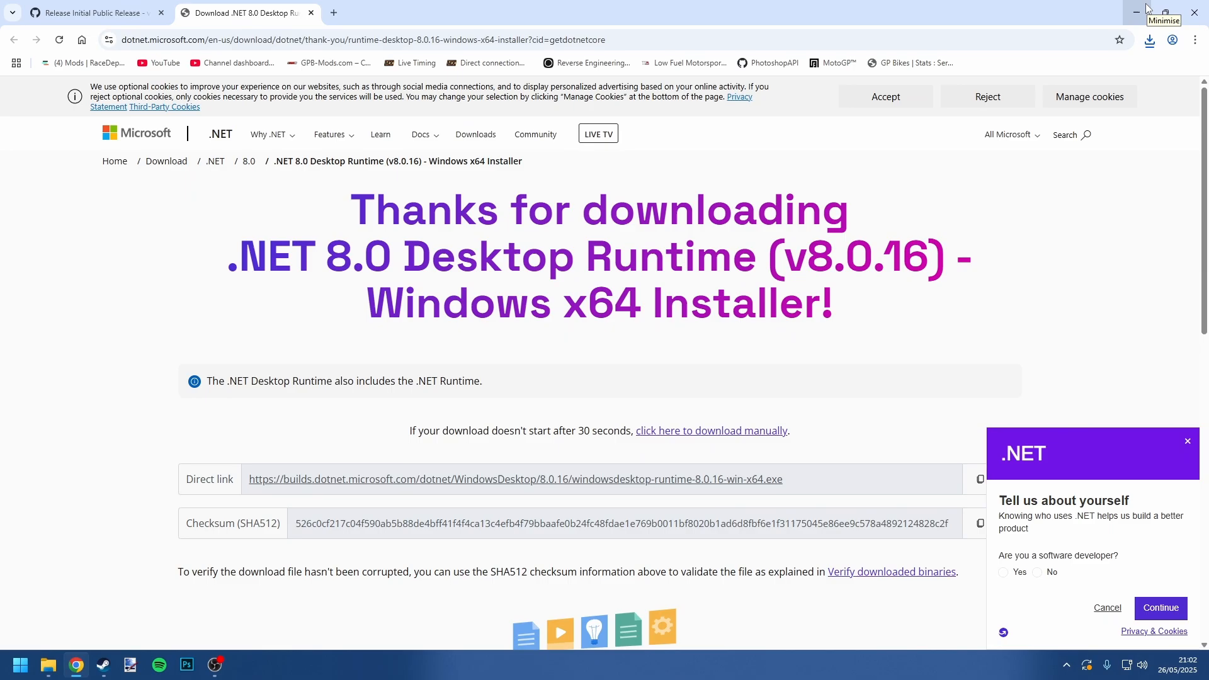
pyautogui.click(1135, 13)
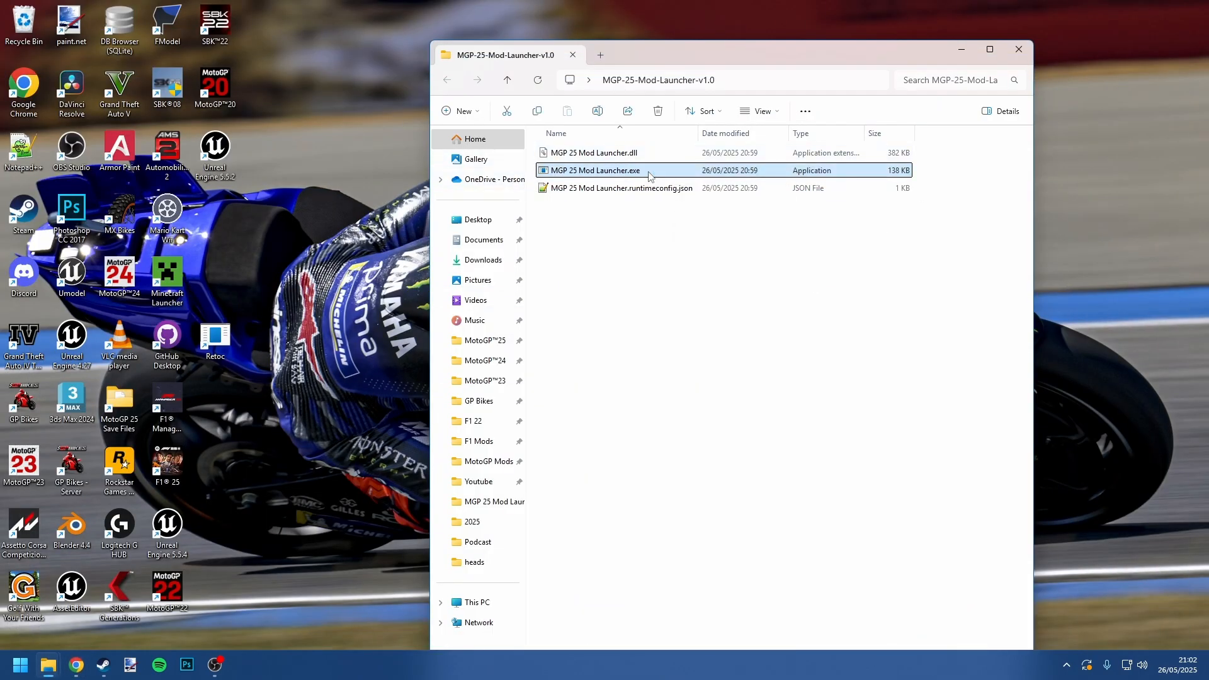
# Start the launcher's first-time setup and accept the welcome prompt to locate the game directory
pyautogui.doubleClick(595, 170)
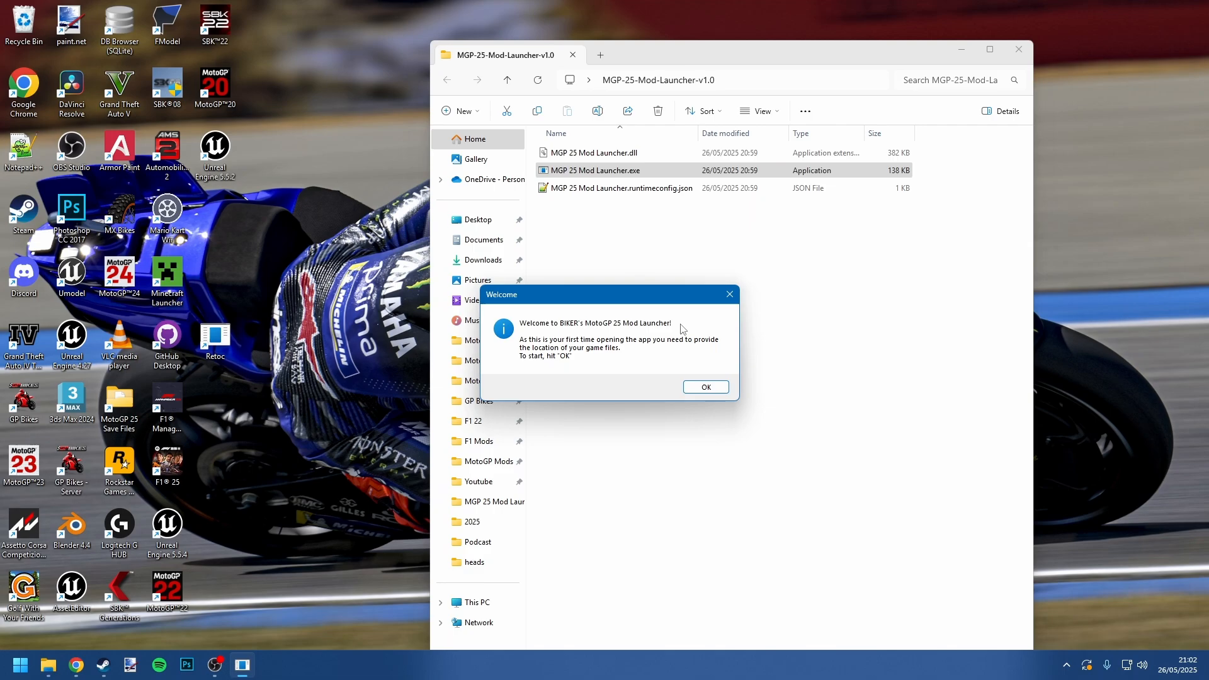
pyautogui.moveTo(679, 315)
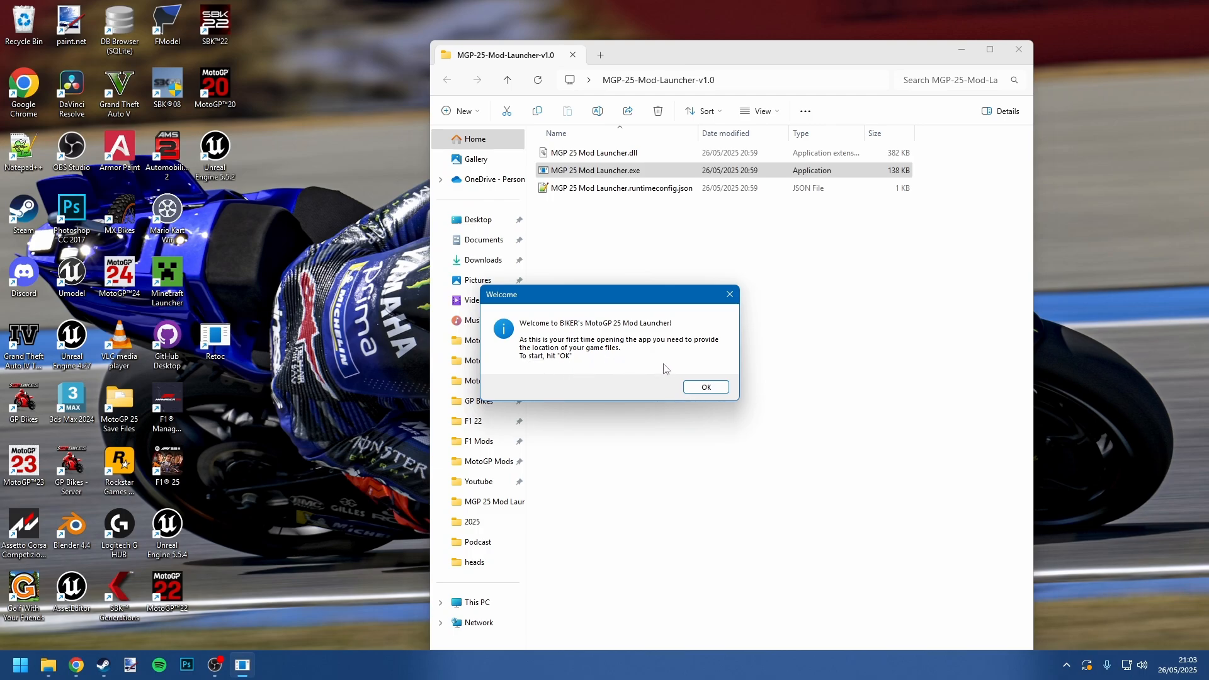
pyautogui.click(704, 387)
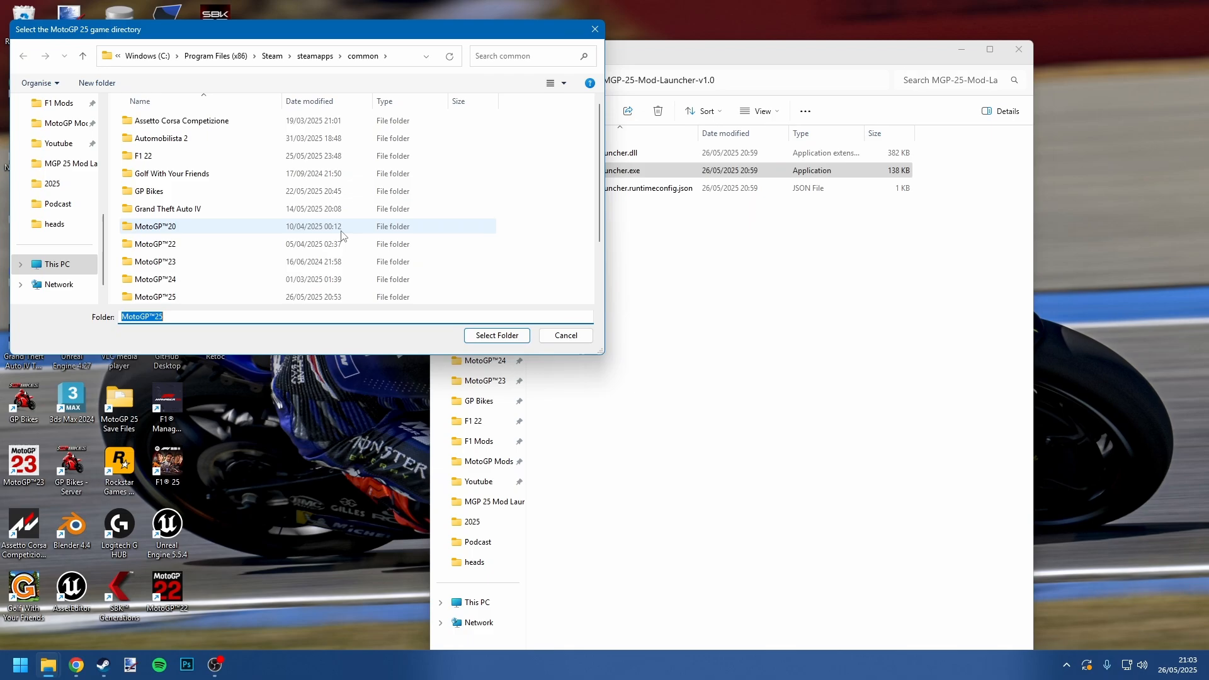
pyautogui.moveTo(266, 224)
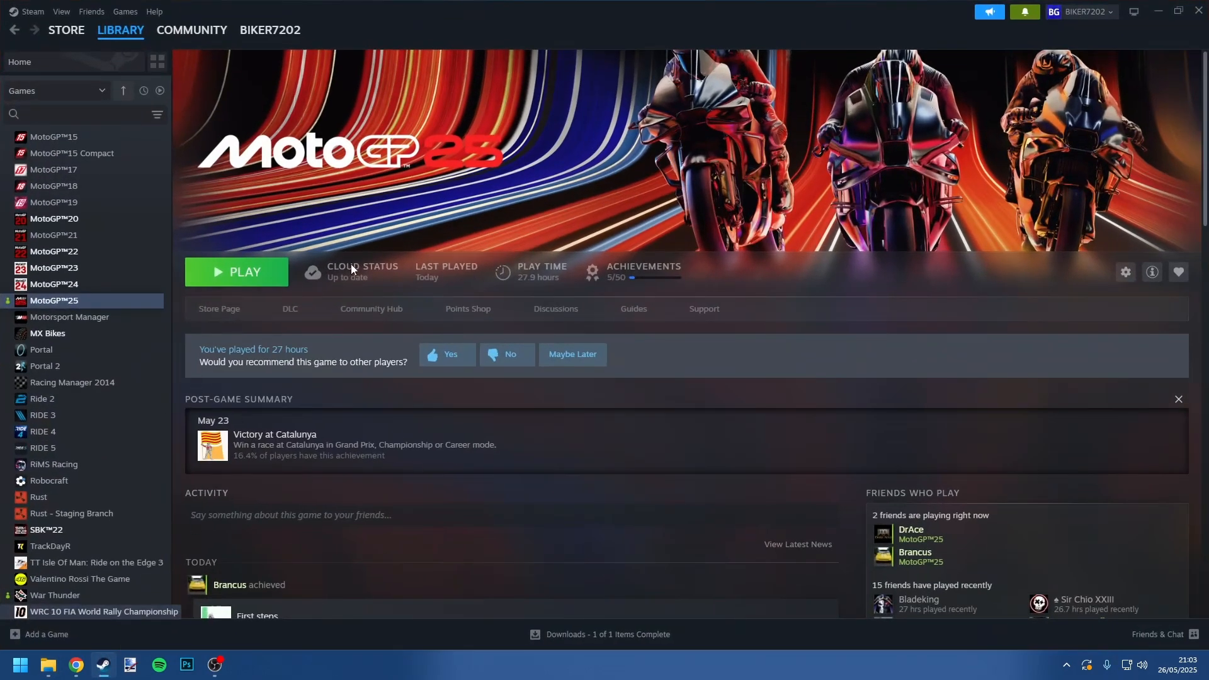
# Reveal MotoGP™25's install path via Steam Properties > Installed Files > Browse
pyautogui.click(1125, 272)
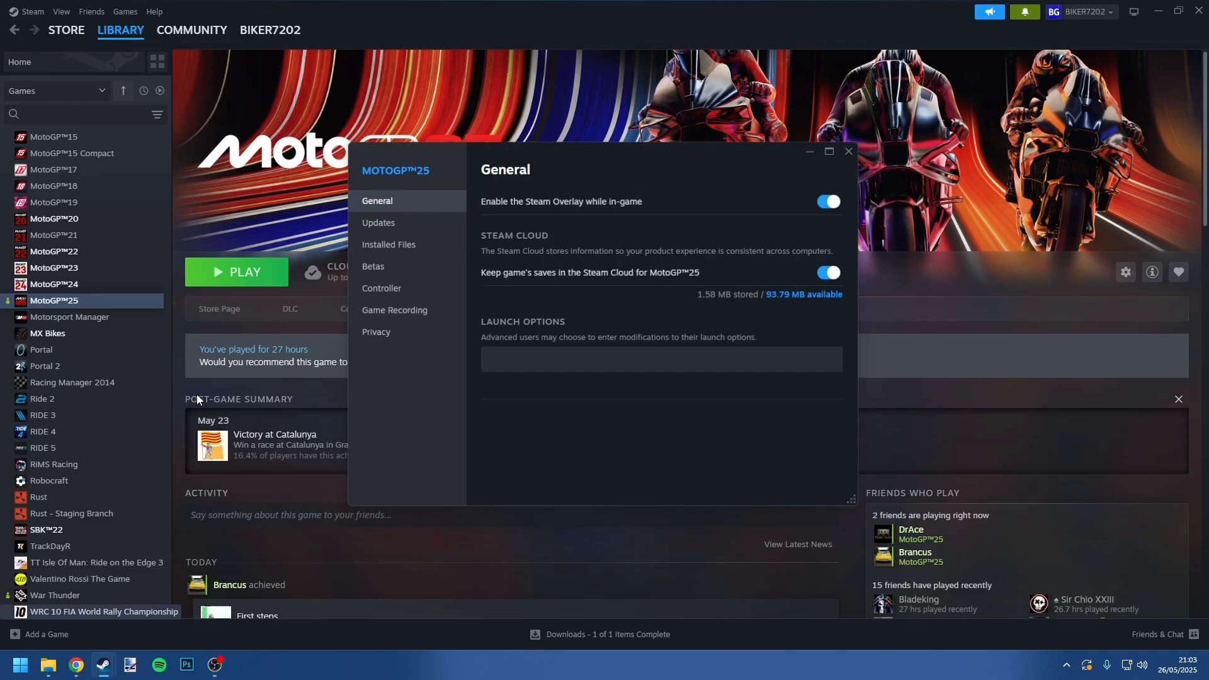
pyautogui.click(387, 244)
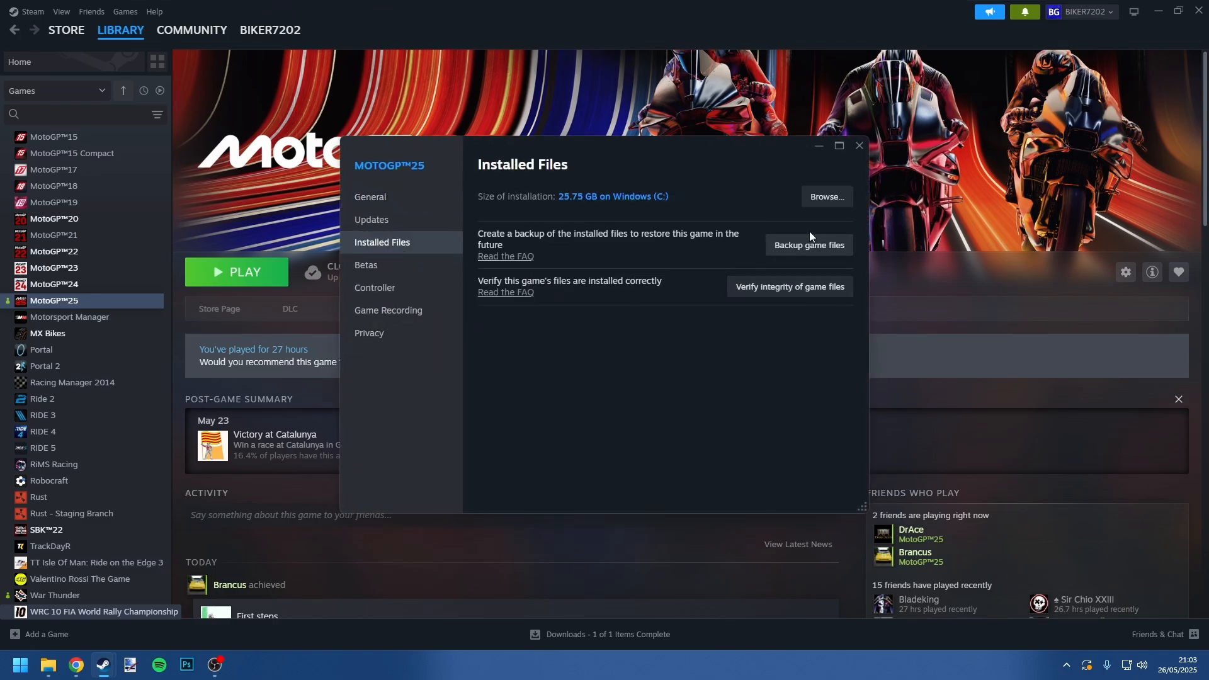
pyautogui.click(825, 197)
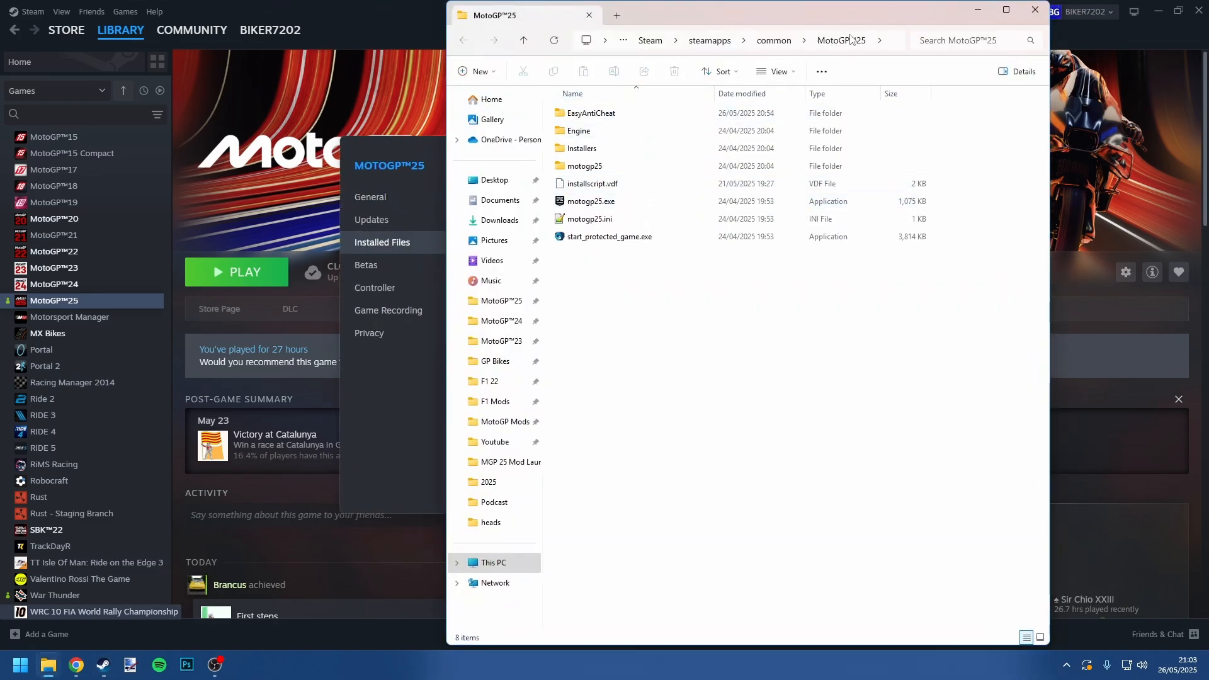
pyautogui.click(840, 41)
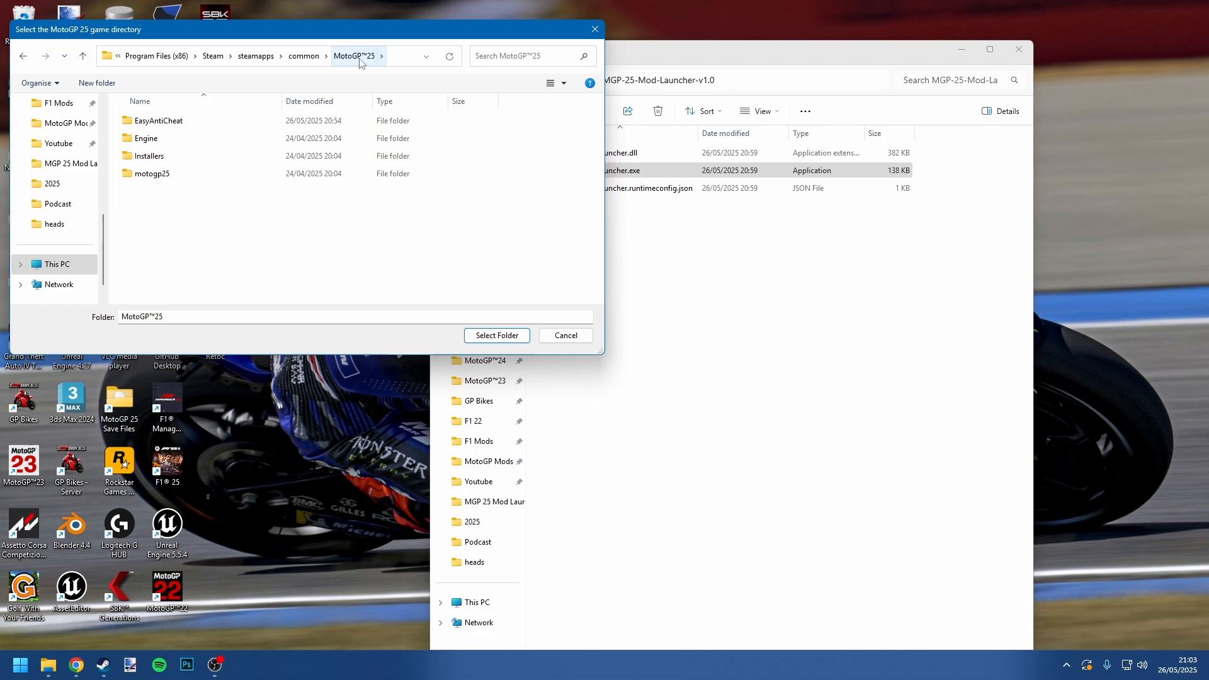
pyautogui.moveTo(423, 288)
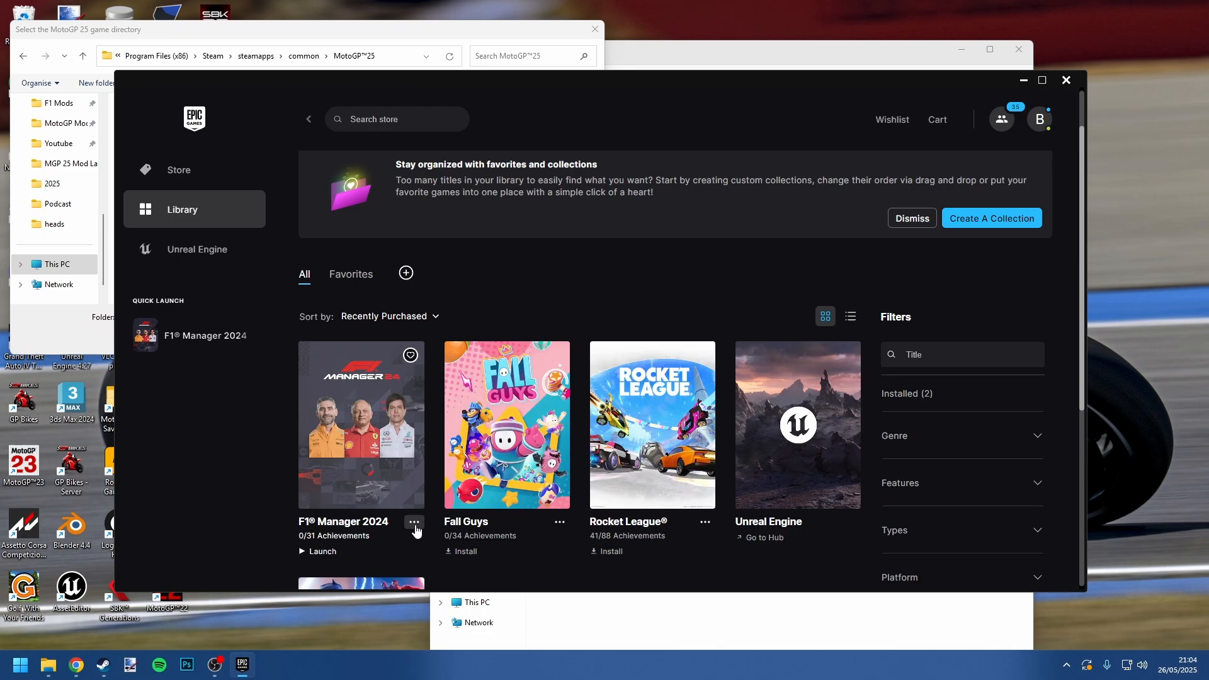
# Reveal F1® Manager 2024's install location via Epic's Manage > Open Install Location
pyautogui.click(413, 523)
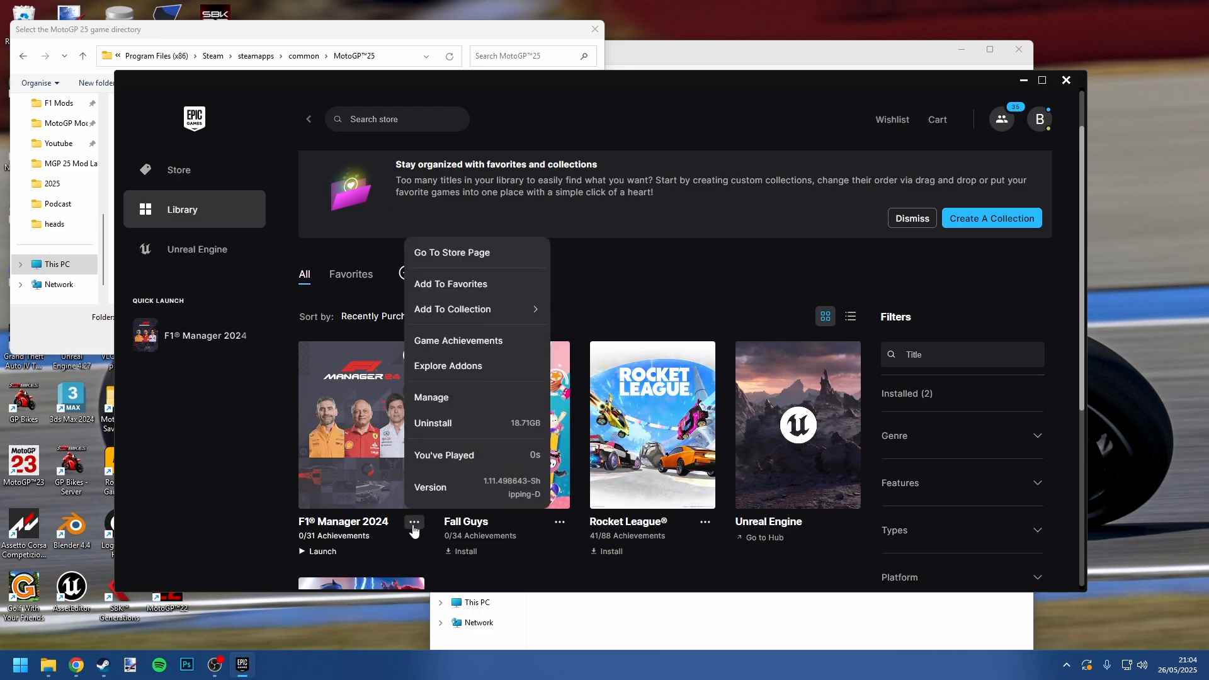
pyautogui.click(430, 397)
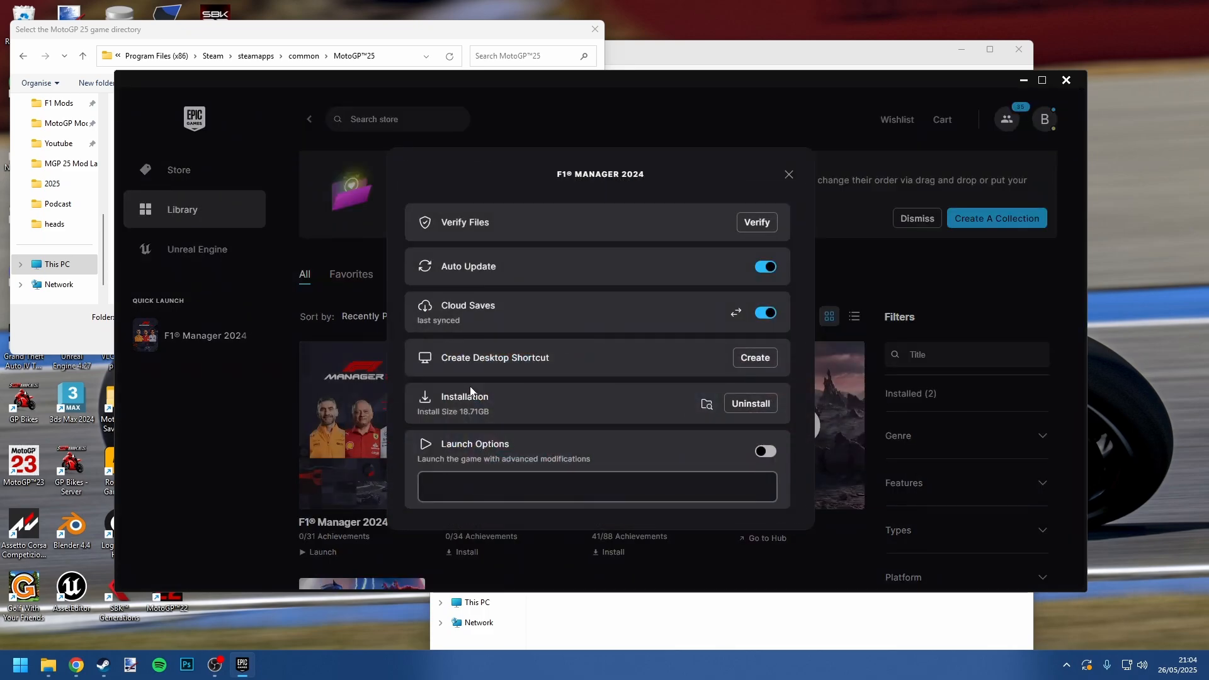
pyautogui.moveTo(705, 403)
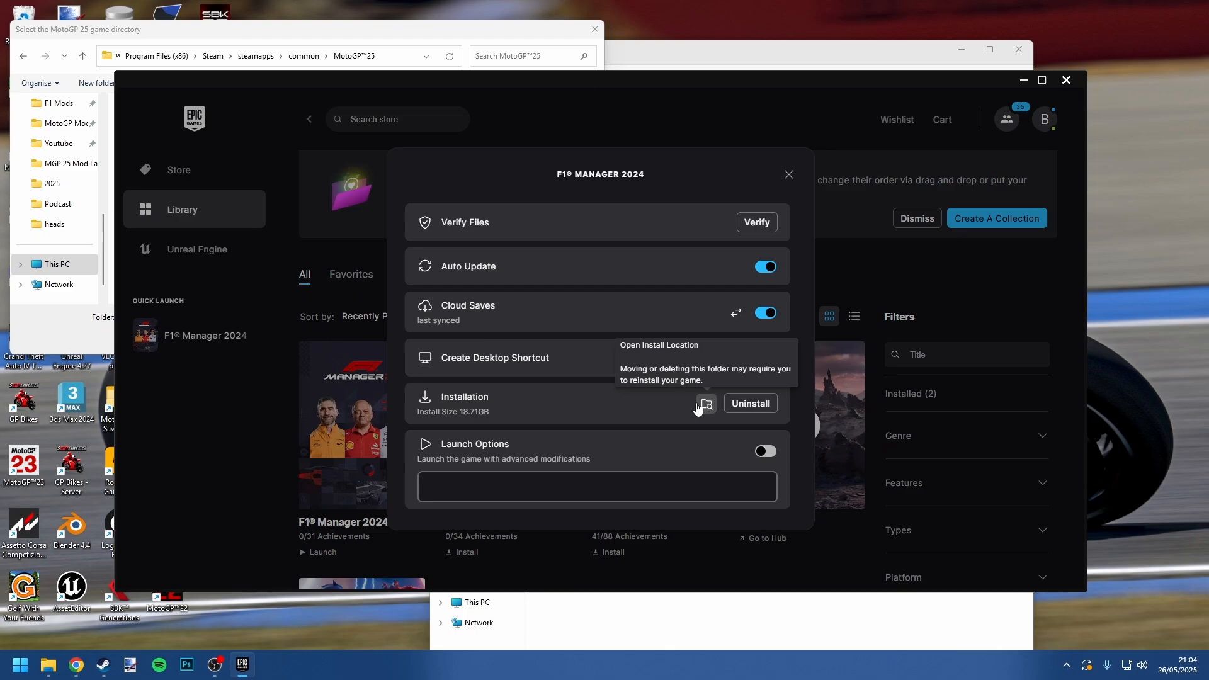
pyautogui.click(704, 403)
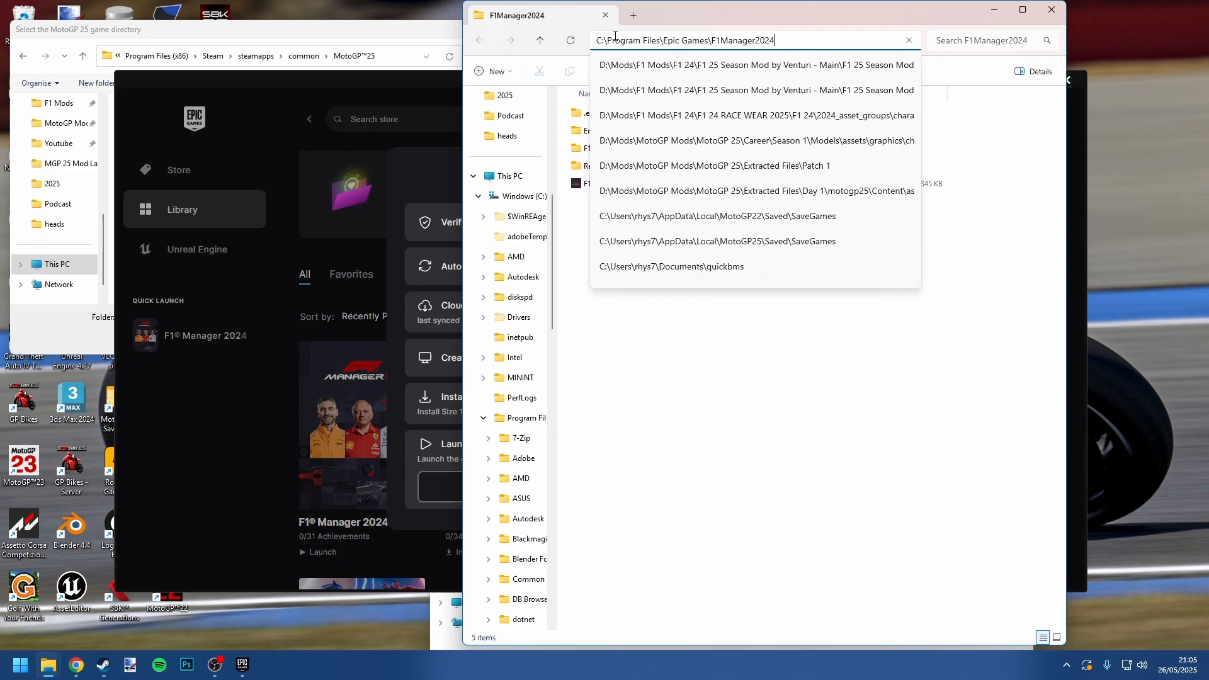
pyautogui.doubleClick(737, 39)
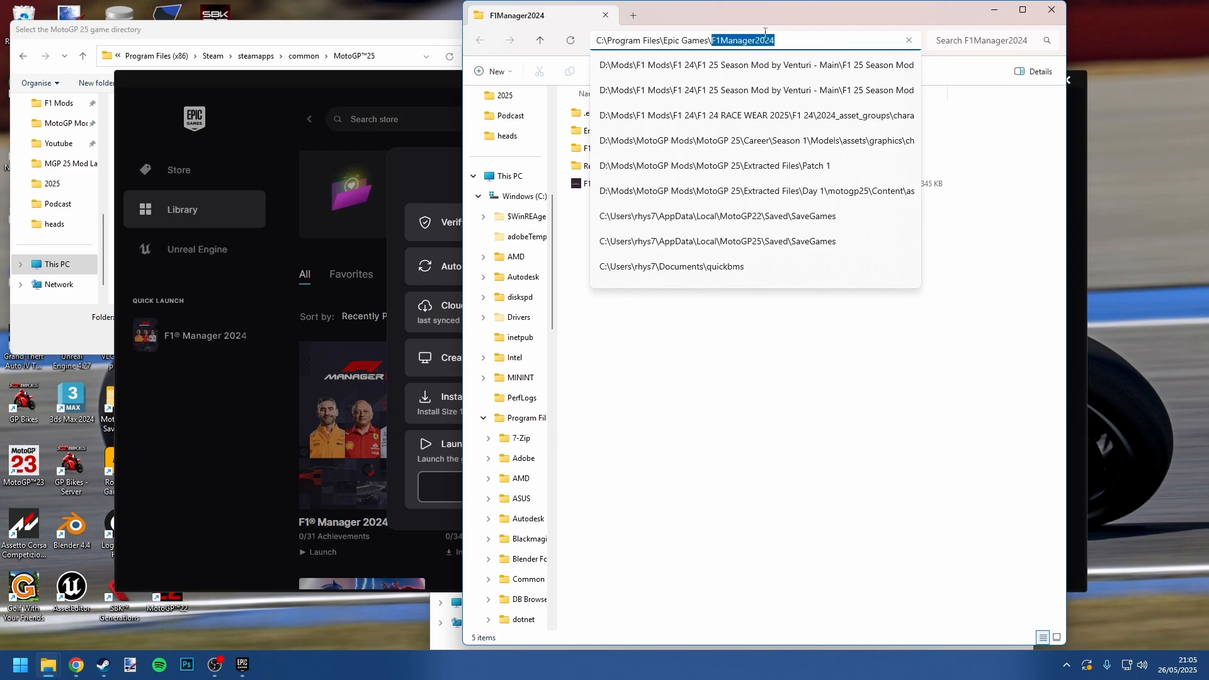
pyautogui.press('Enter')
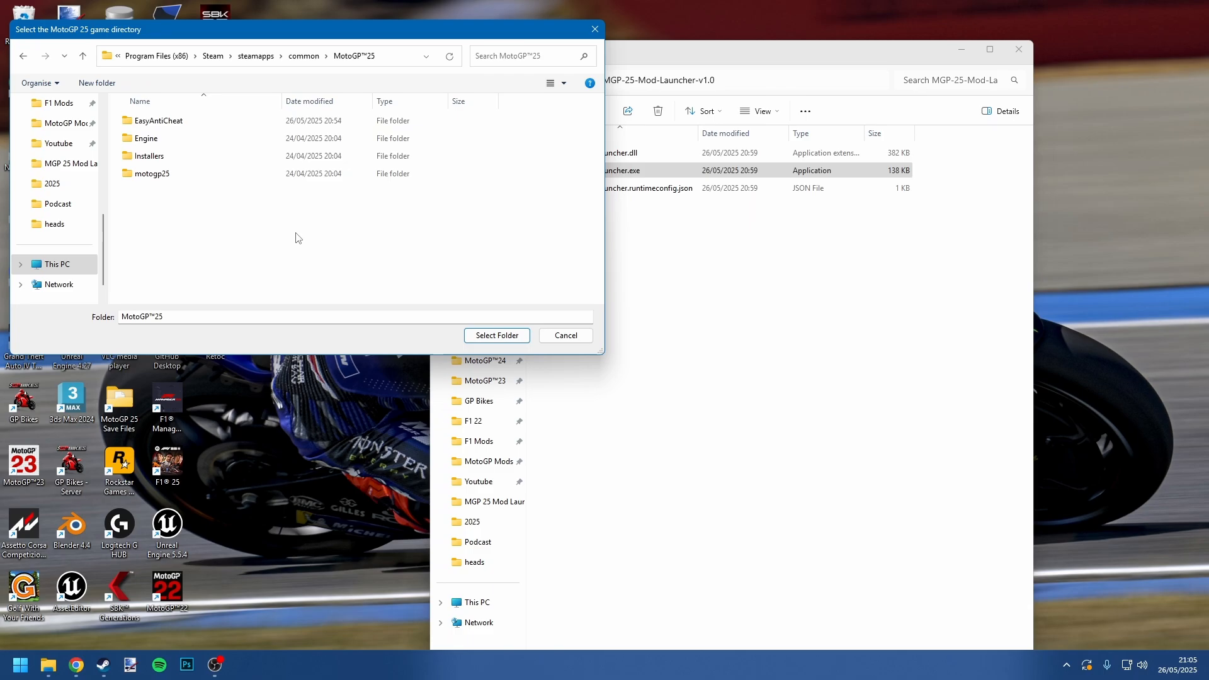
# Confirm MotoGP™25 as the game directory and acknowledge the directory-set message
pyautogui.click(497, 335)
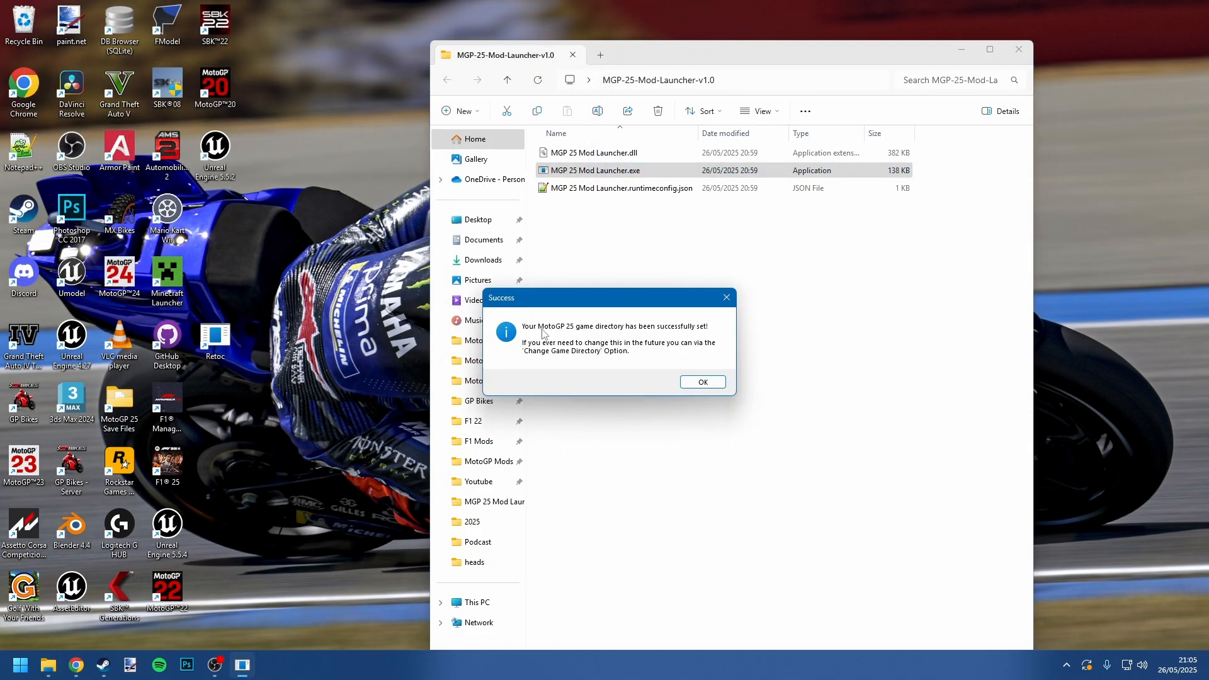
pyautogui.moveTo(700, 332)
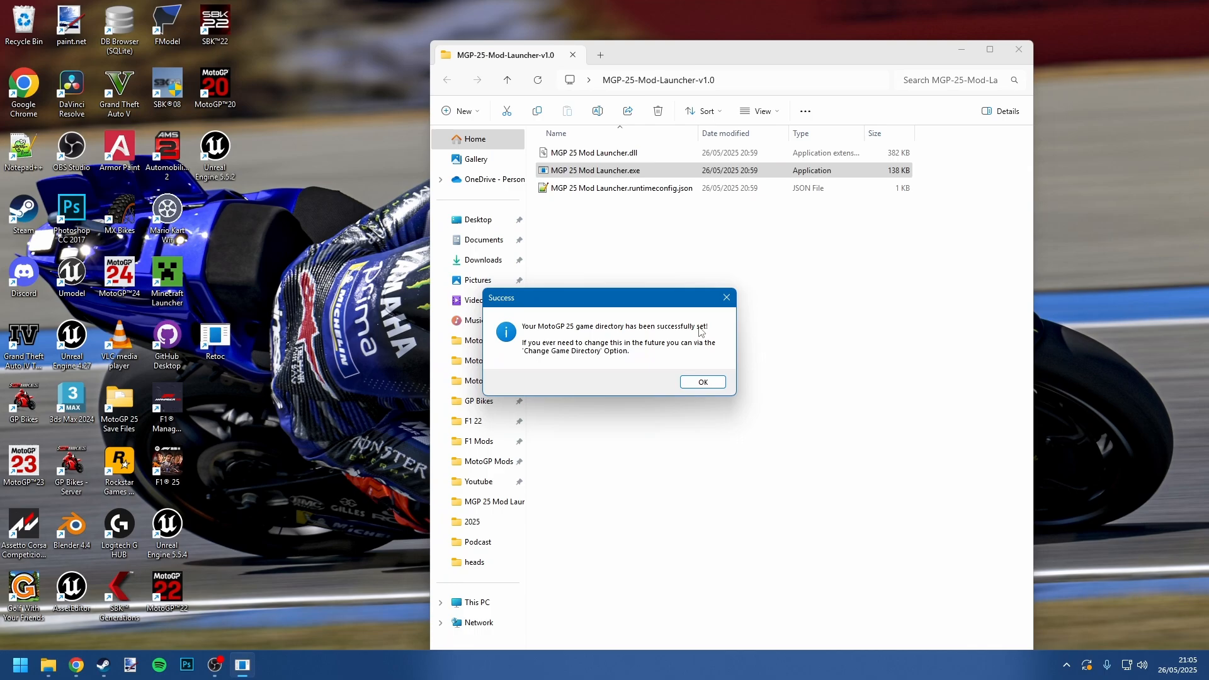
pyautogui.moveTo(505, 359)
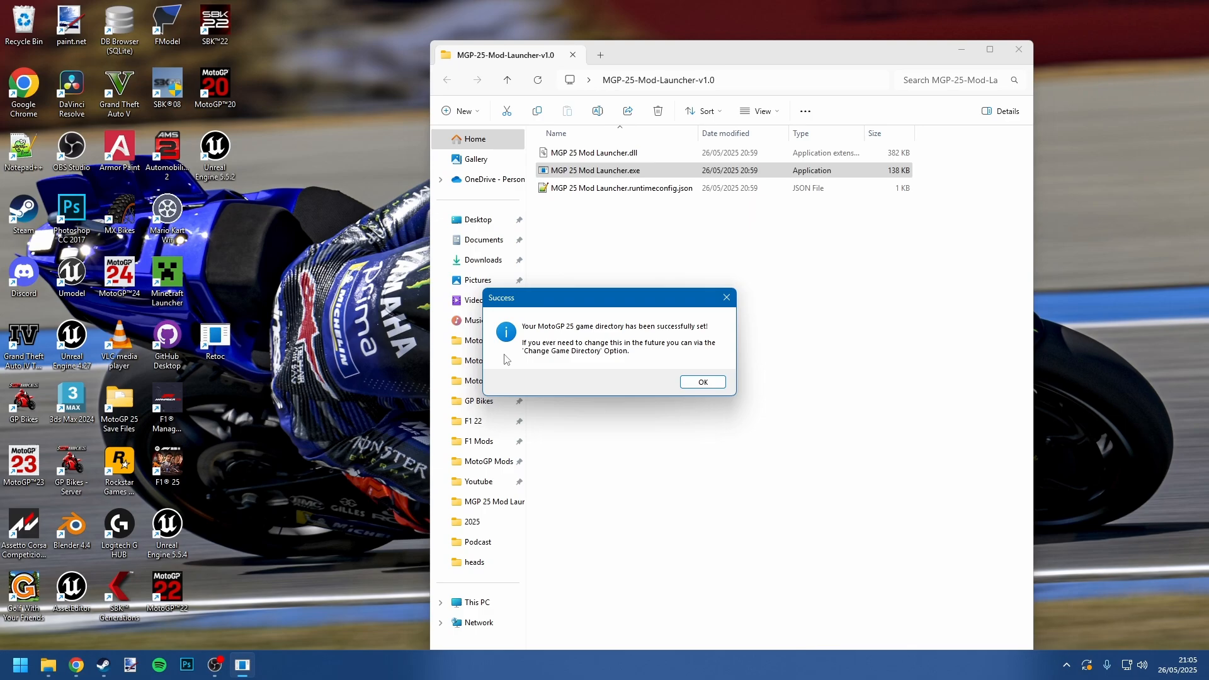
pyautogui.moveTo(541, 352)
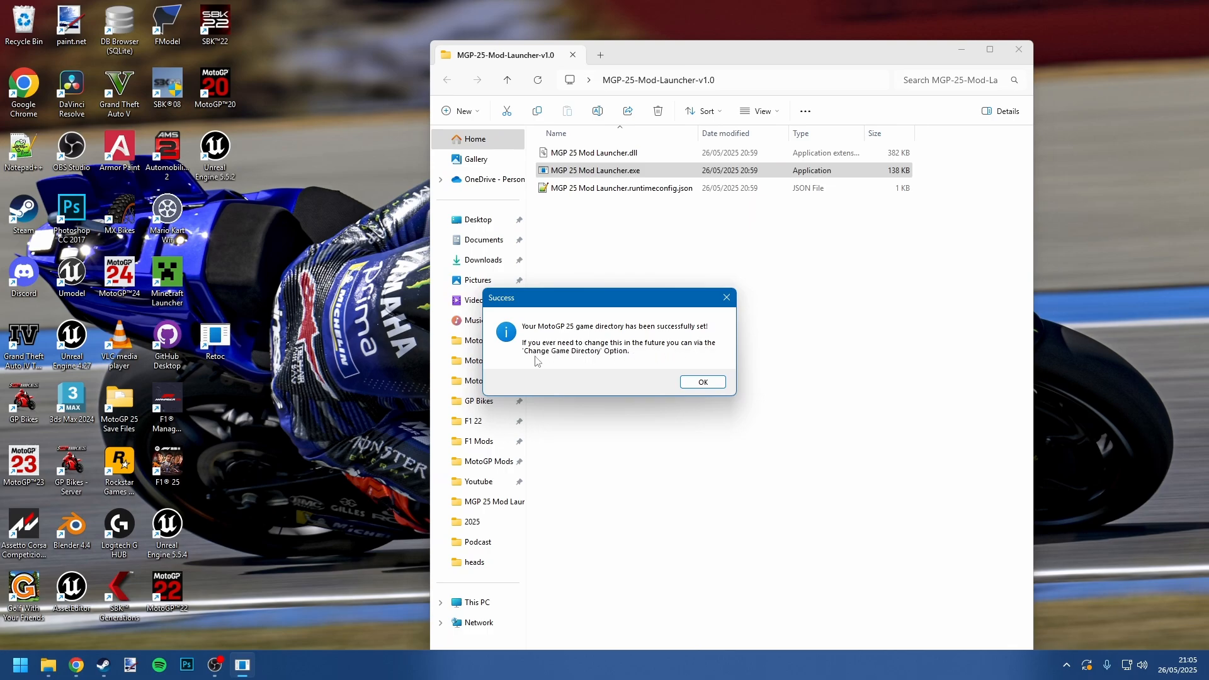
pyautogui.click(702, 381)
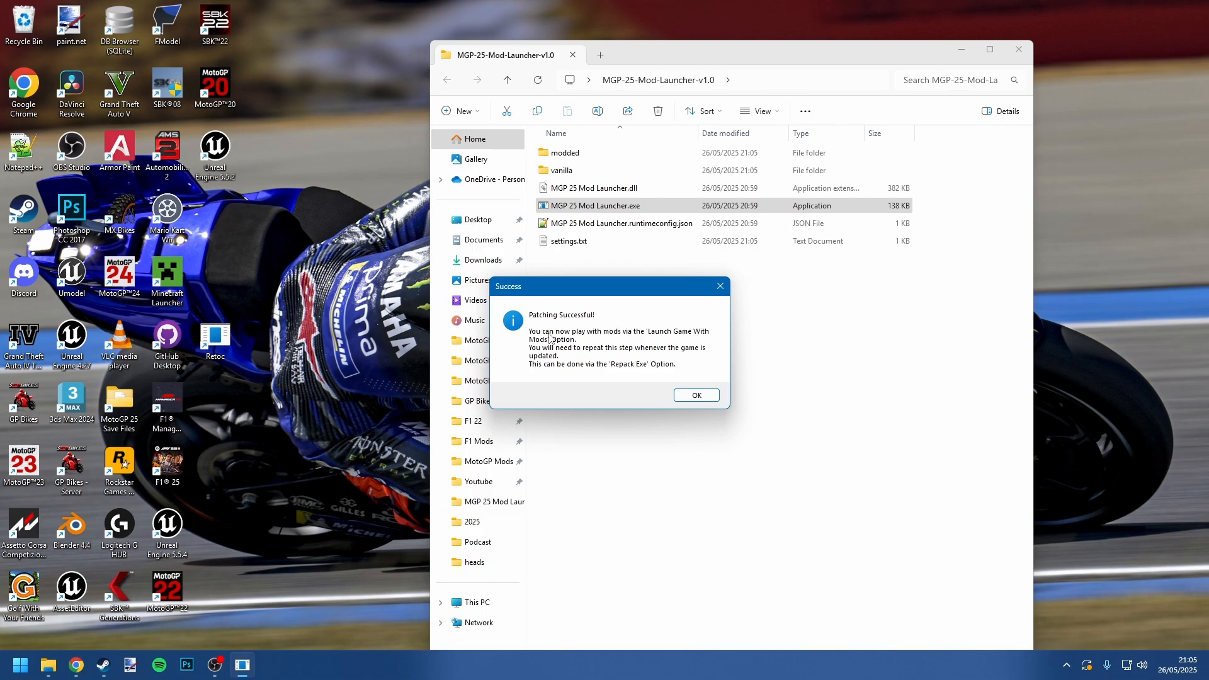
pyautogui.moveTo(622, 319)
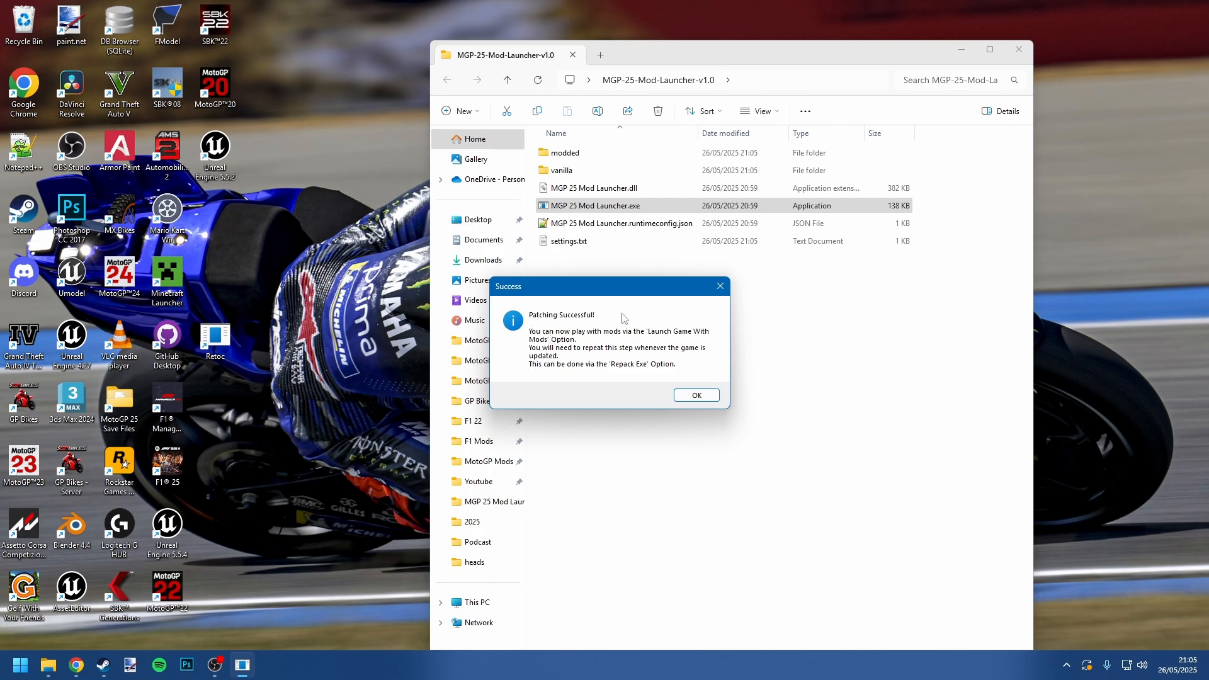
pyautogui.moveTo(657, 331)
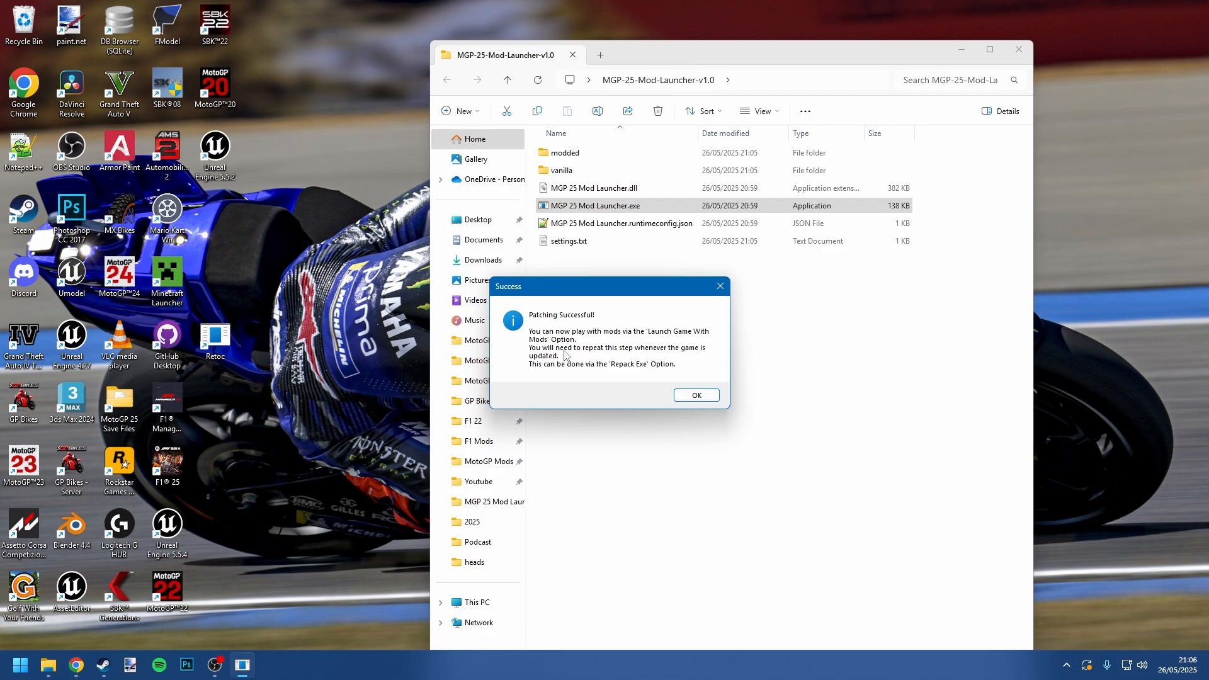
# Acknowledge the Patching Successful message so the launcher's main menu appears
pyautogui.click(696, 394)
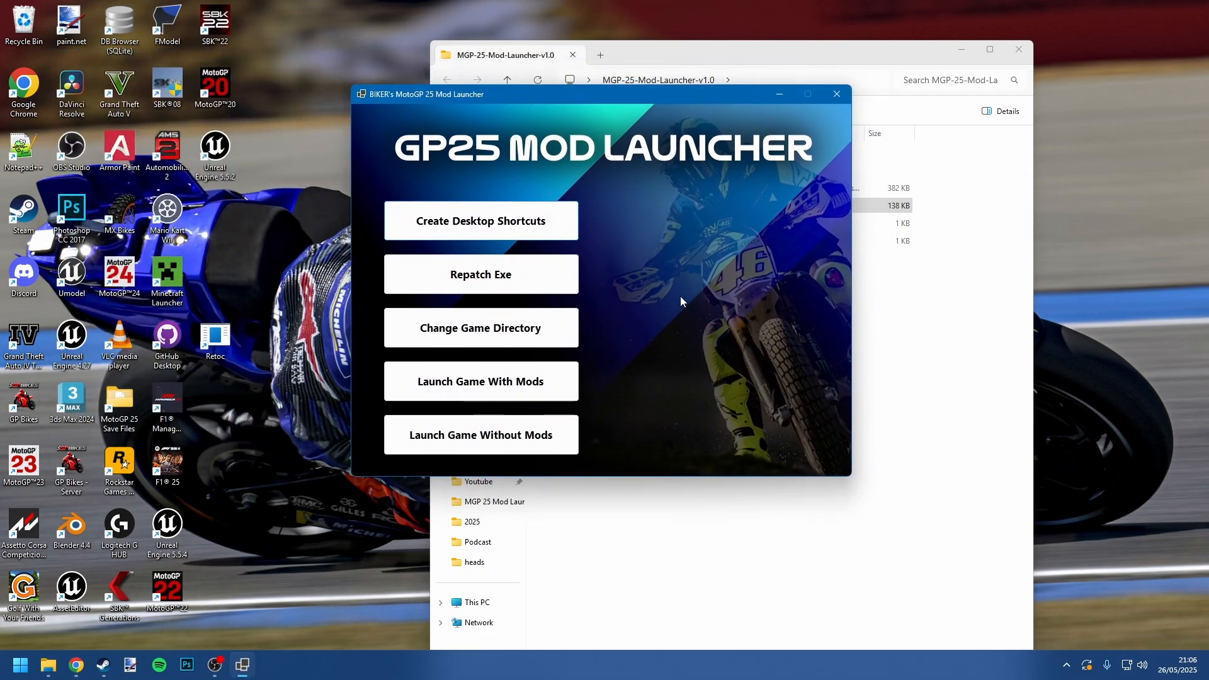
pyautogui.moveTo(777, 365)
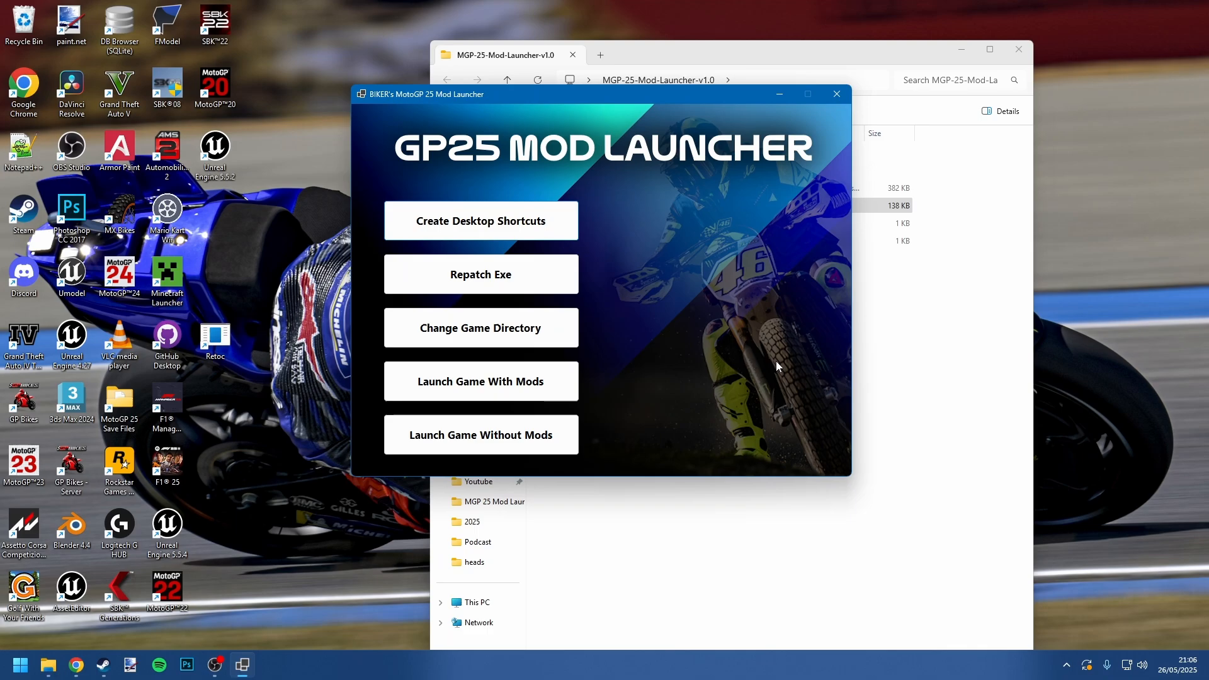
pyautogui.moveTo(741, 296)
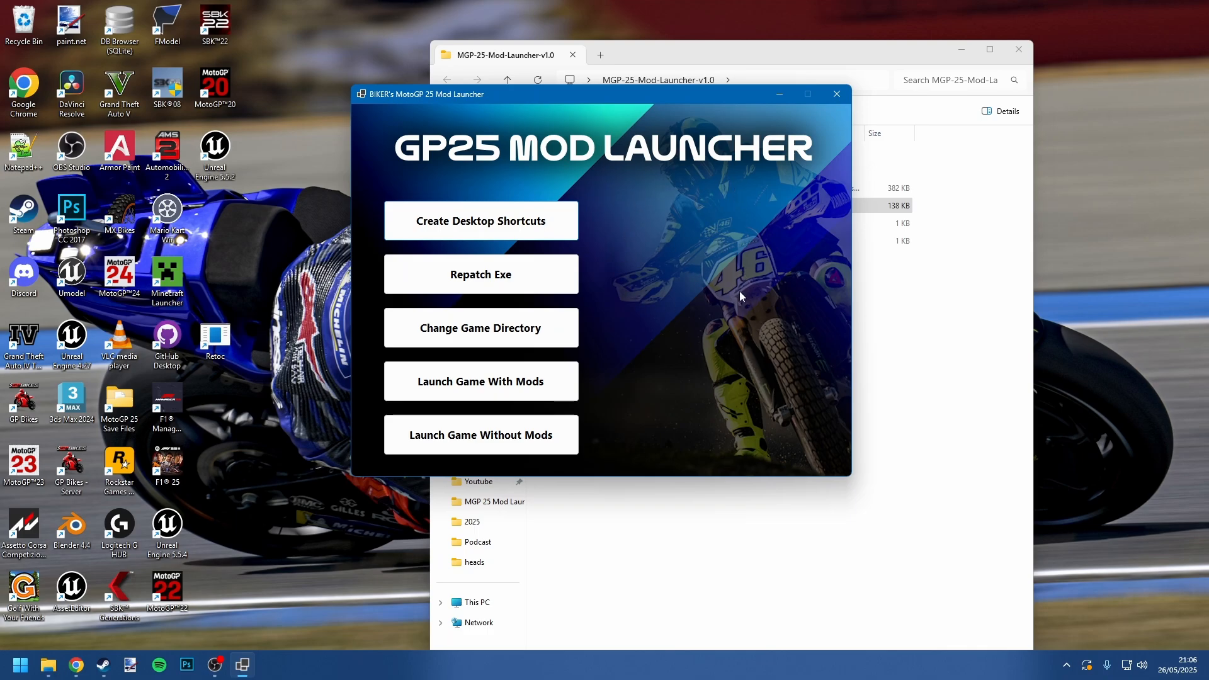
pyautogui.moveTo(603, 182)
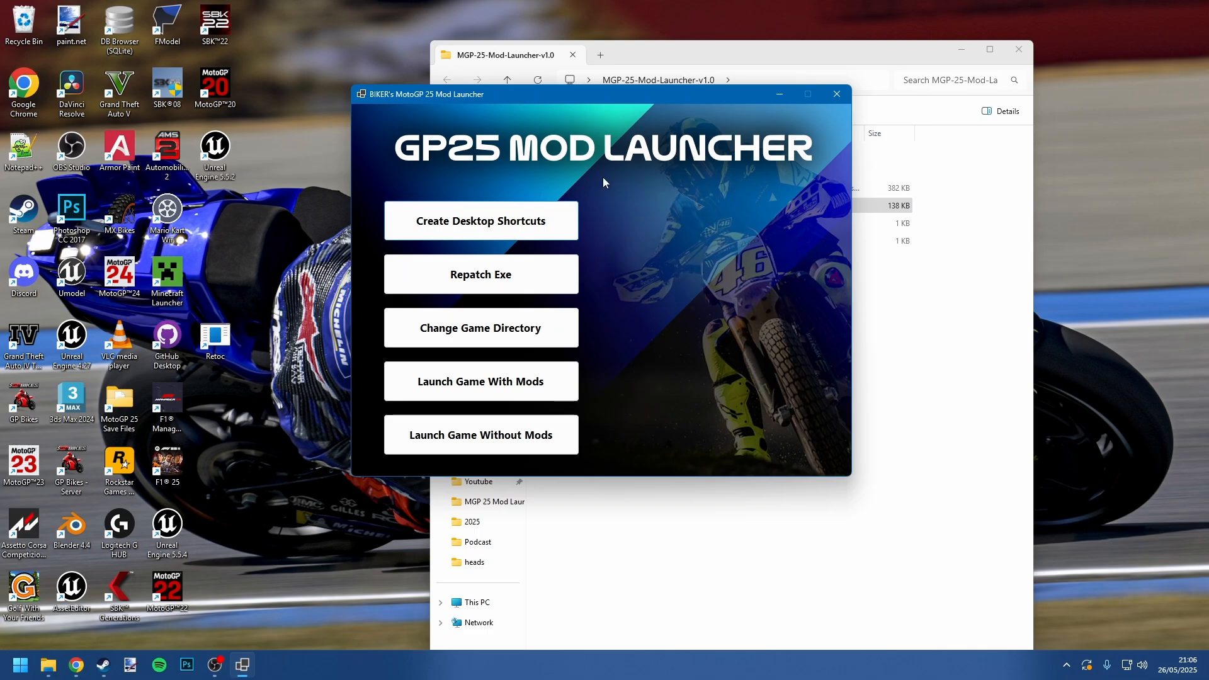
pyautogui.moveTo(630, 265)
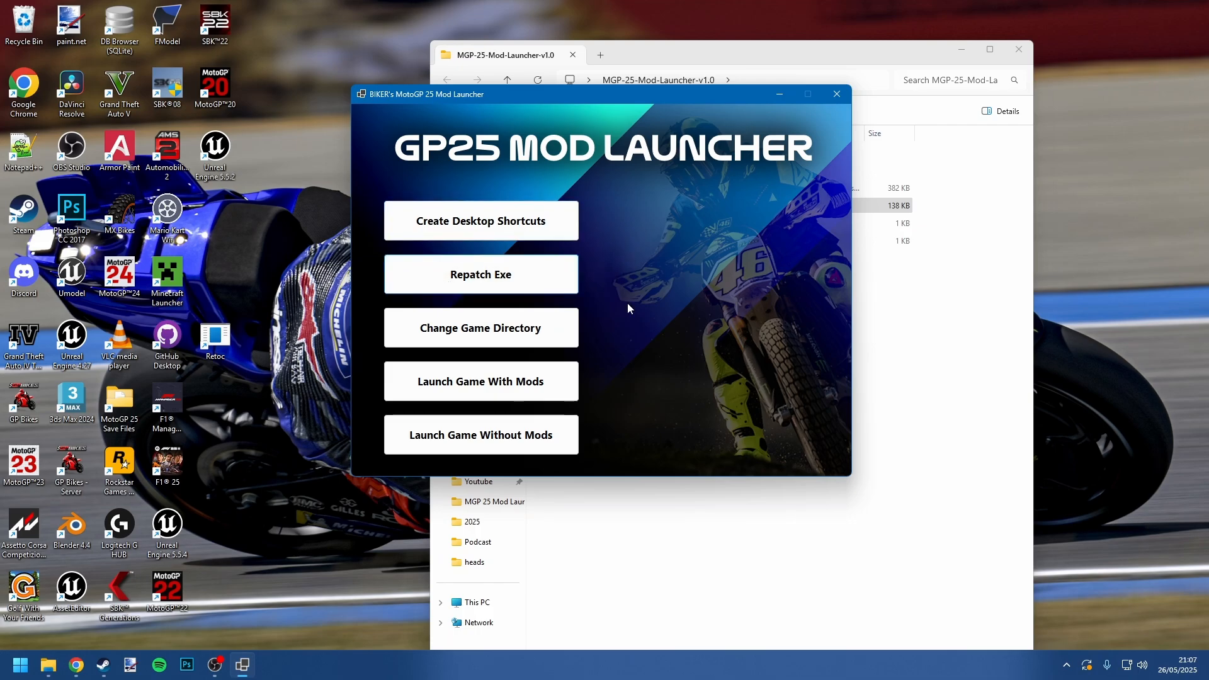
pyautogui.moveTo(690, 257)
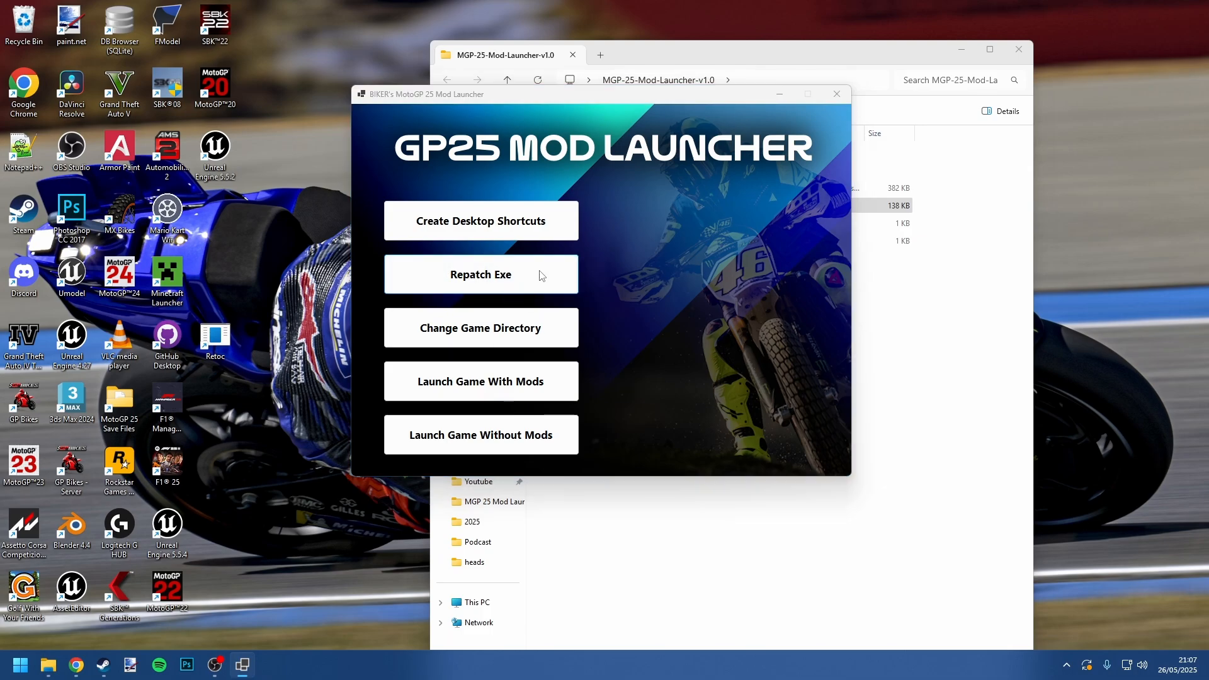
# Repatch the game executable with Repatch Exe and acknowledge the success message
pyautogui.click(480, 273)
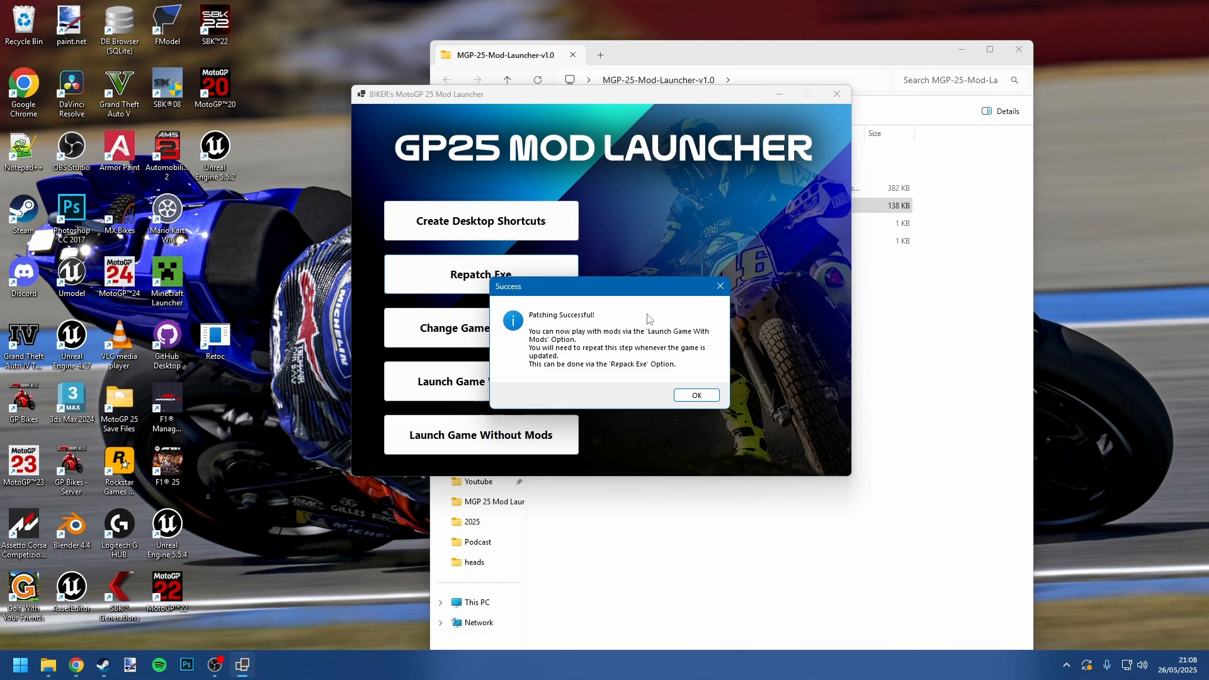
pyautogui.click(694, 395)
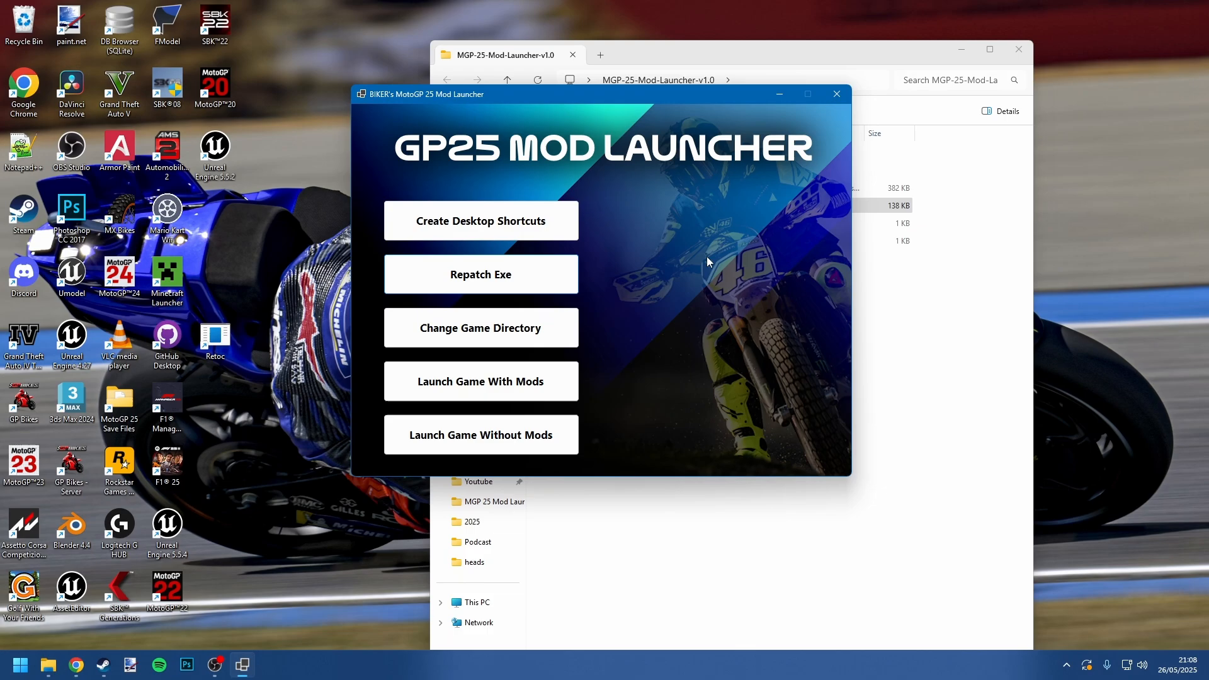
pyautogui.moveTo(689, 240)
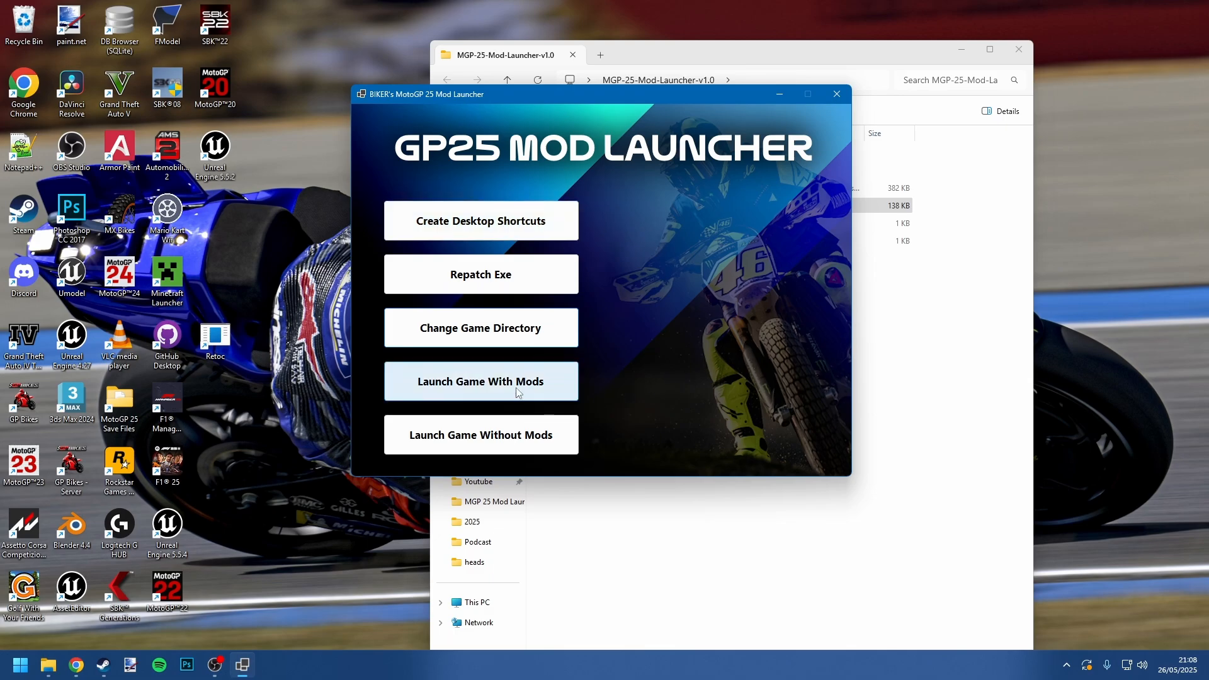
pyautogui.moveTo(577, 365)
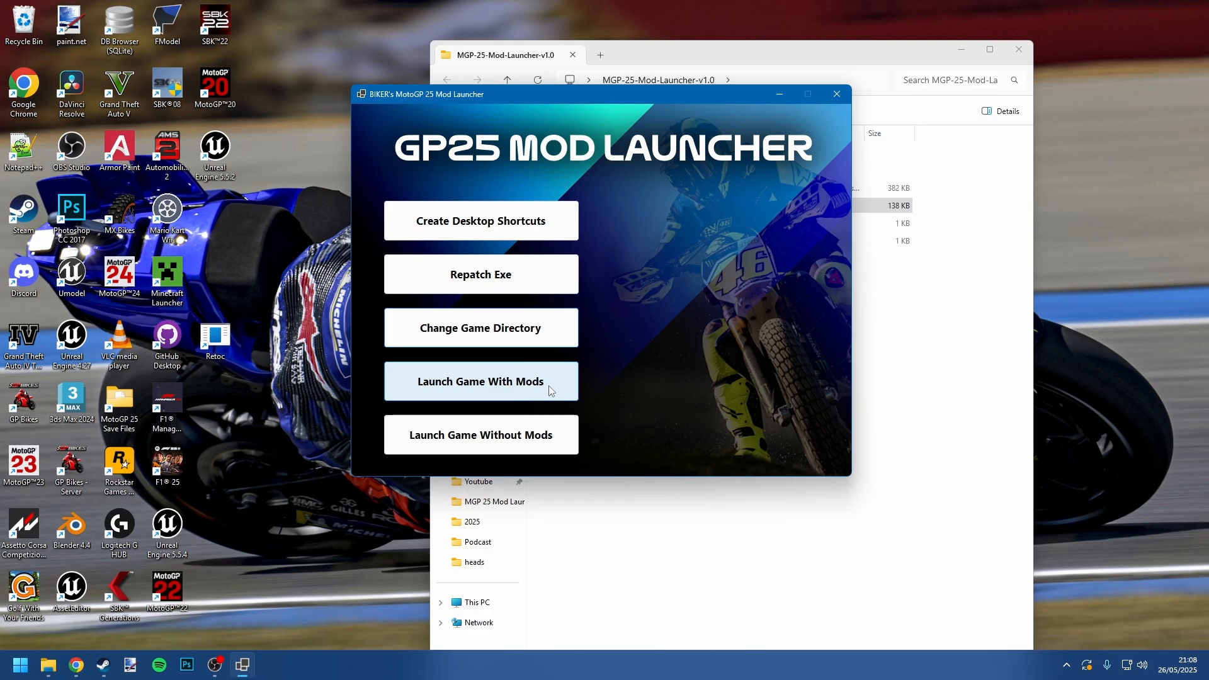
pyautogui.moveTo(480, 434)
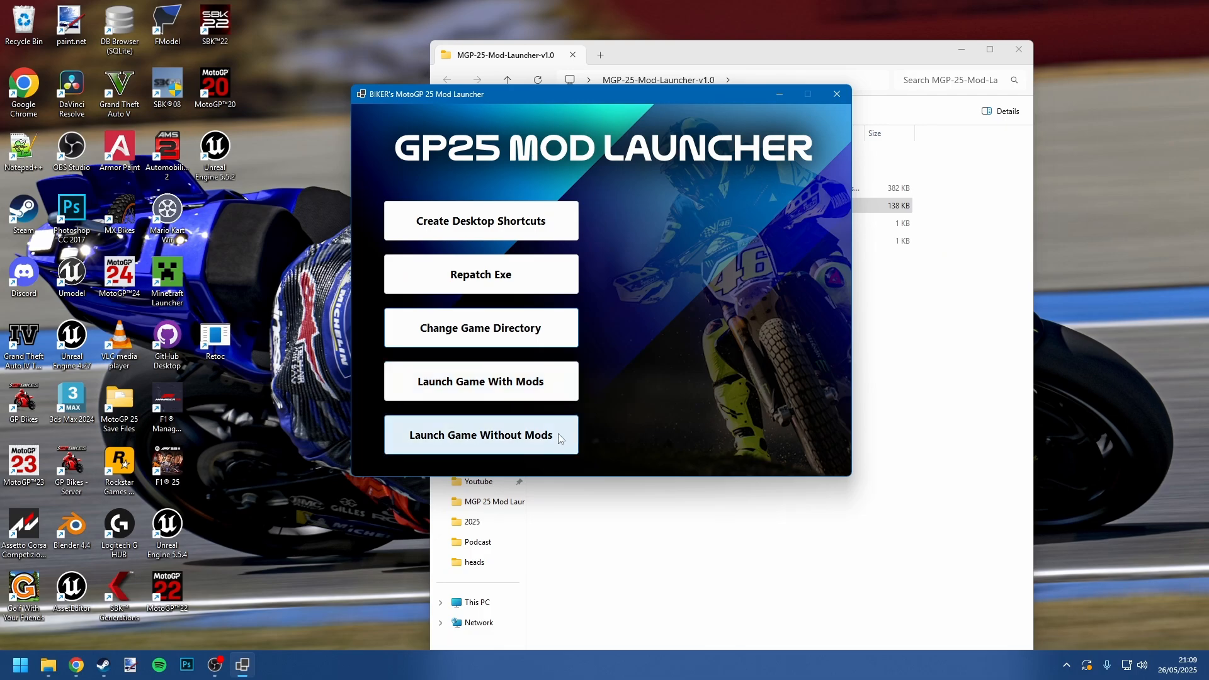
pyautogui.moveTo(545, 439)
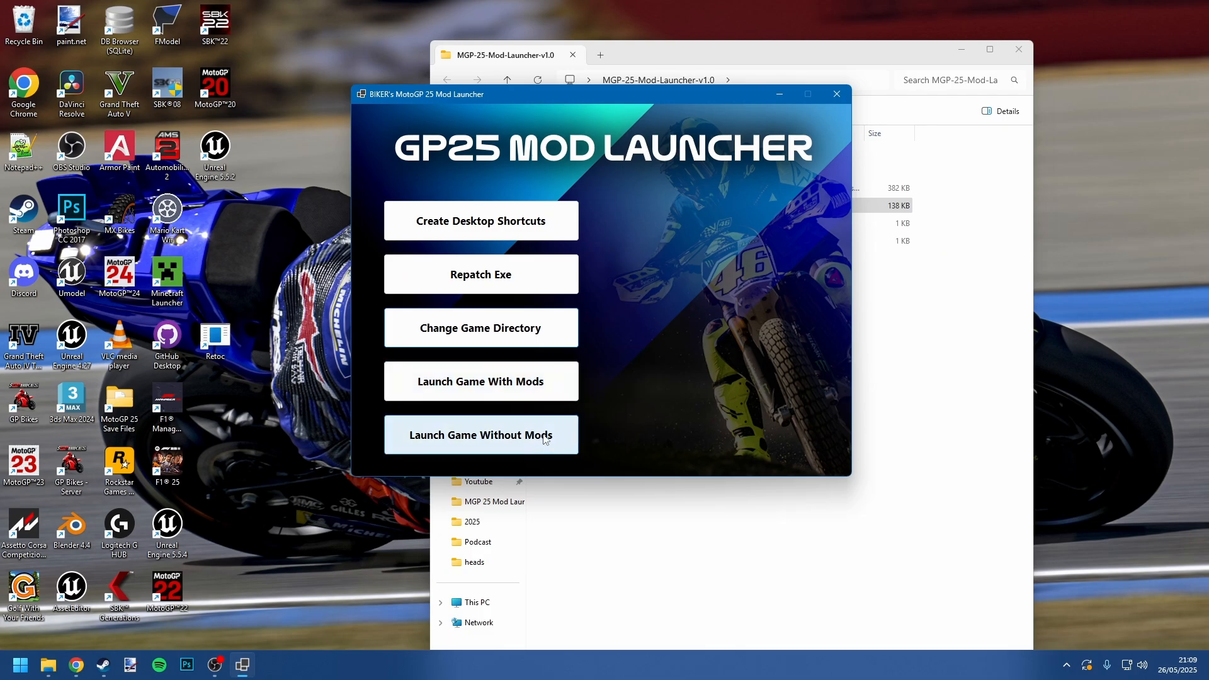
pyautogui.moveTo(451, 237)
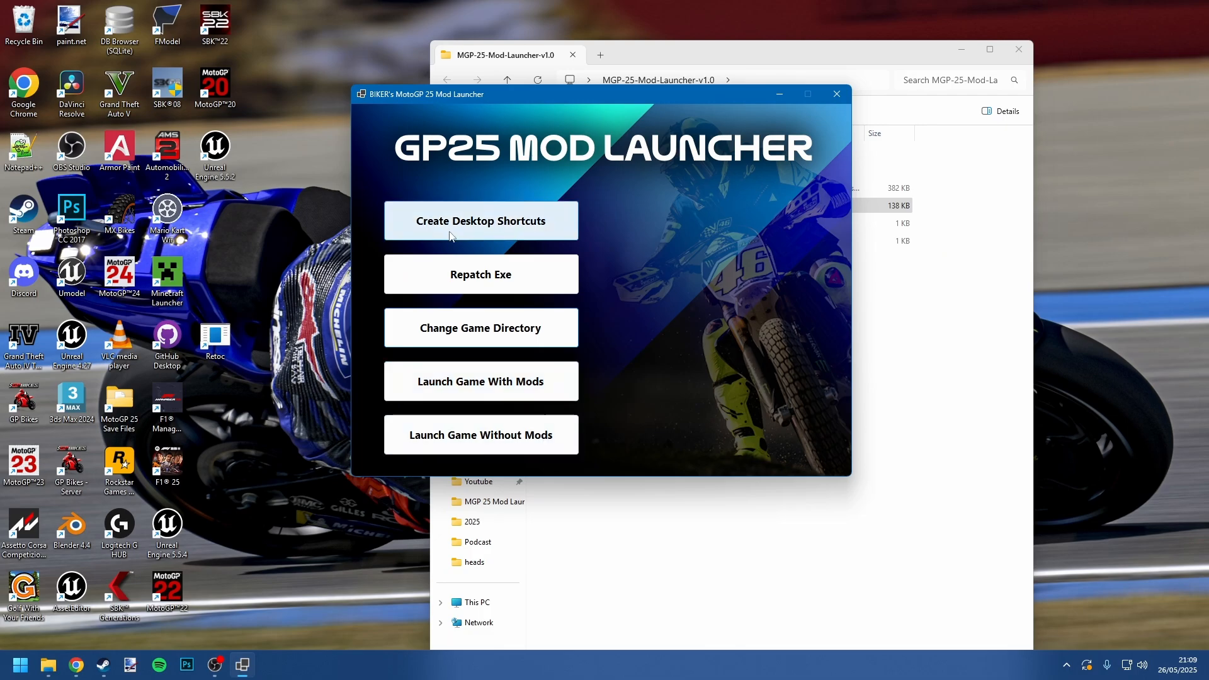
# Create the With Mods and Without Mods desktop shortcuts, then close the launcher
pyautogui.click(480, 221)
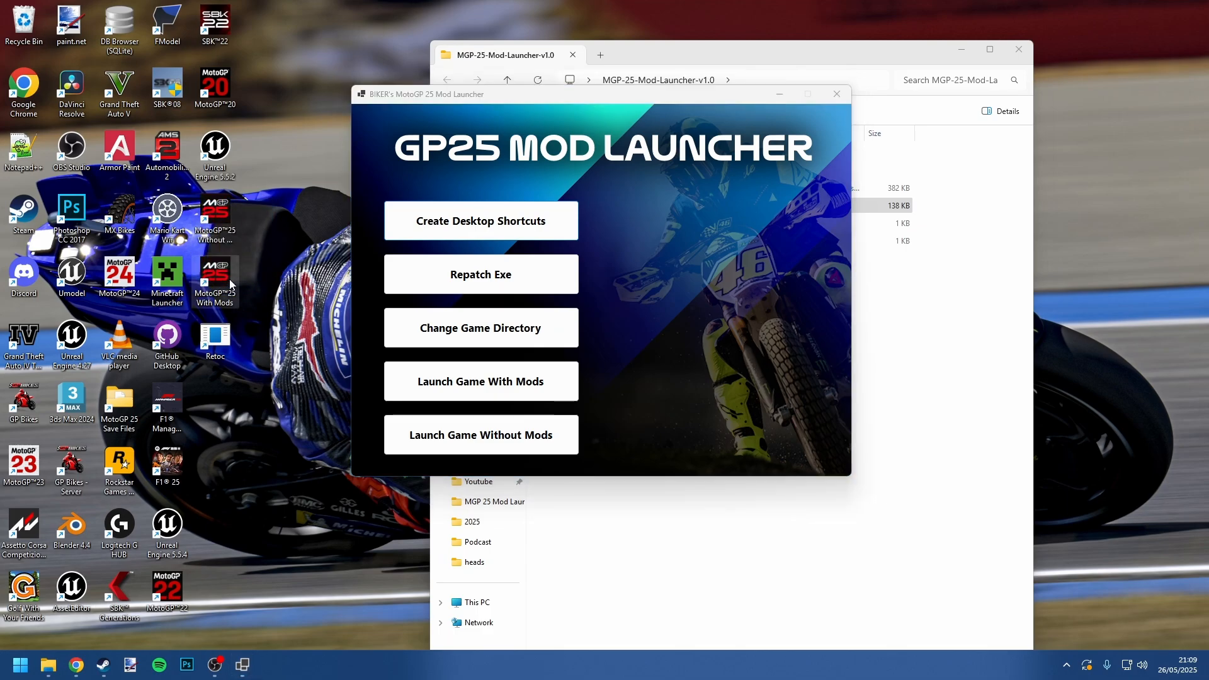
pyautogui.moveTo(480, 435)
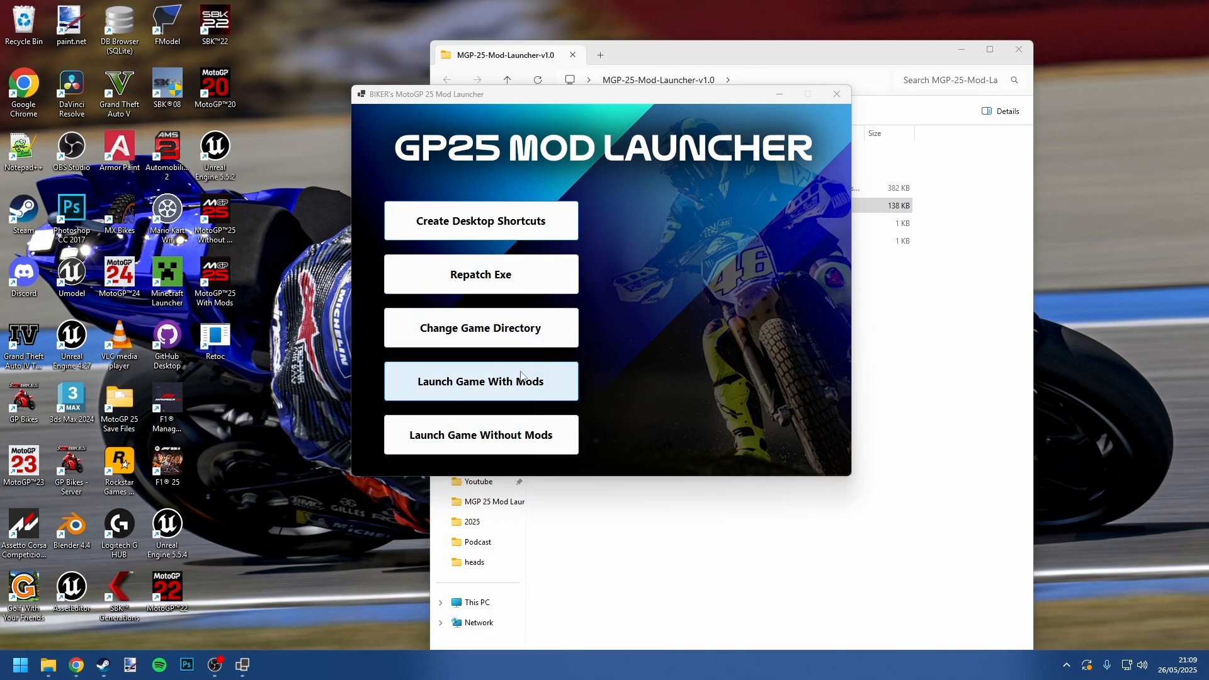
pyautogui.moveTo(541, 274)
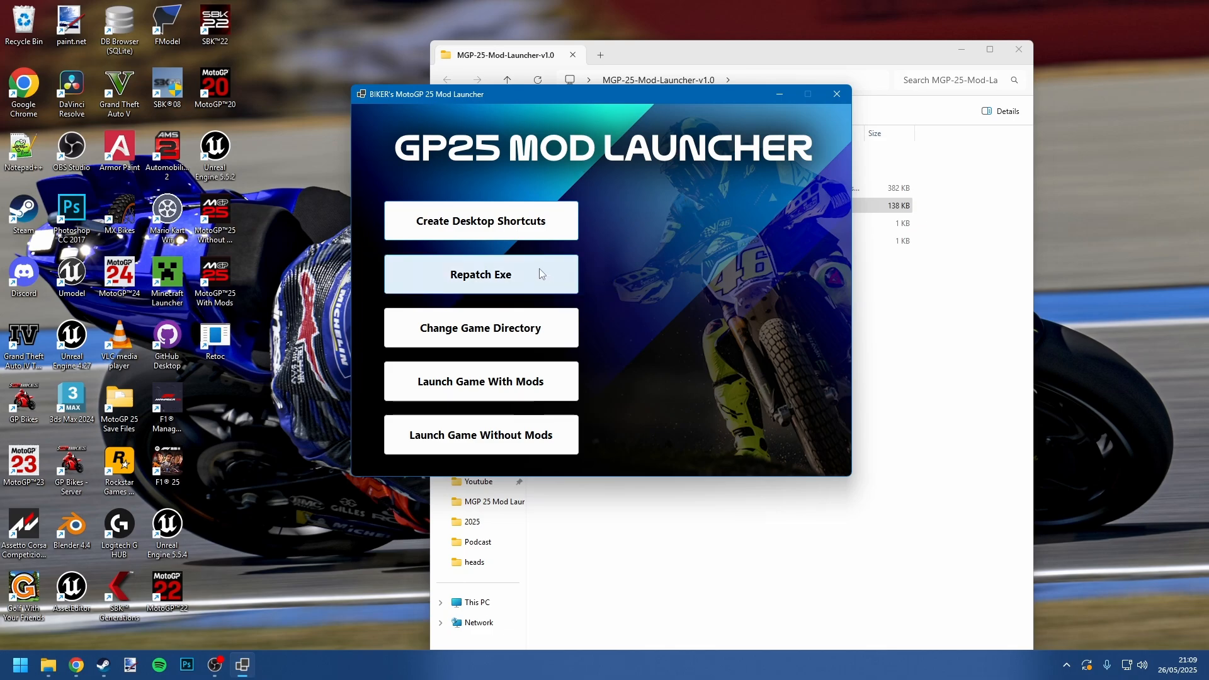
pyautogui.click(836, 93)
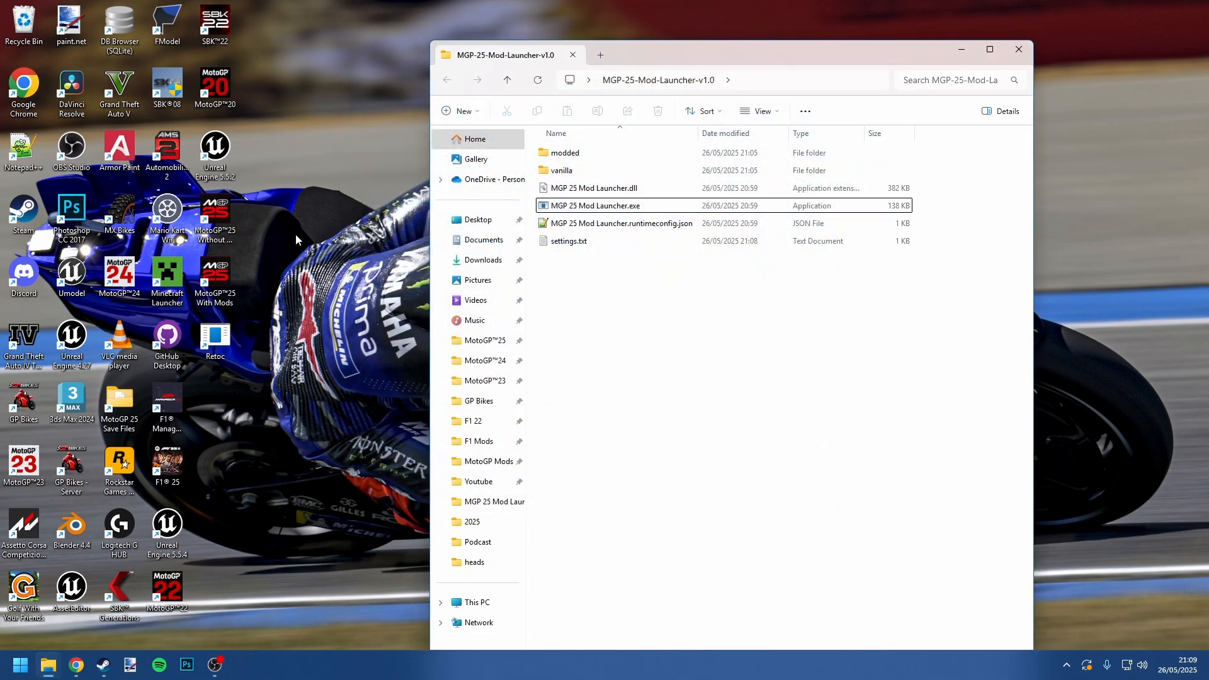
# Reach Test-Mod-Files.zip inside the mod launcher folder on the desktop
pyautogui.click(1018, 49)
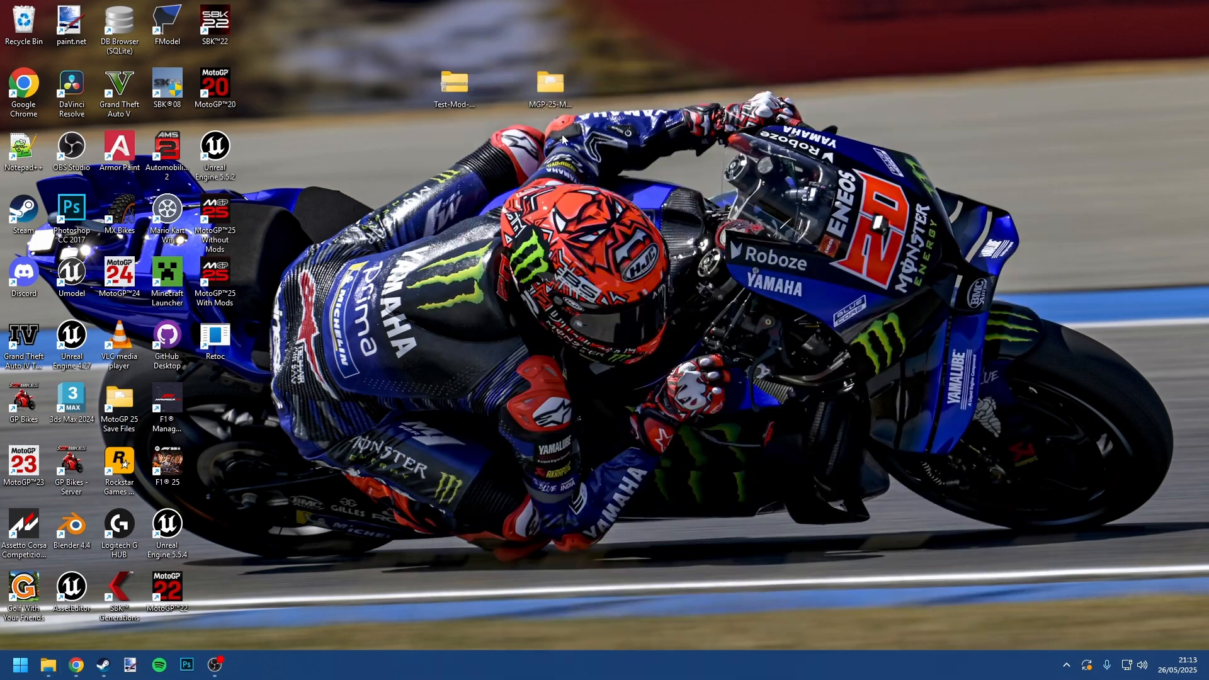
pyautogui.doubleClick(548, 80)
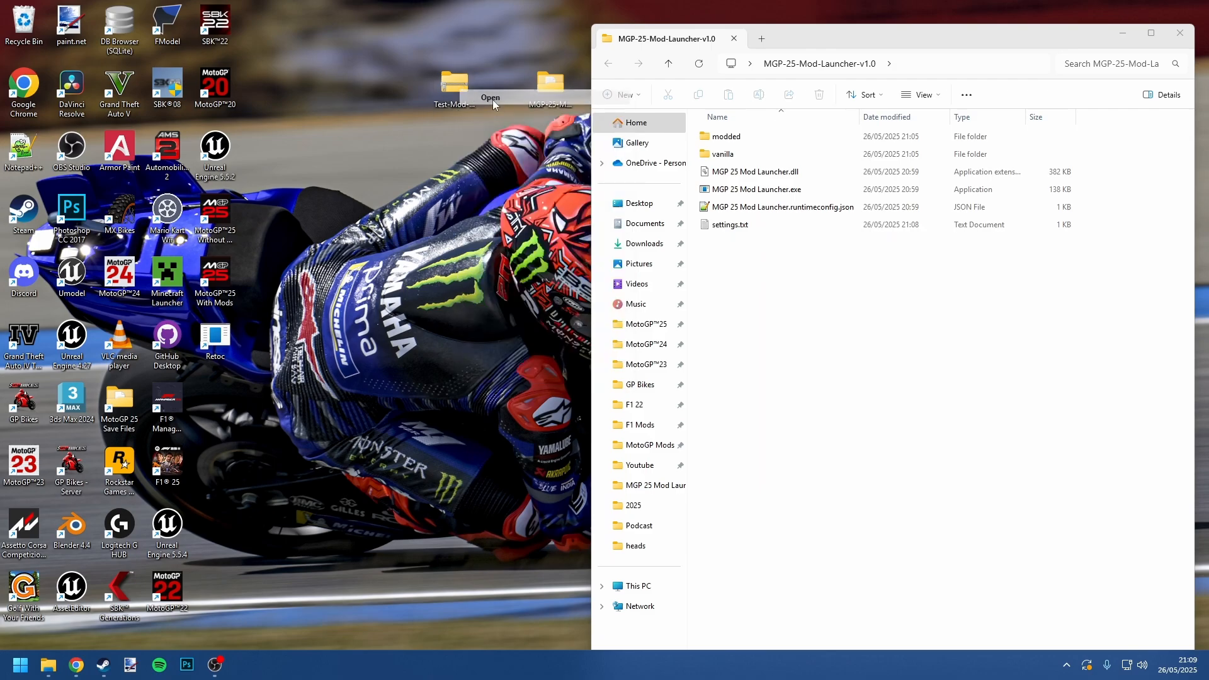
pyautogui.doubleClick(454, 79)
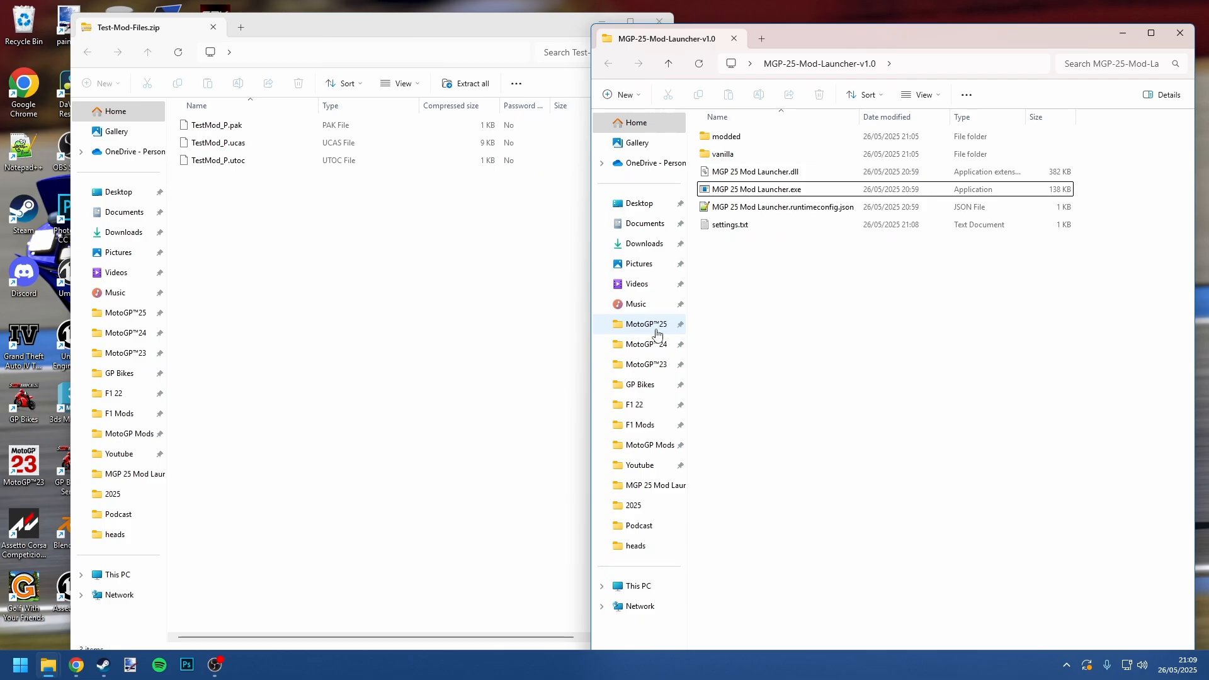
# Navigate into MotoGP™25 > motogp25 > Content to place the three TestMod_P files in Paks
pyautogui.click(645, 324)
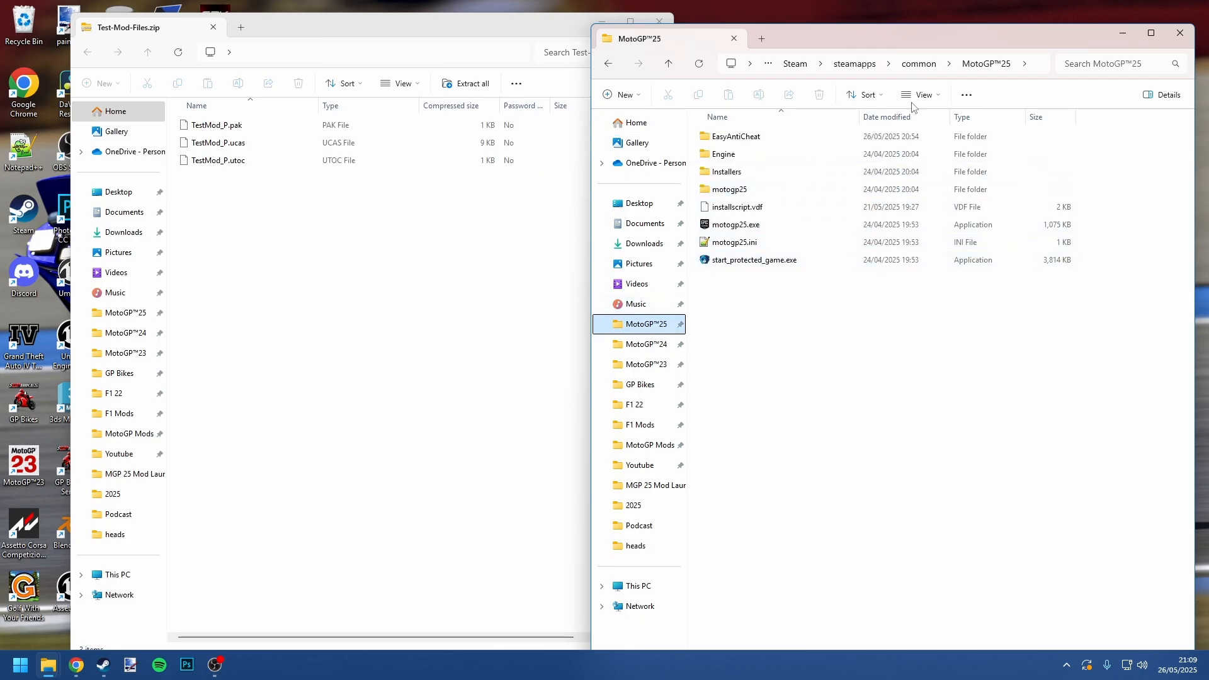
pyautogui.moveTo(741, 186)
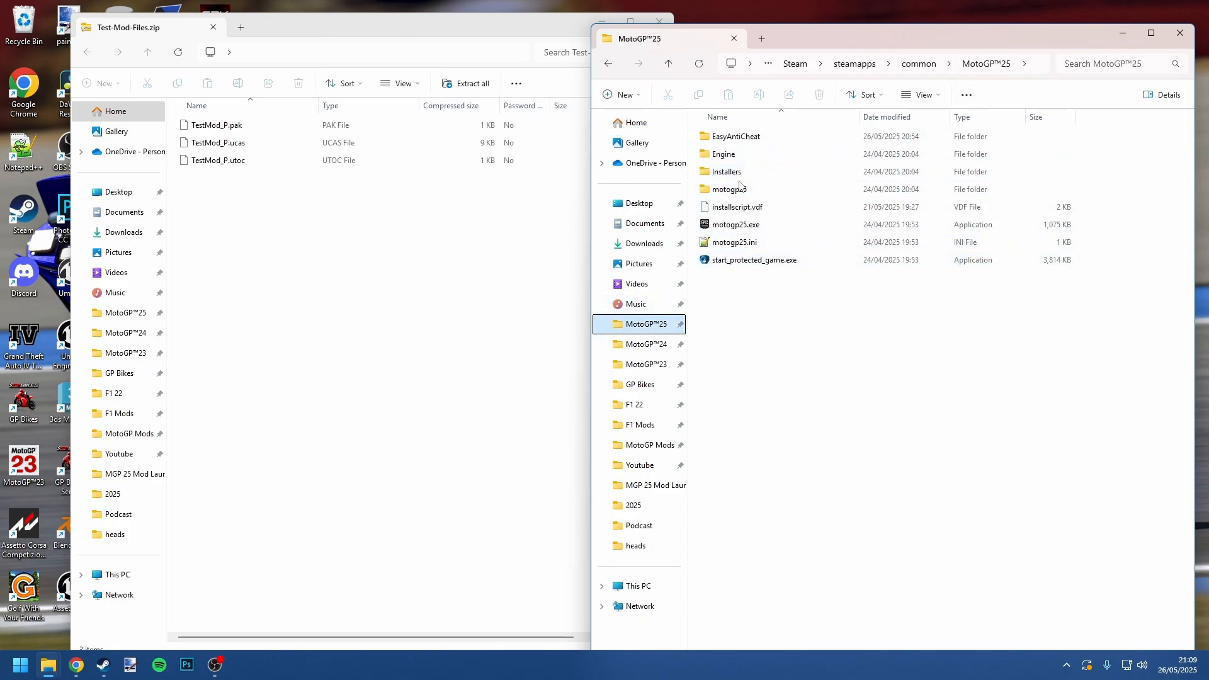
pyautogui.doubleClick(730, 189)
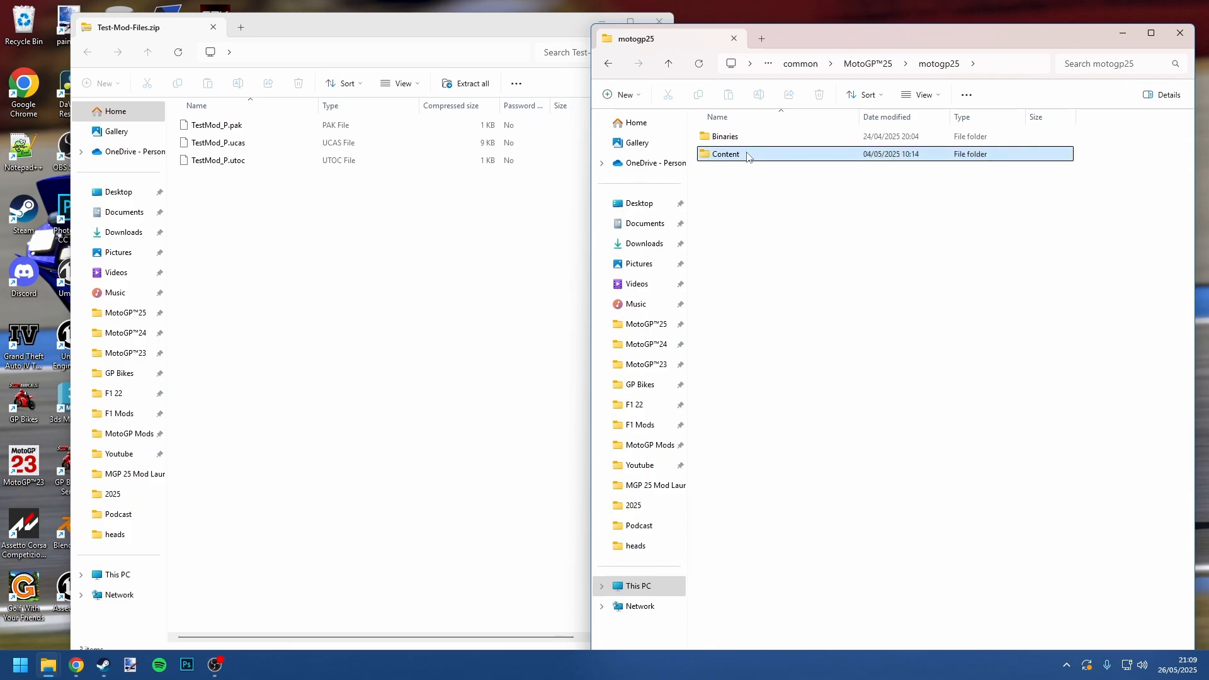
pyautogui.doubleClick(725, 153)
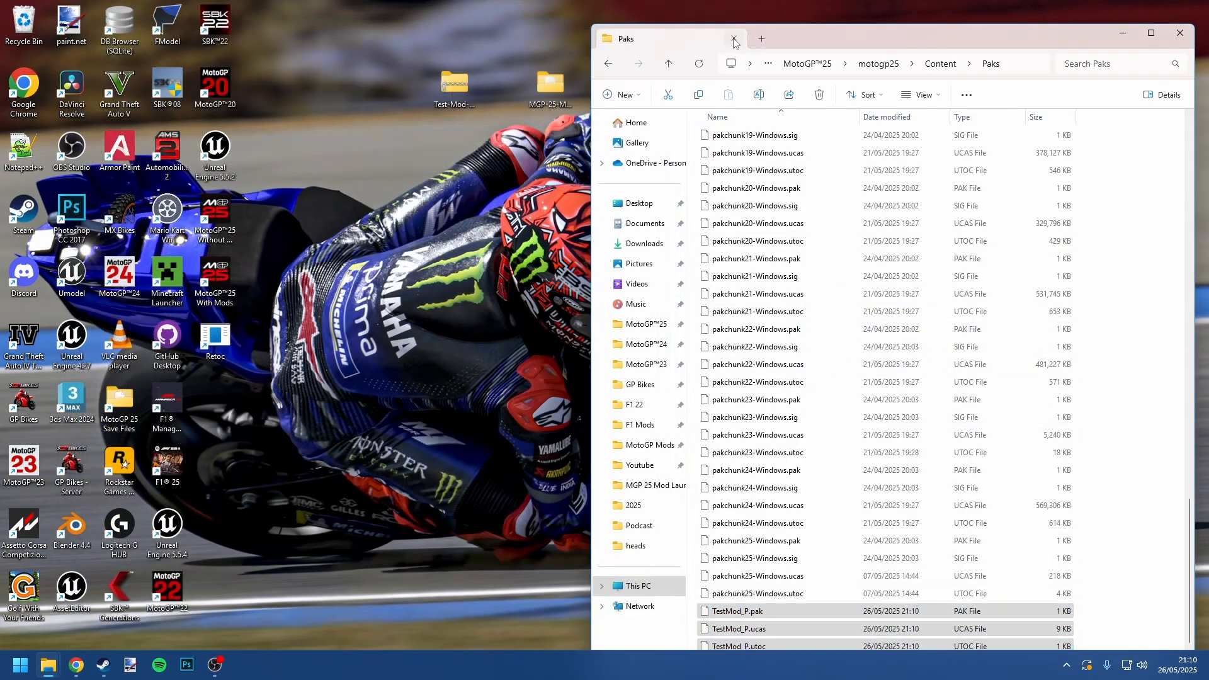
# Start MotoGP 25 from the With Mods desktop shortcut and reach the quit prompt
pyautogui.click(733, 40)
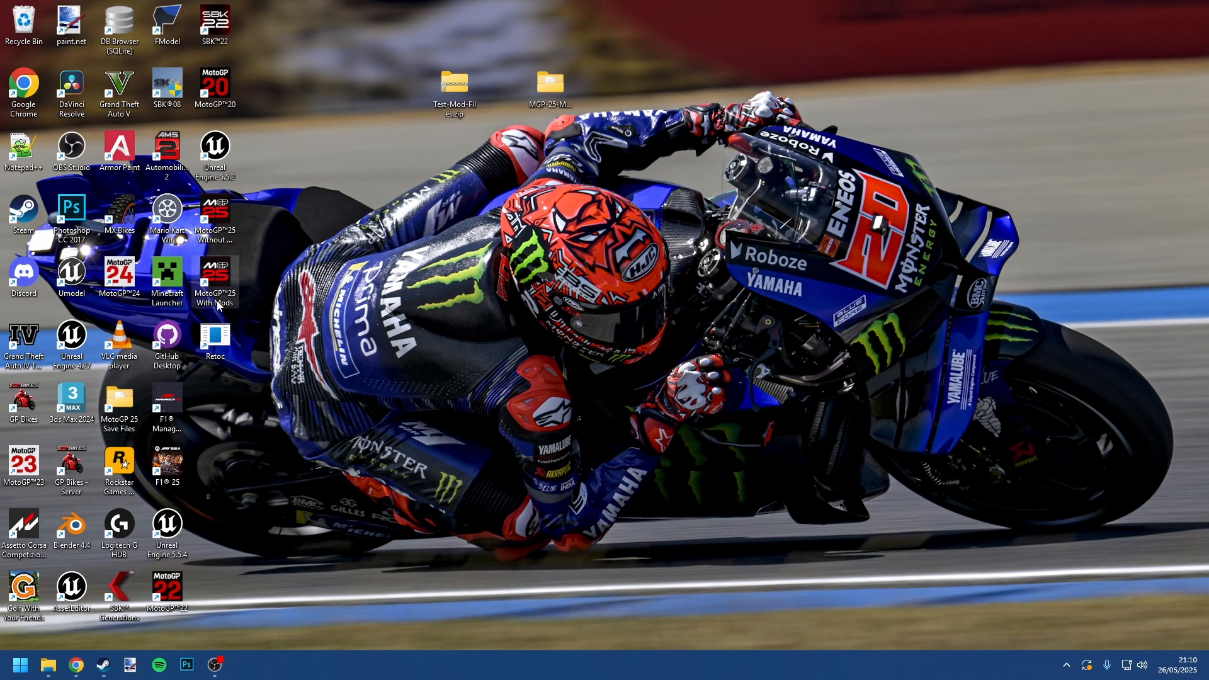
pyautogui.moveTo(221, 277)
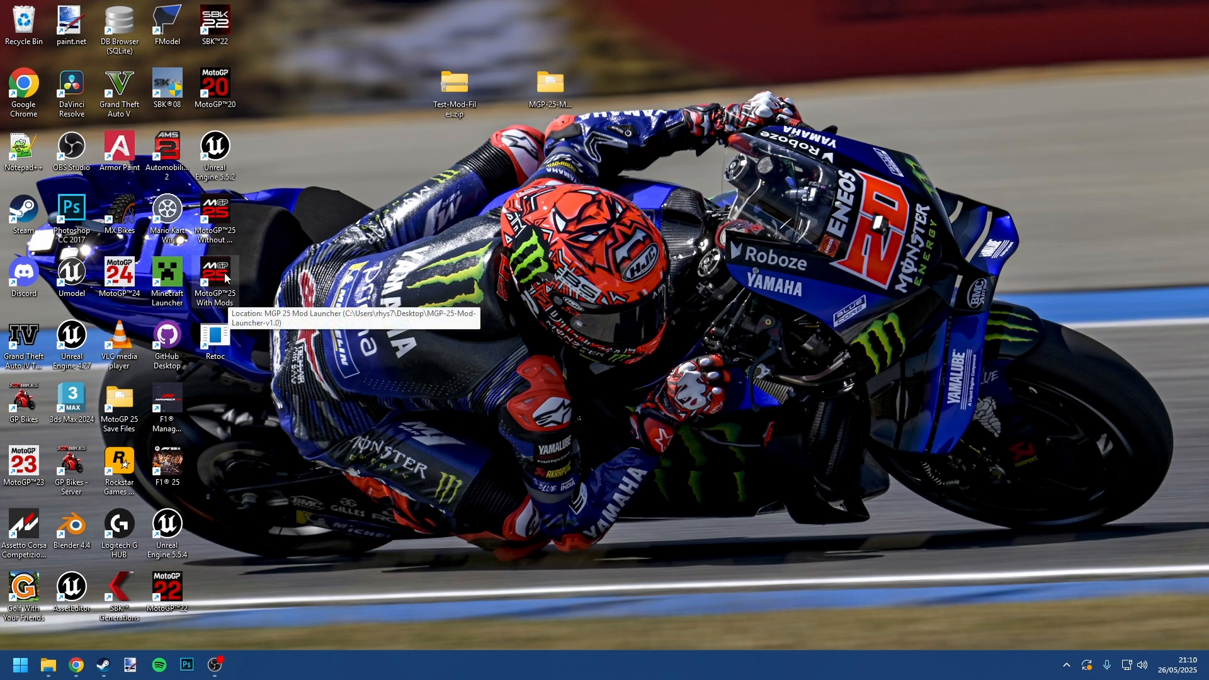
pyautogui.doubleClick(216, 277)
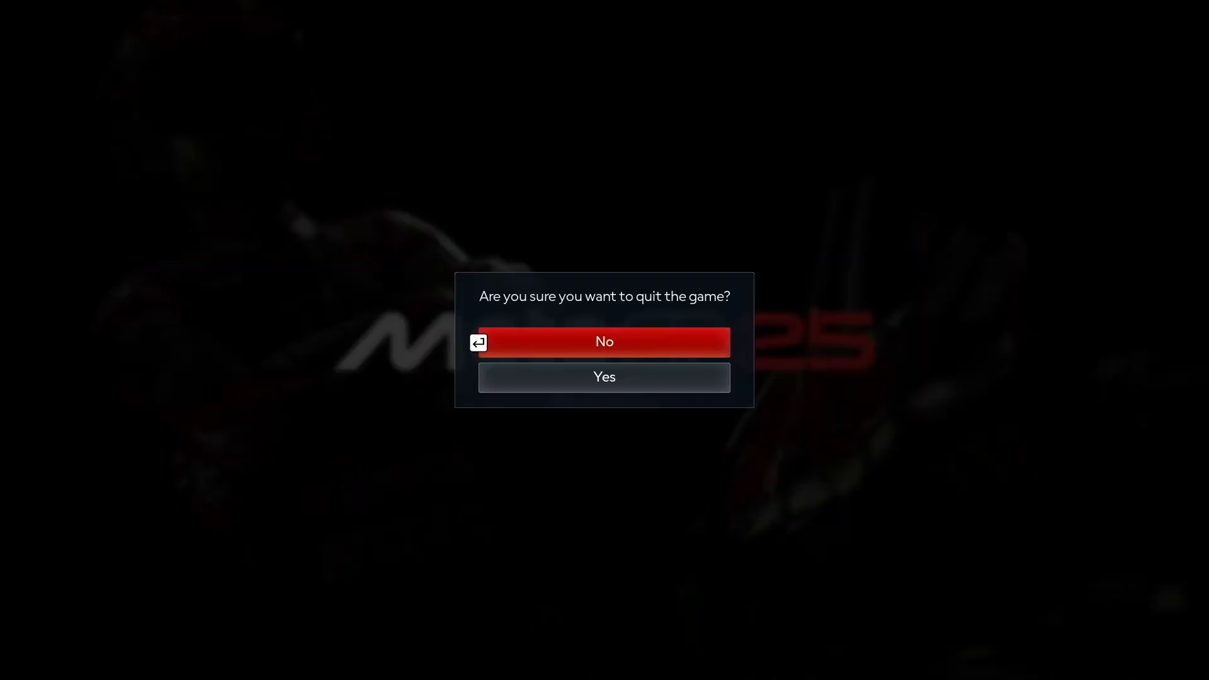
# Confirm quitting MotoGP 25, reopen MGP 25 Mod Launcher.exe centred on screen, then close it
pyautogui.click(604, 376)
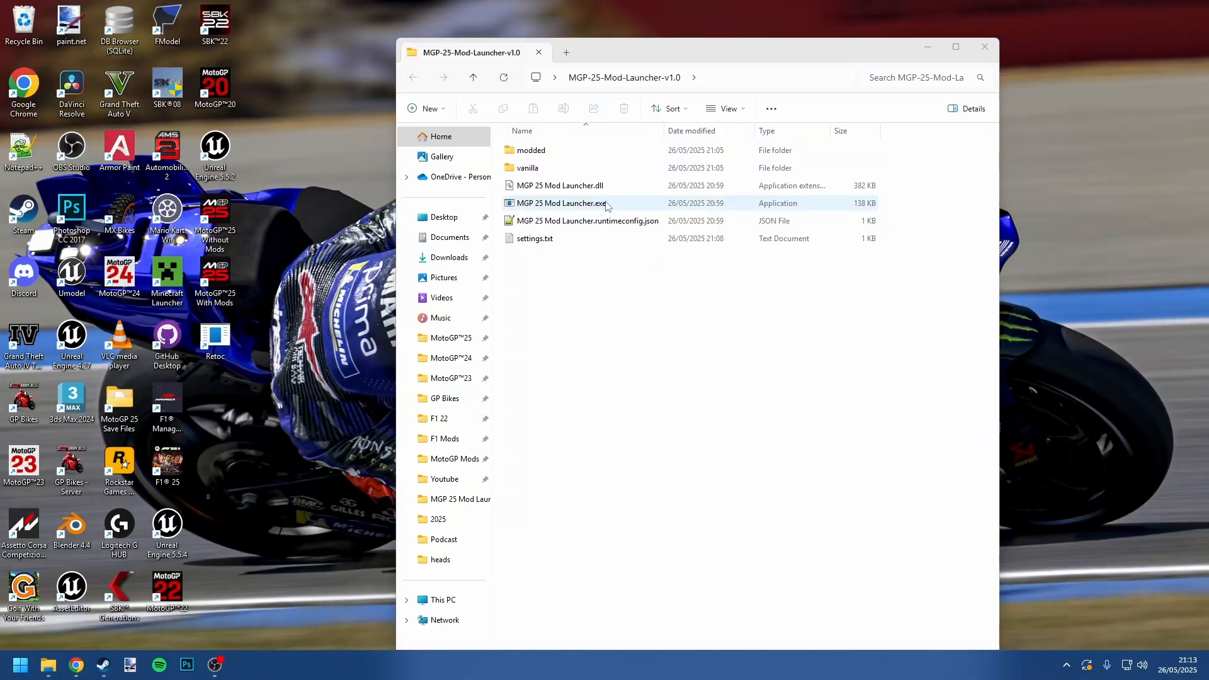
pyautogui.doubleClick(559, 203)
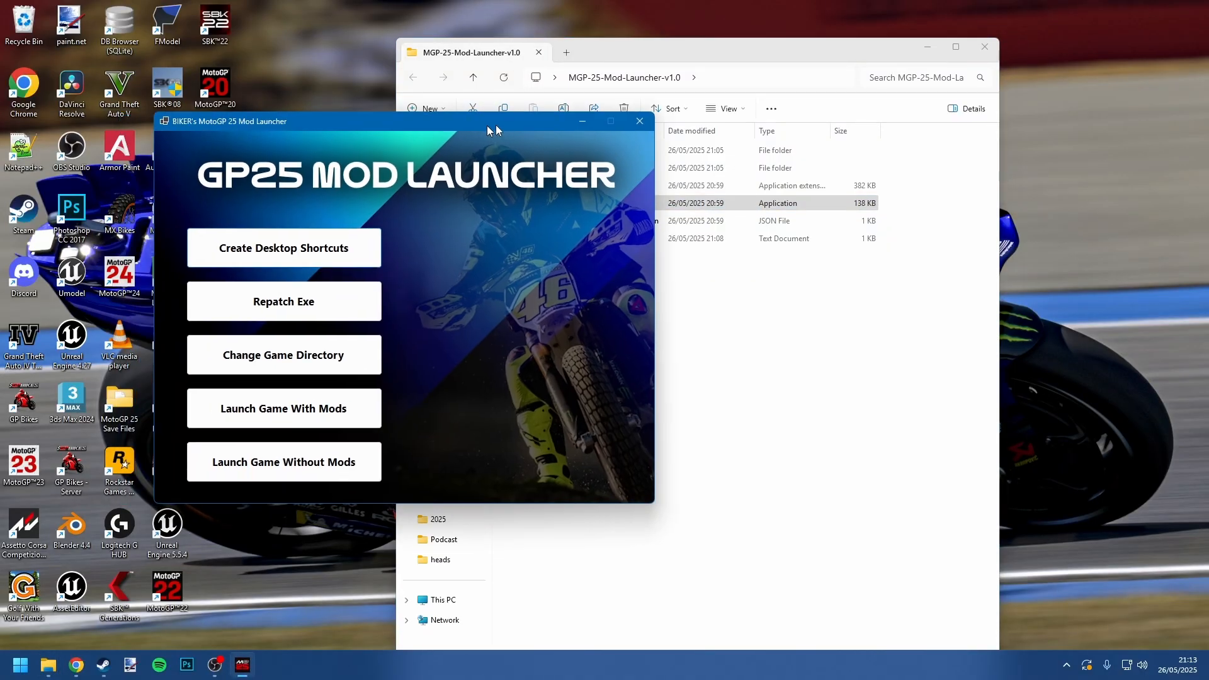
pyautogui.moveTo(487, 128); pyautogui.dragTo(602, 128)
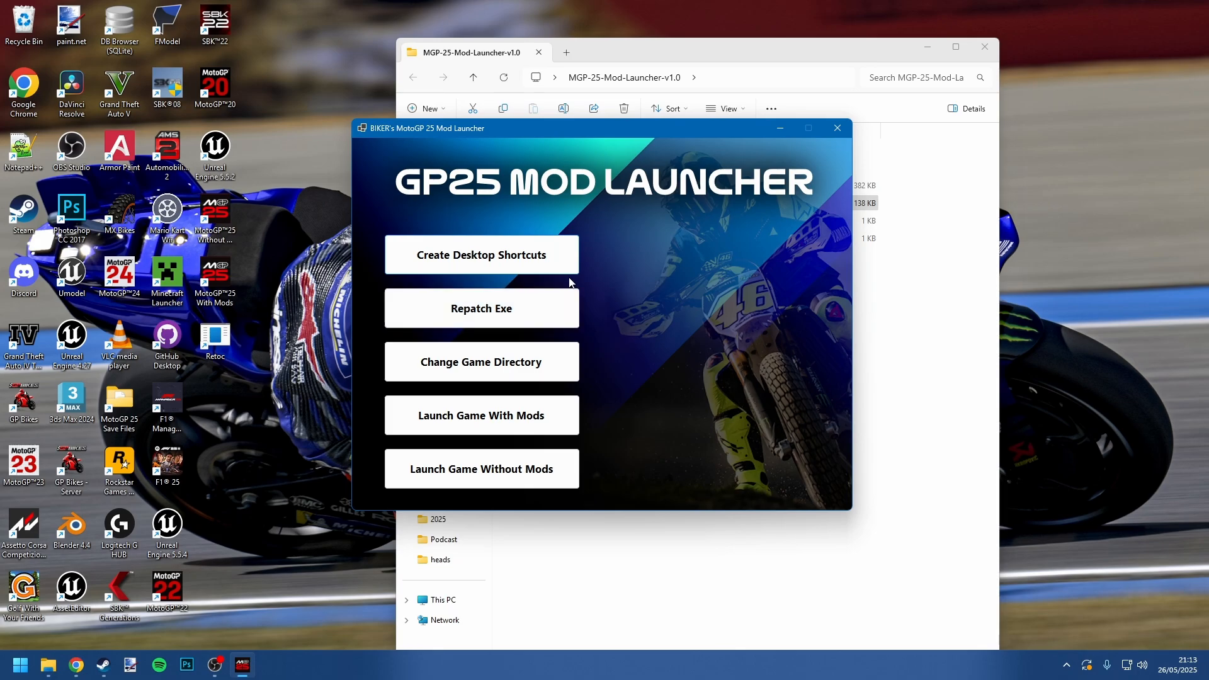
pyautogui.moveTo(481, 307)
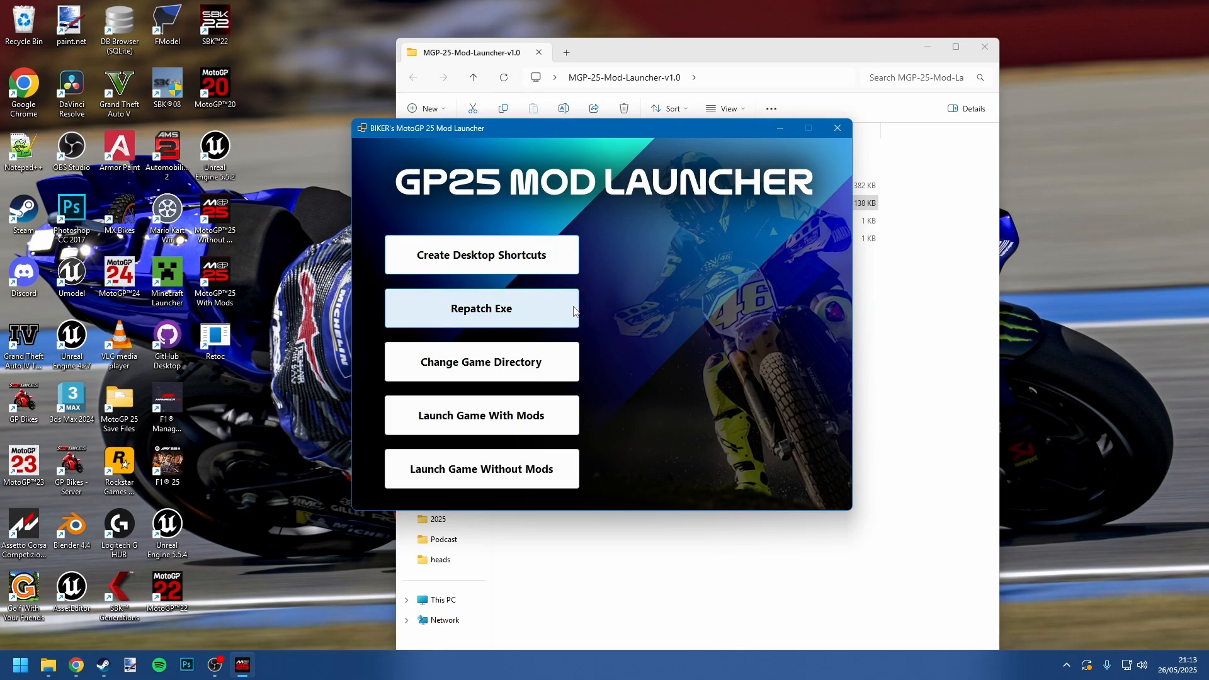
pyautogui.moveTo(610, 284)
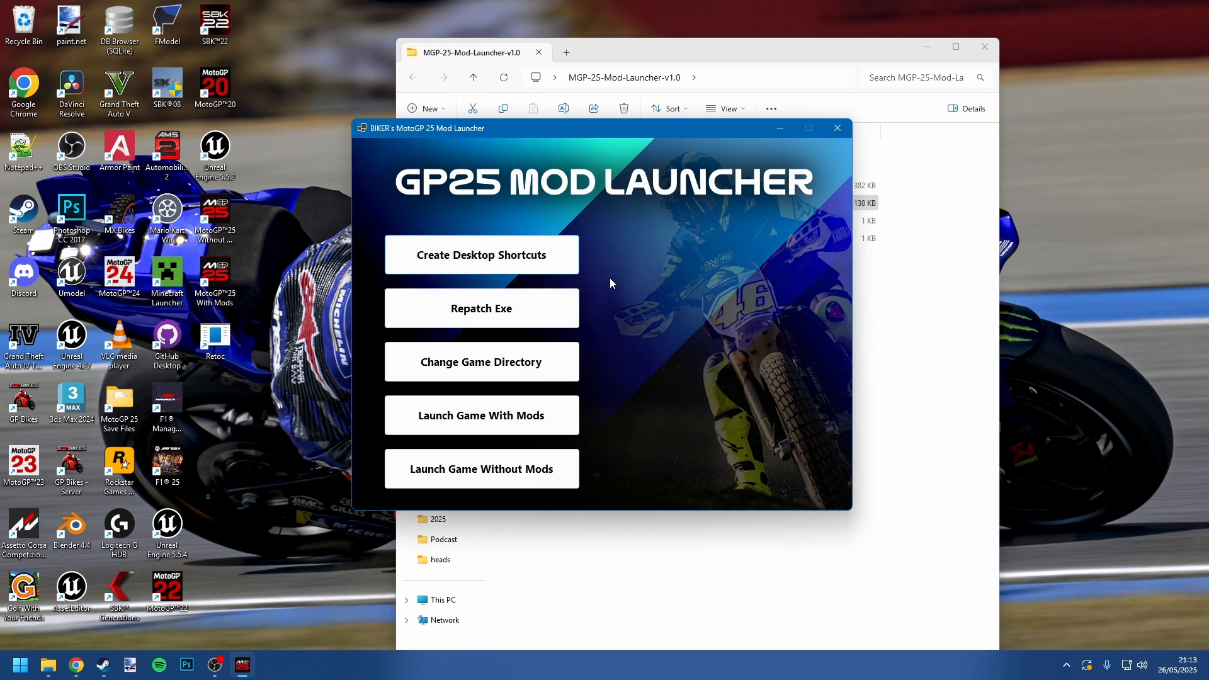
pyautogui.moveTo(654, 291)
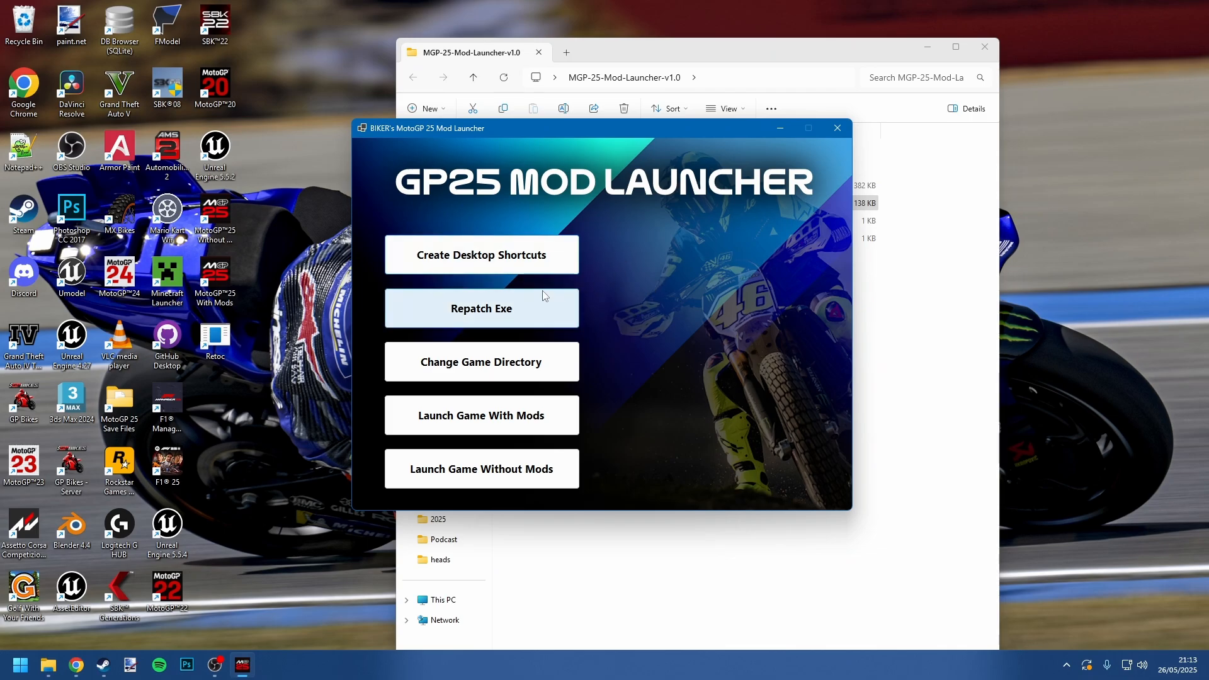
pyautogui.moveTo(645, 274)
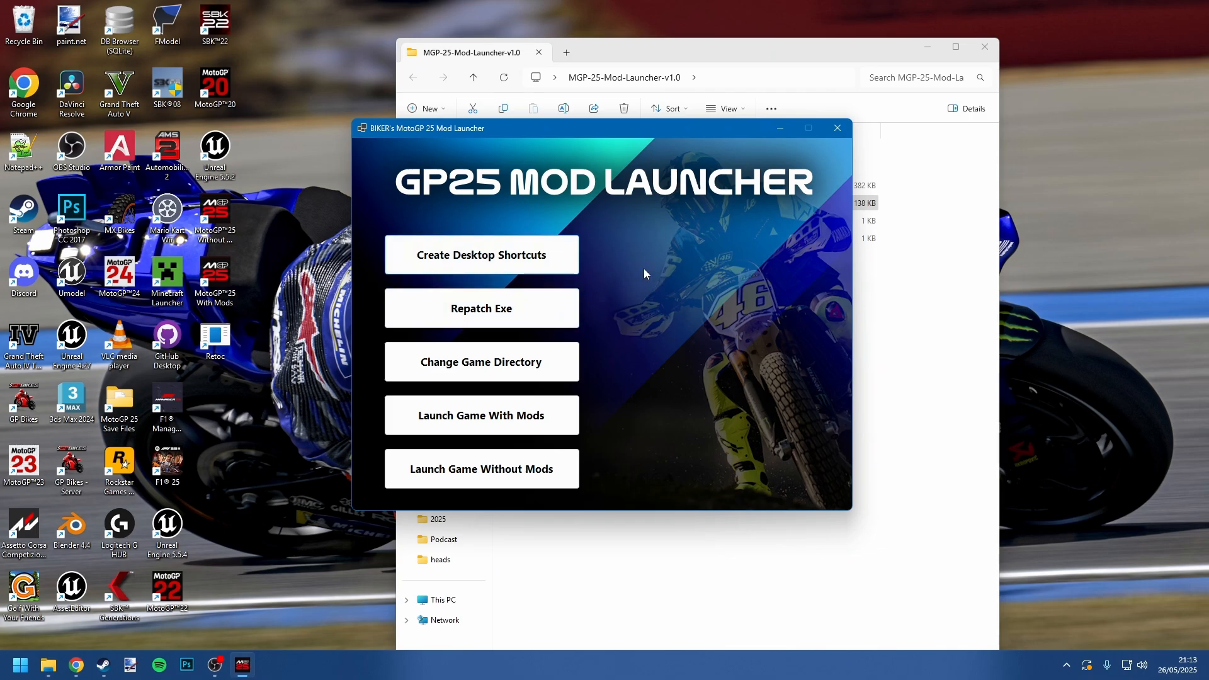
pyautogui.moveTo(355, 188)
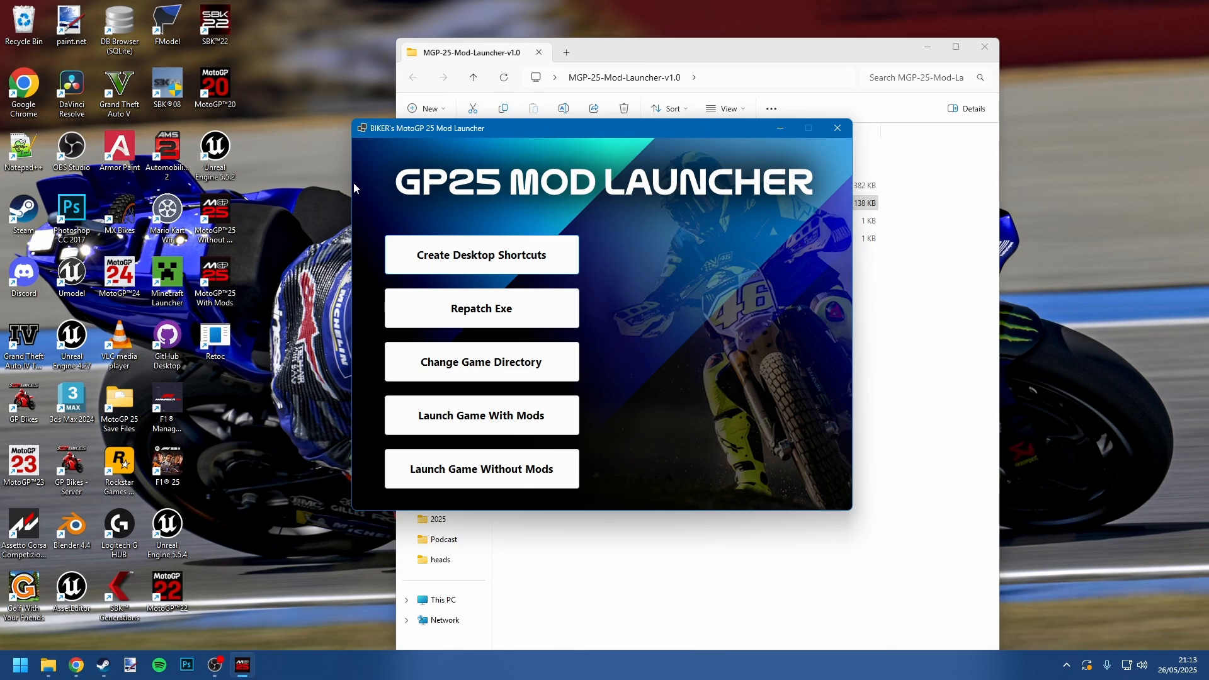
pyautogui.moveTo(682, 179)
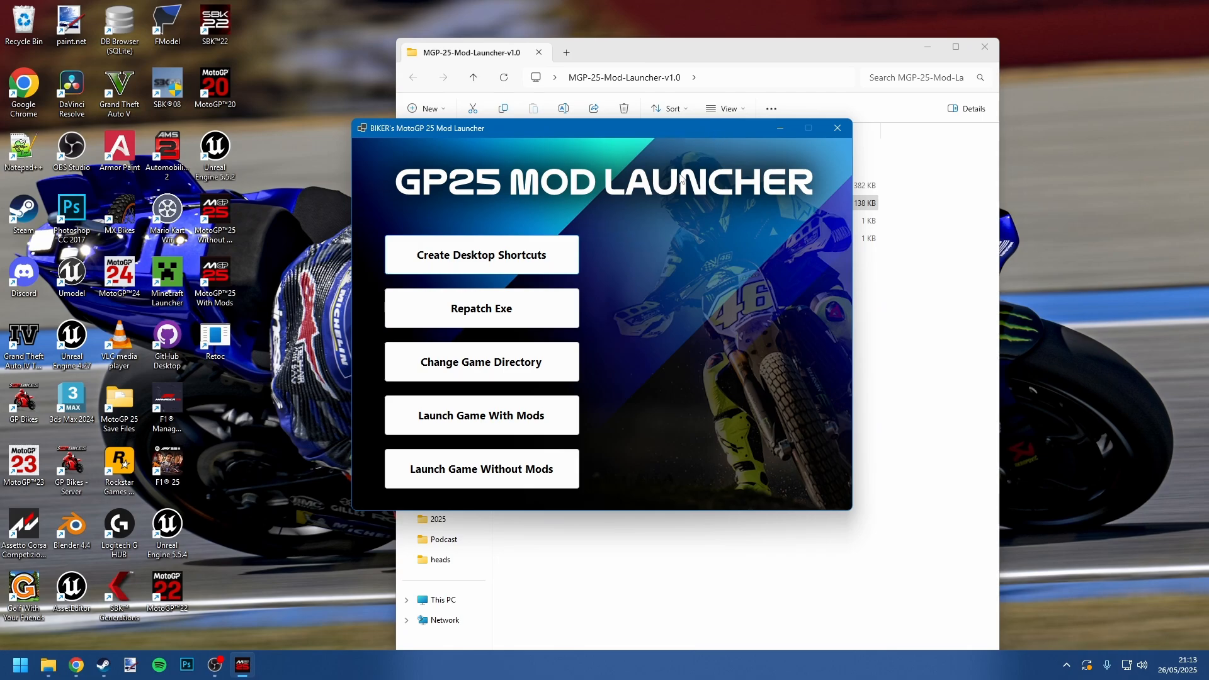
pyautogui.moveTo(818, 111)
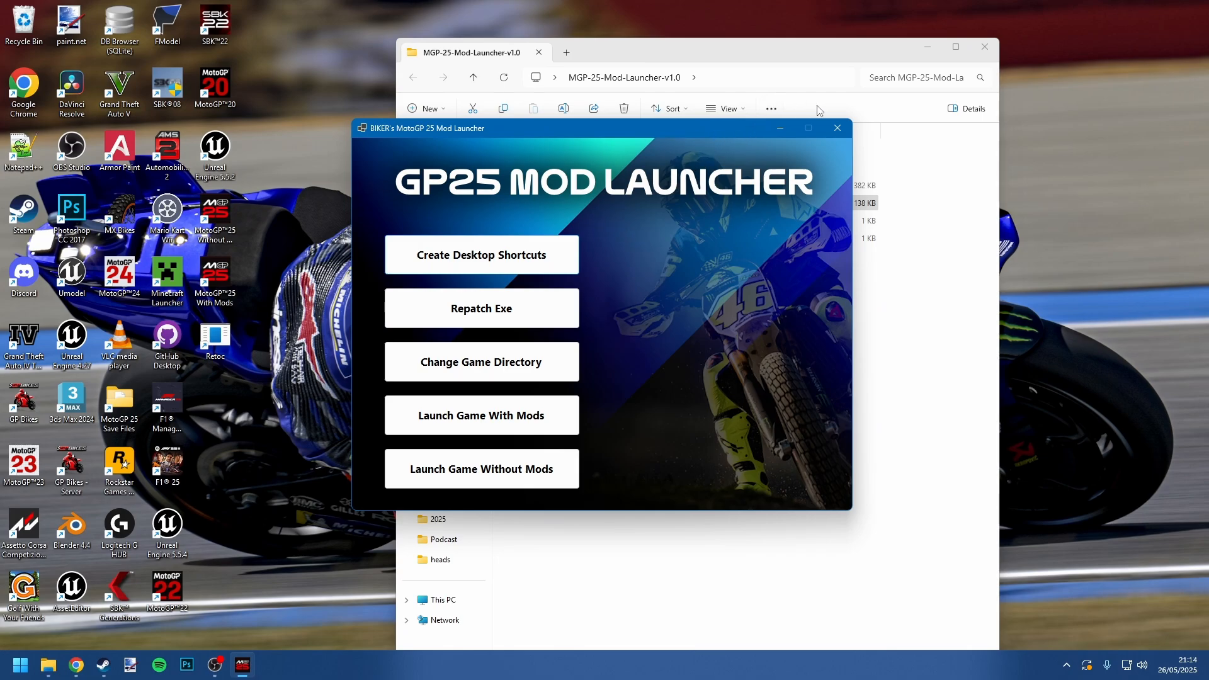
pyautogui.click(836, 127)
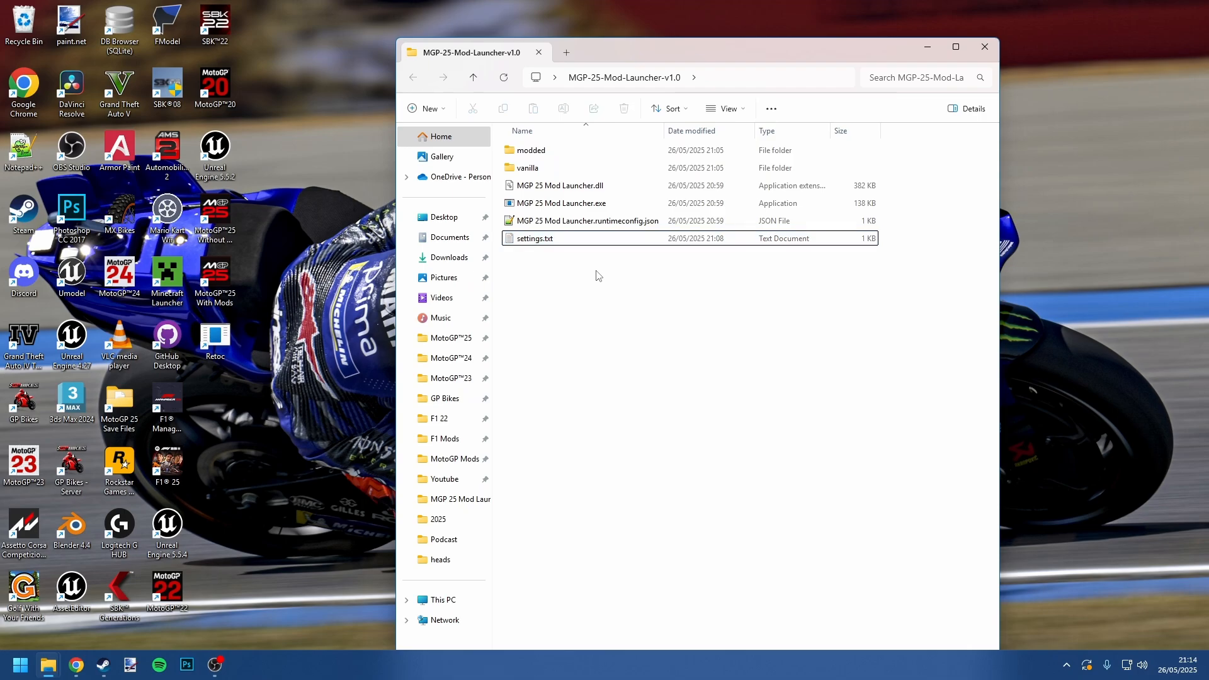
pyautogui.moveTo(634, 279)
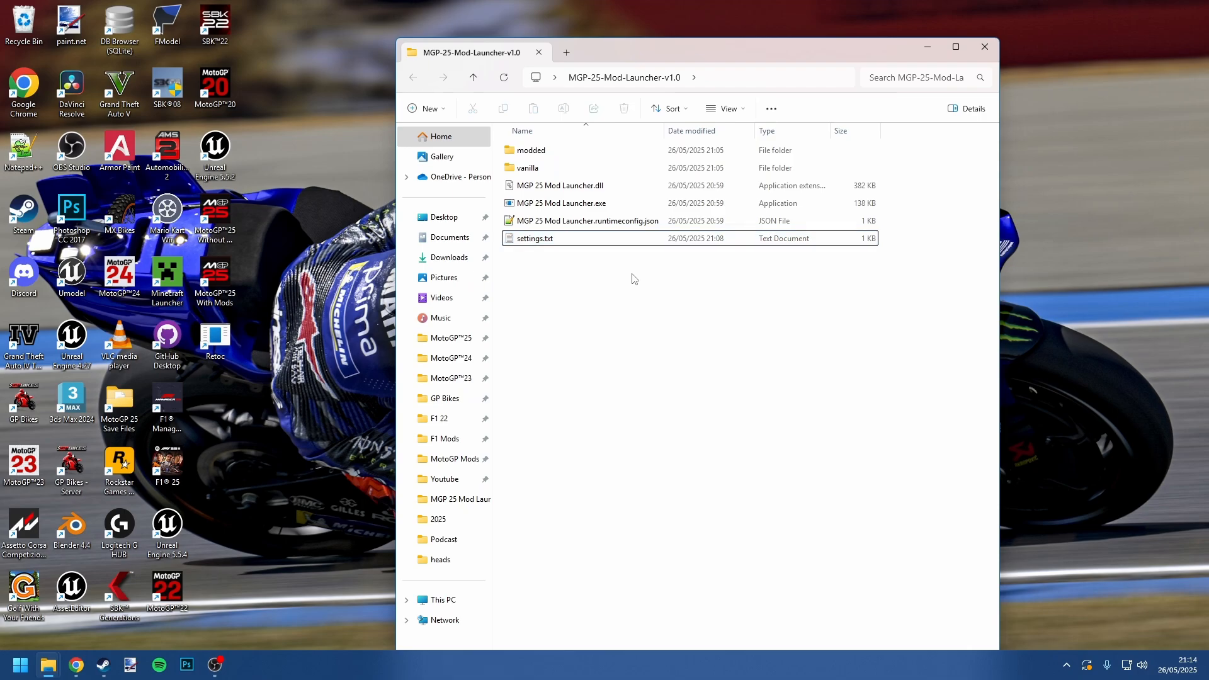
pyautogui.moveTo(623, 279)
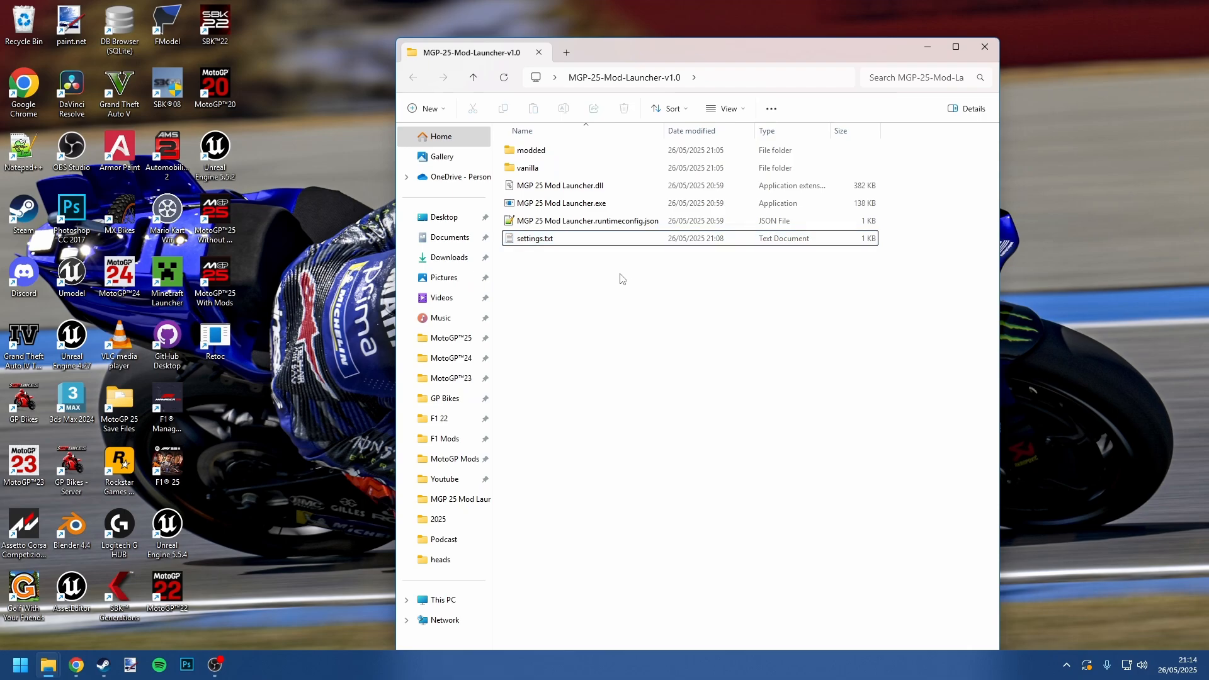